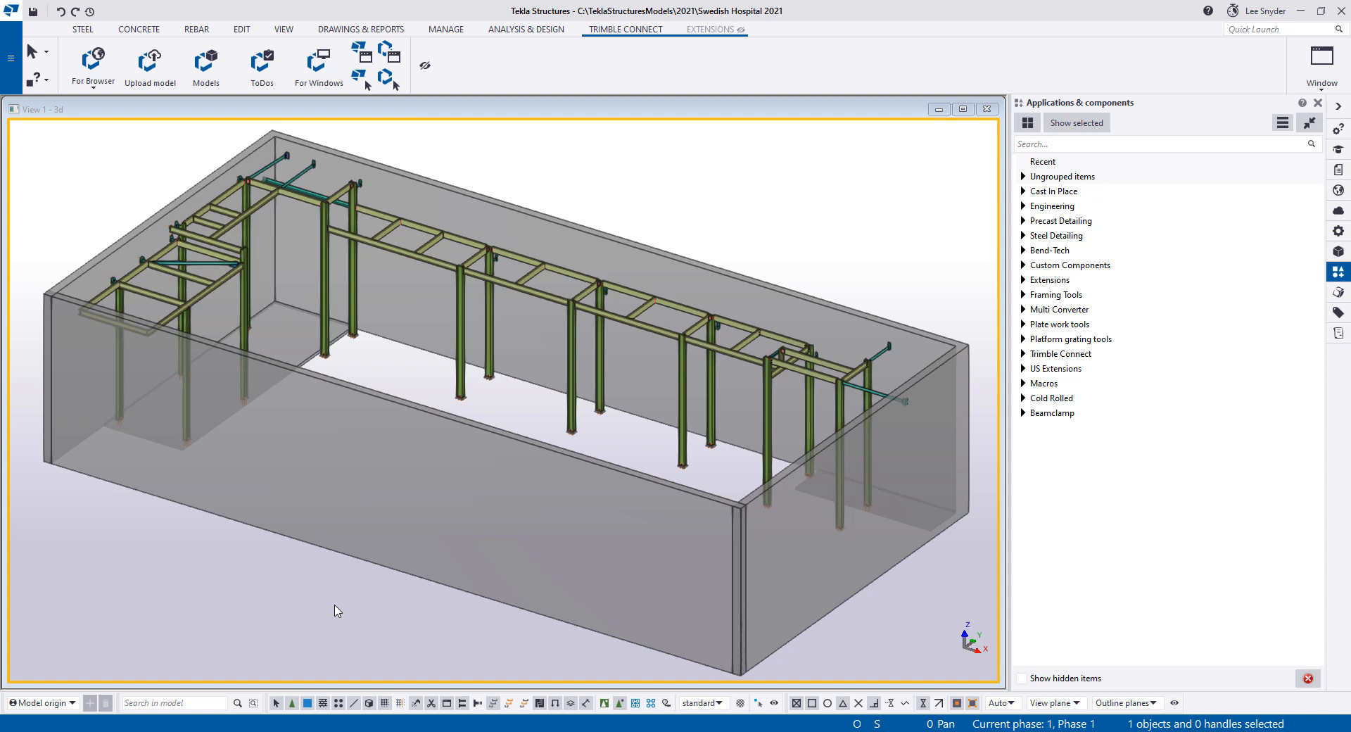
{"action": "mouse_move", "coordinate": [326, 612]}
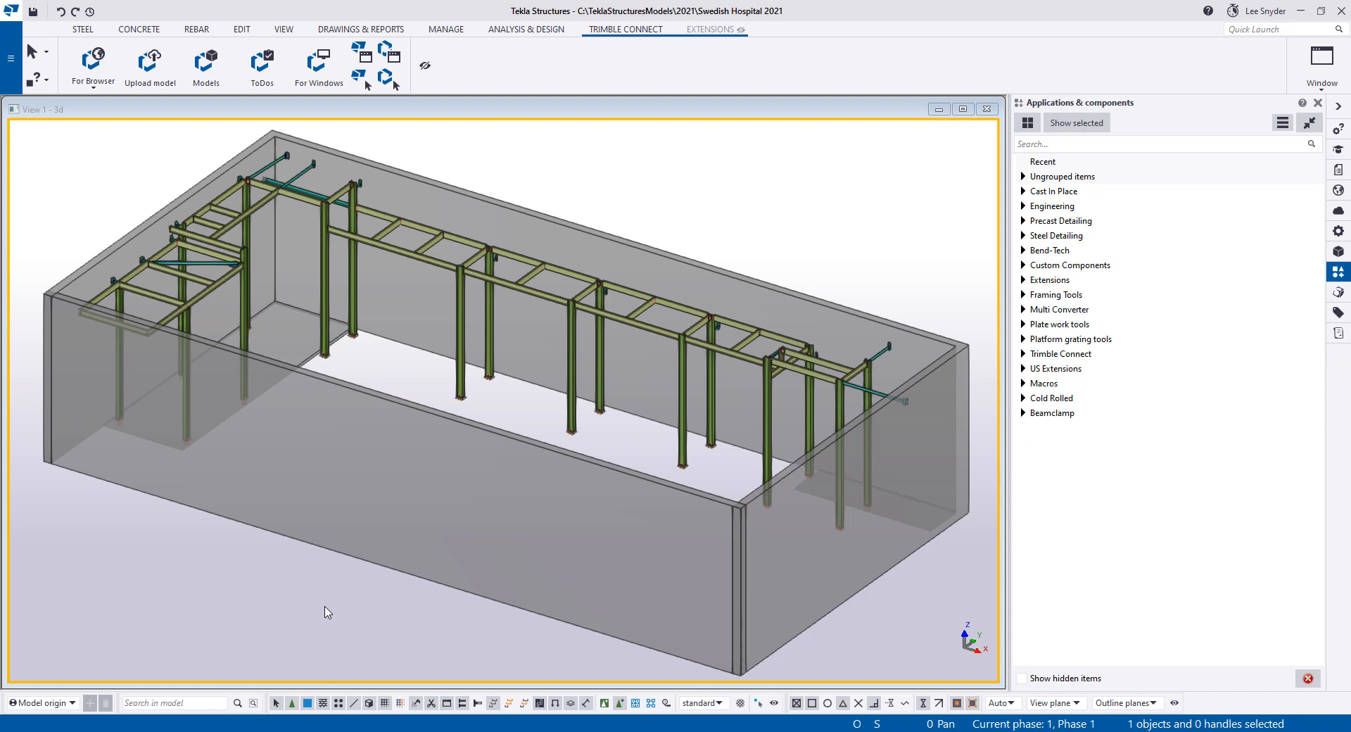
{"action": "mouse_move", "coordinate": [308, 597]}
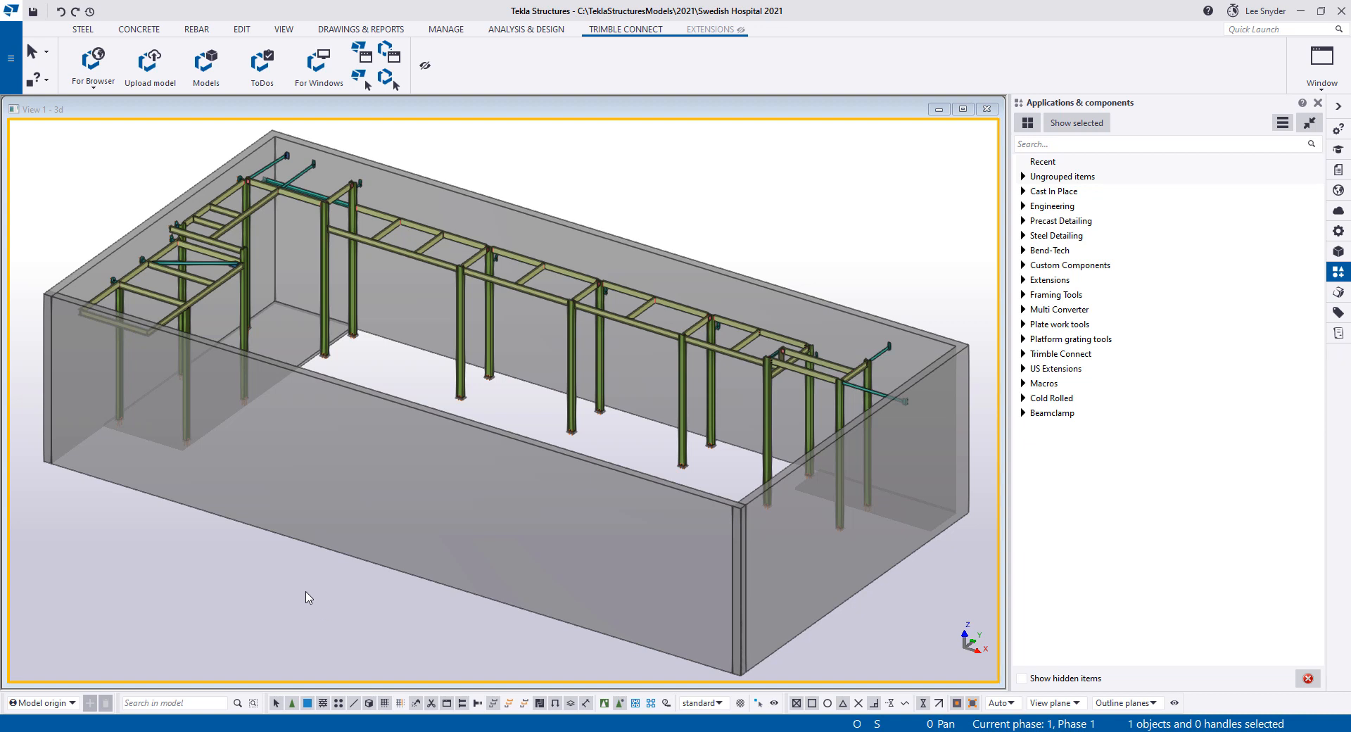
Save the Swedish Hospital model and upload the entire model to Trimble Connect
{"action": "left_click", "coordinate": [149, 65]}
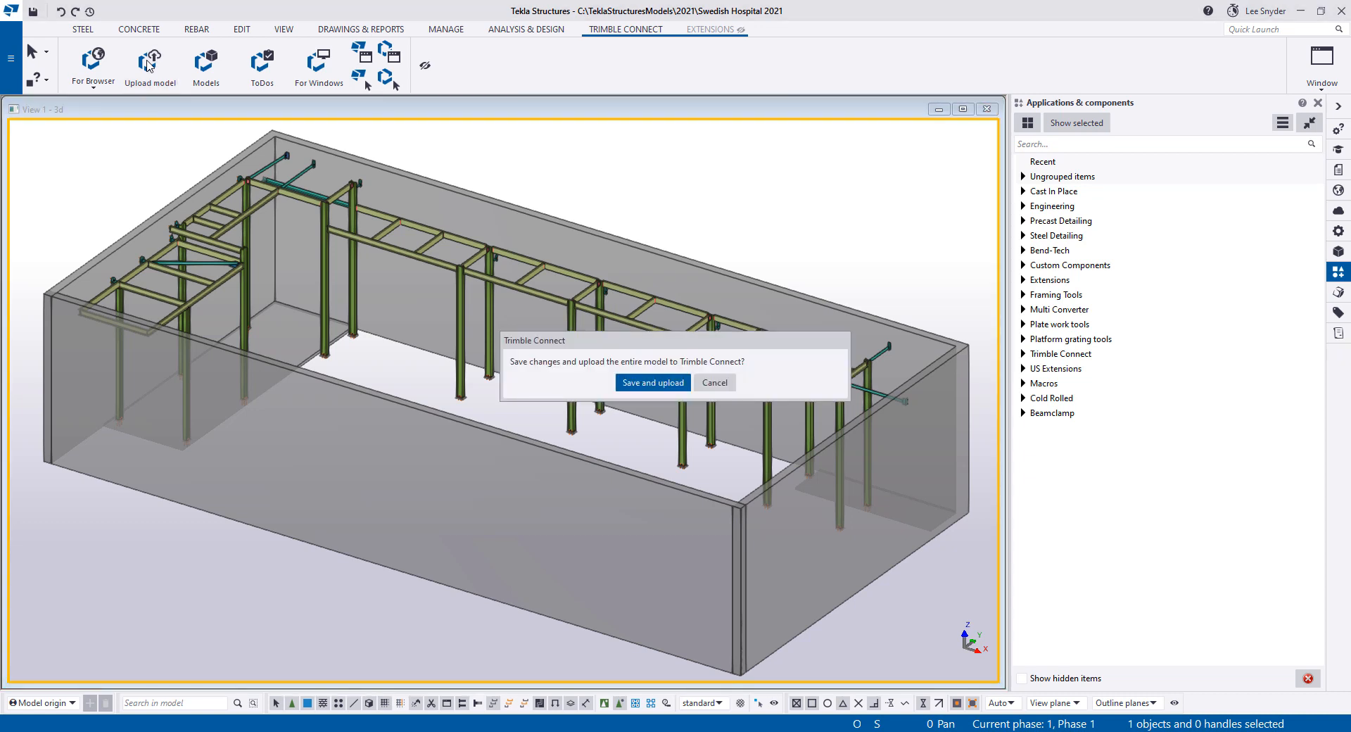
{"action": "left_click", "coordinate": [652, 382]}
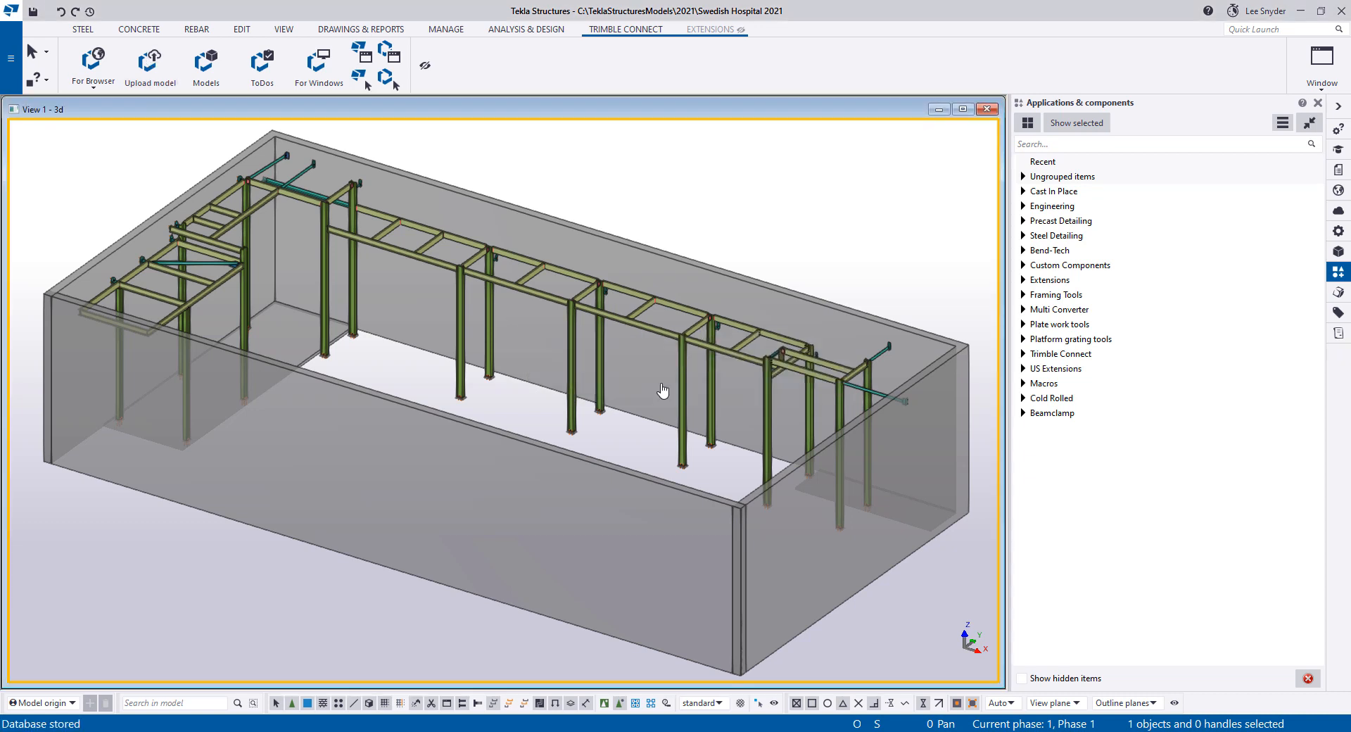
{"action": "mouse_move", "coordinate": [630, 433]}
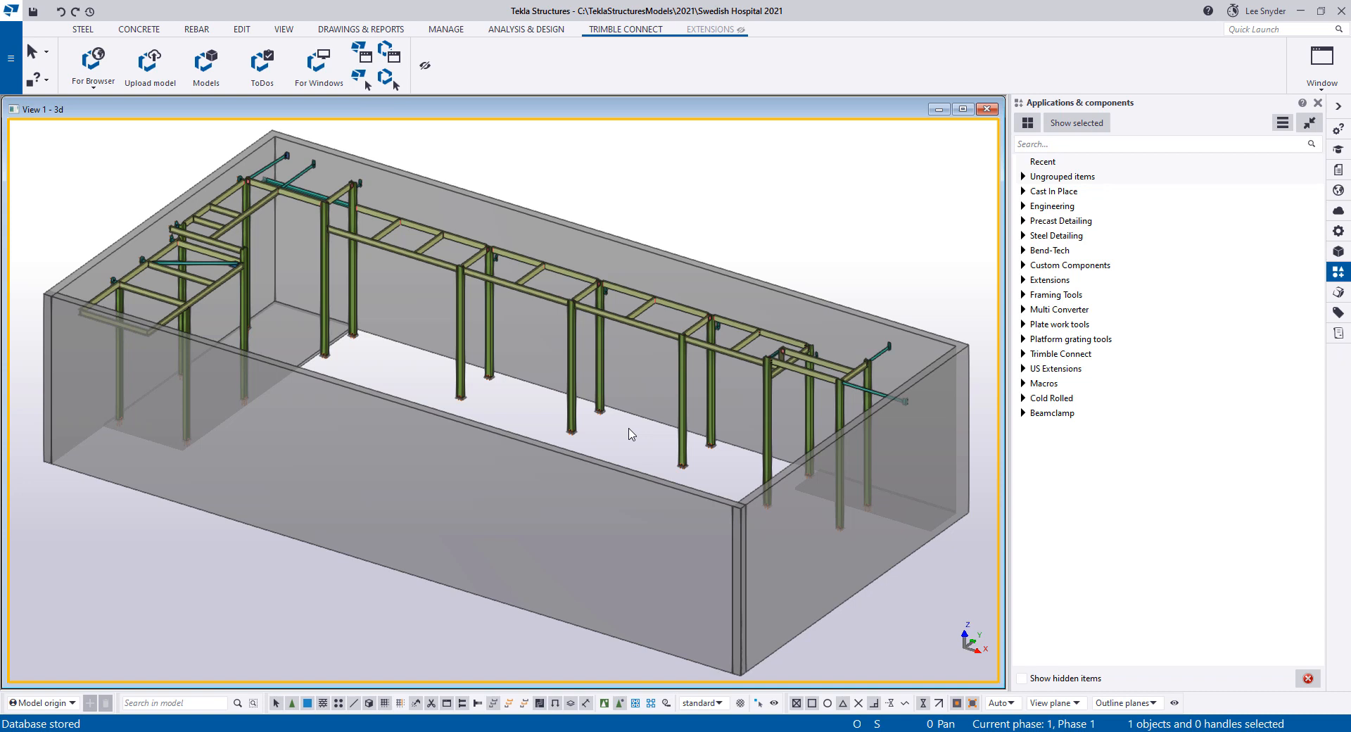
{"action": "mouse_move", "coordinate": [92, 68]}
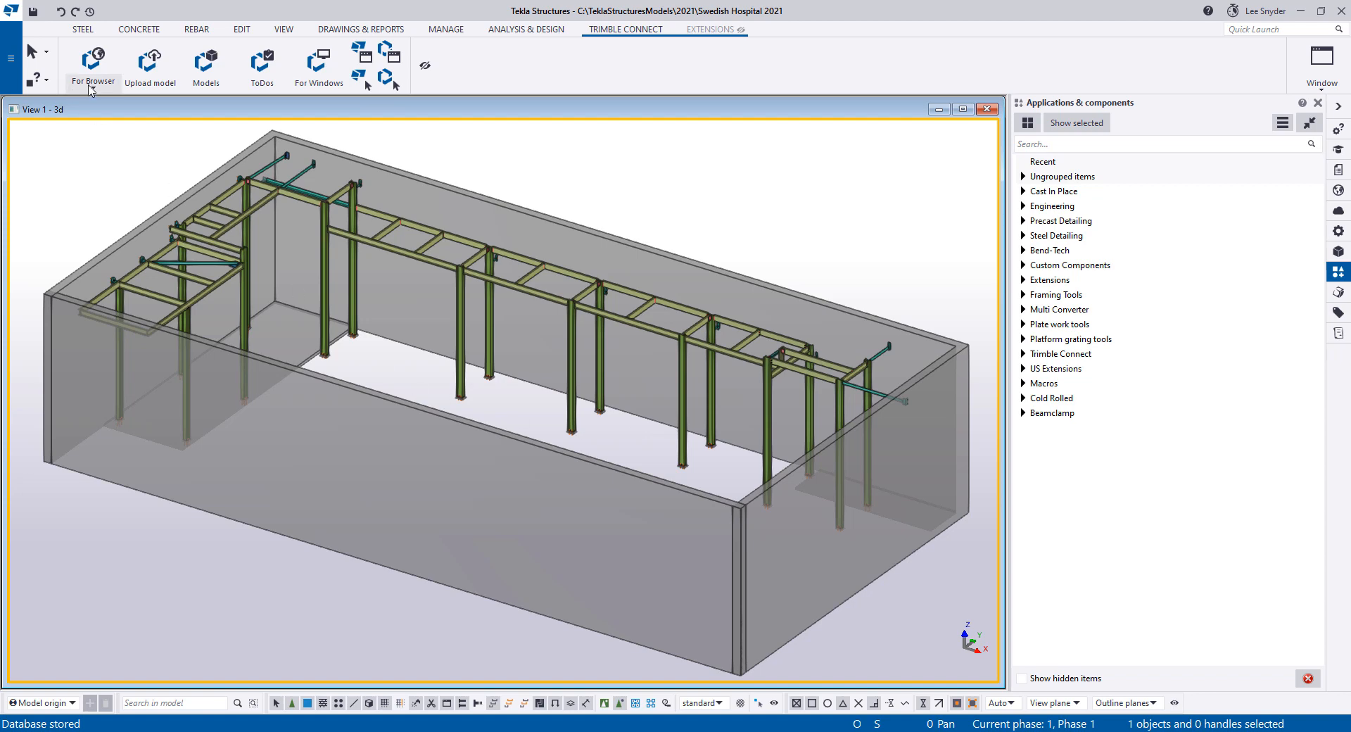
Open the uploaded Swedish Hospital 2021 model in the Trimble Connect browser 3D viewer
{"action": "left_click", "coordinate": [92, 65]}
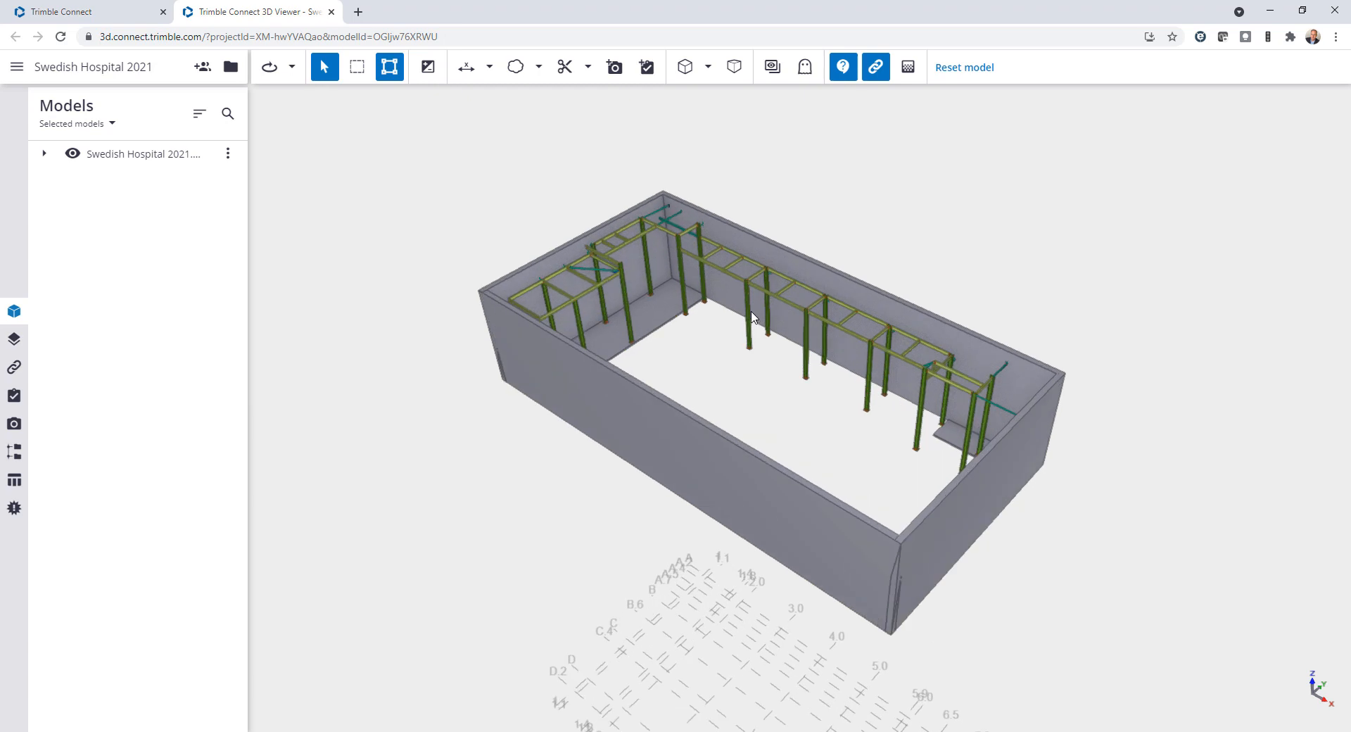
{"action": "mouse_move", "coordinate": [756, 334]}
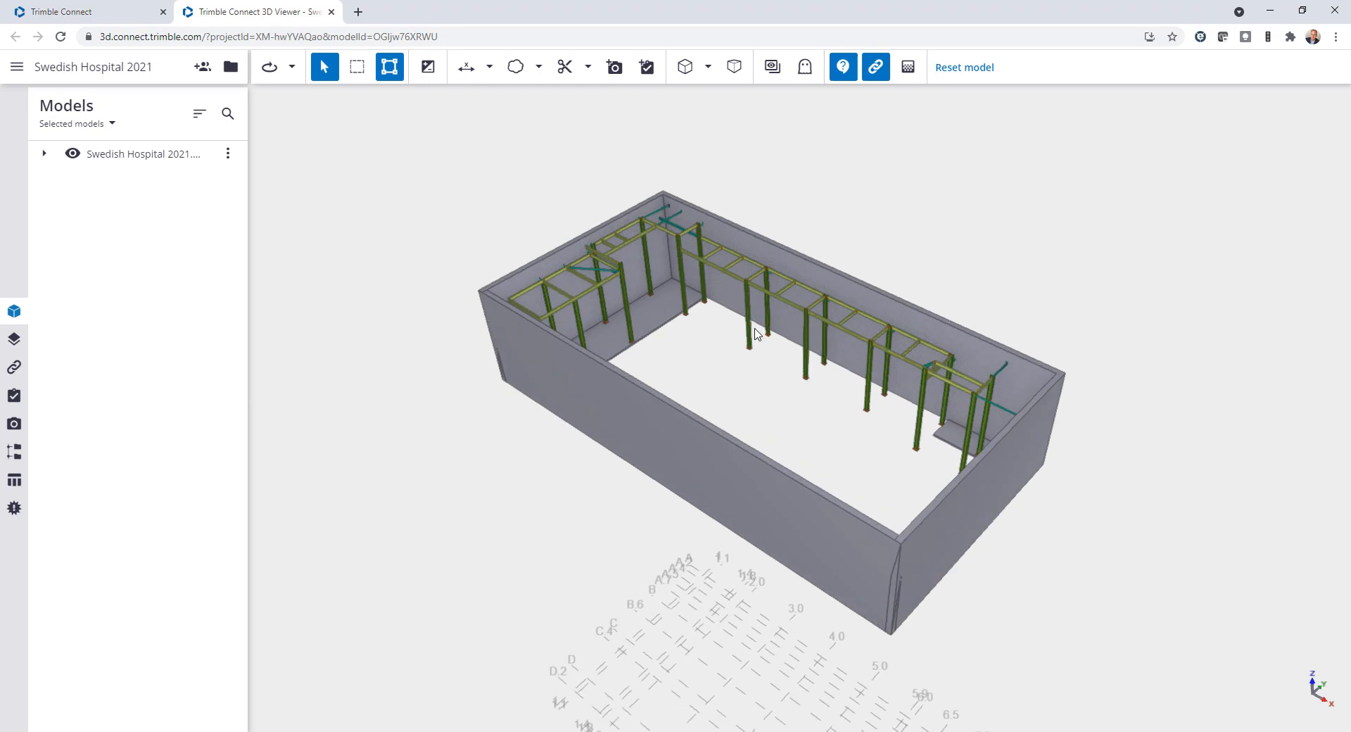
{"action": "mouse_move", "coordinate": [728, 322]}
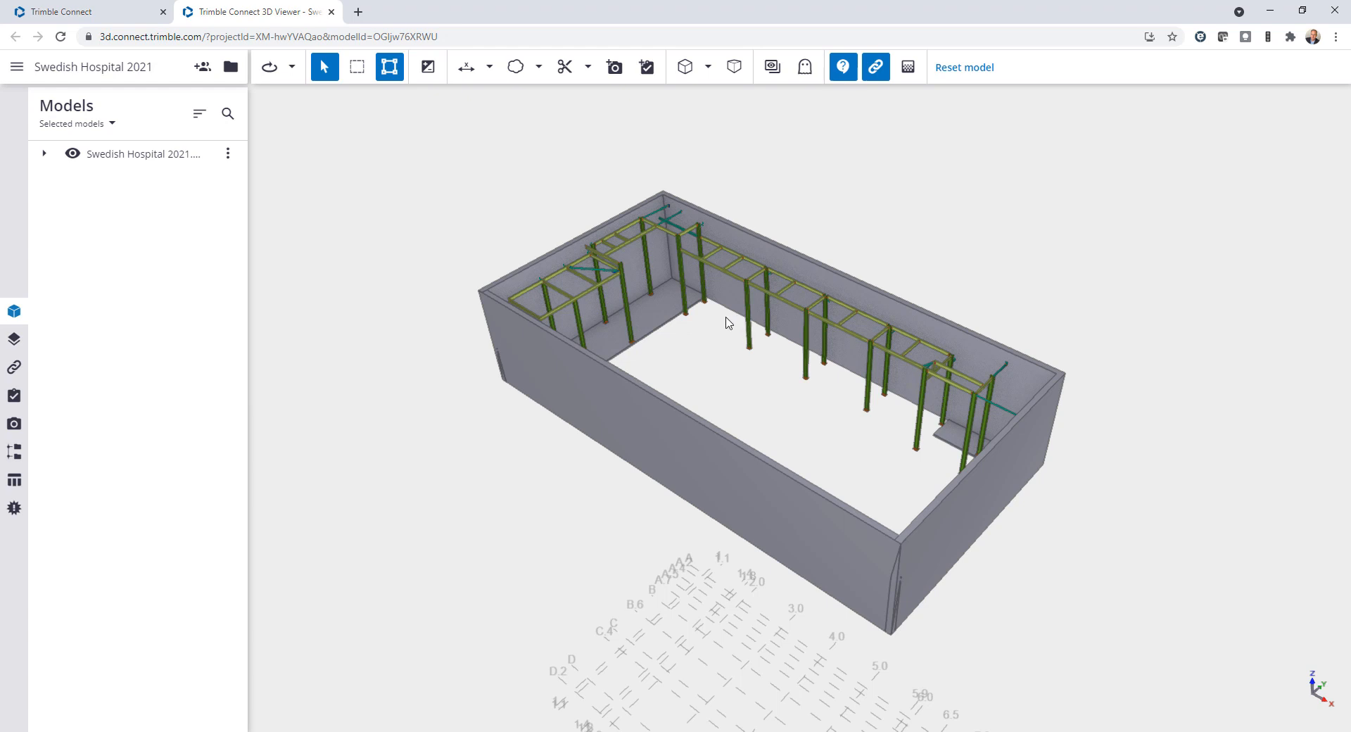
{"action": "mouse_move", "coordinate": [662, 272]}
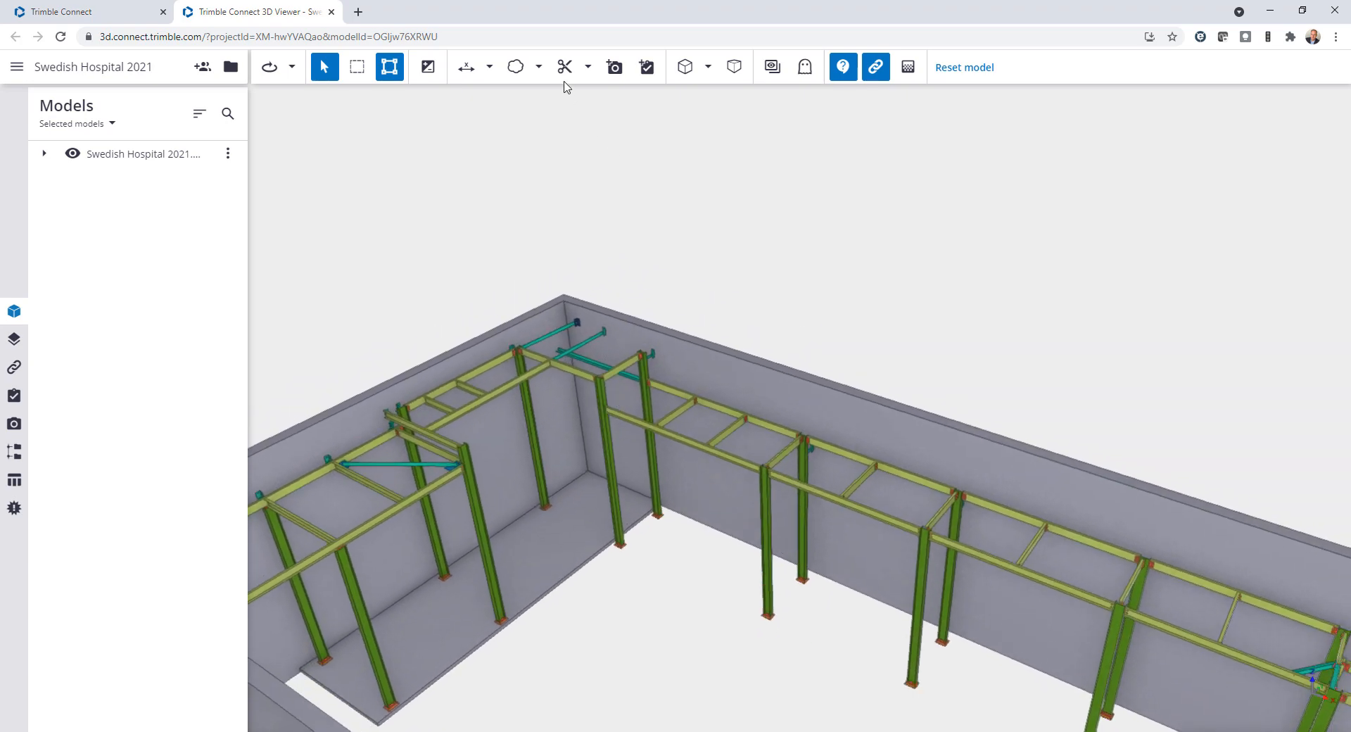
Cut away the end wall and long wall with section planes
{"action": "left_click", "coordinate": [565, 68]}
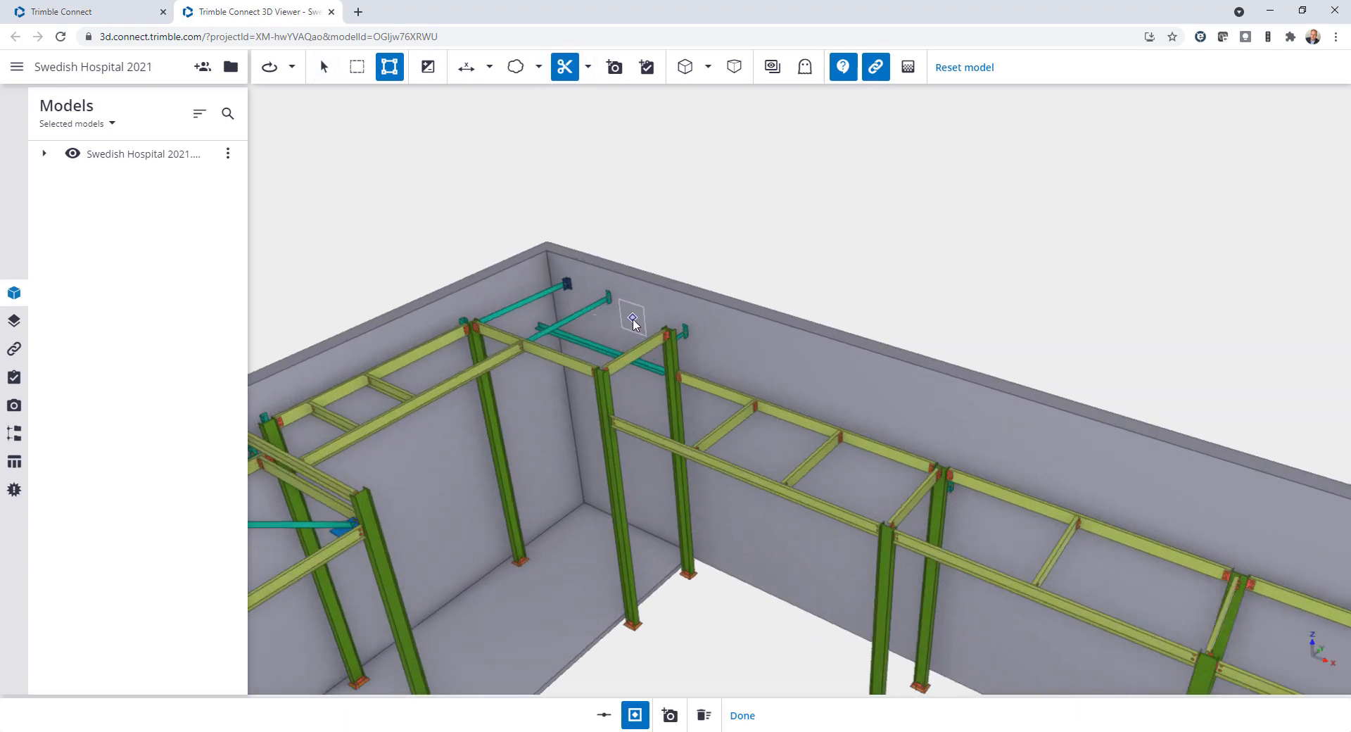
{"action": "left_click", "coordinate": [323, 68]}
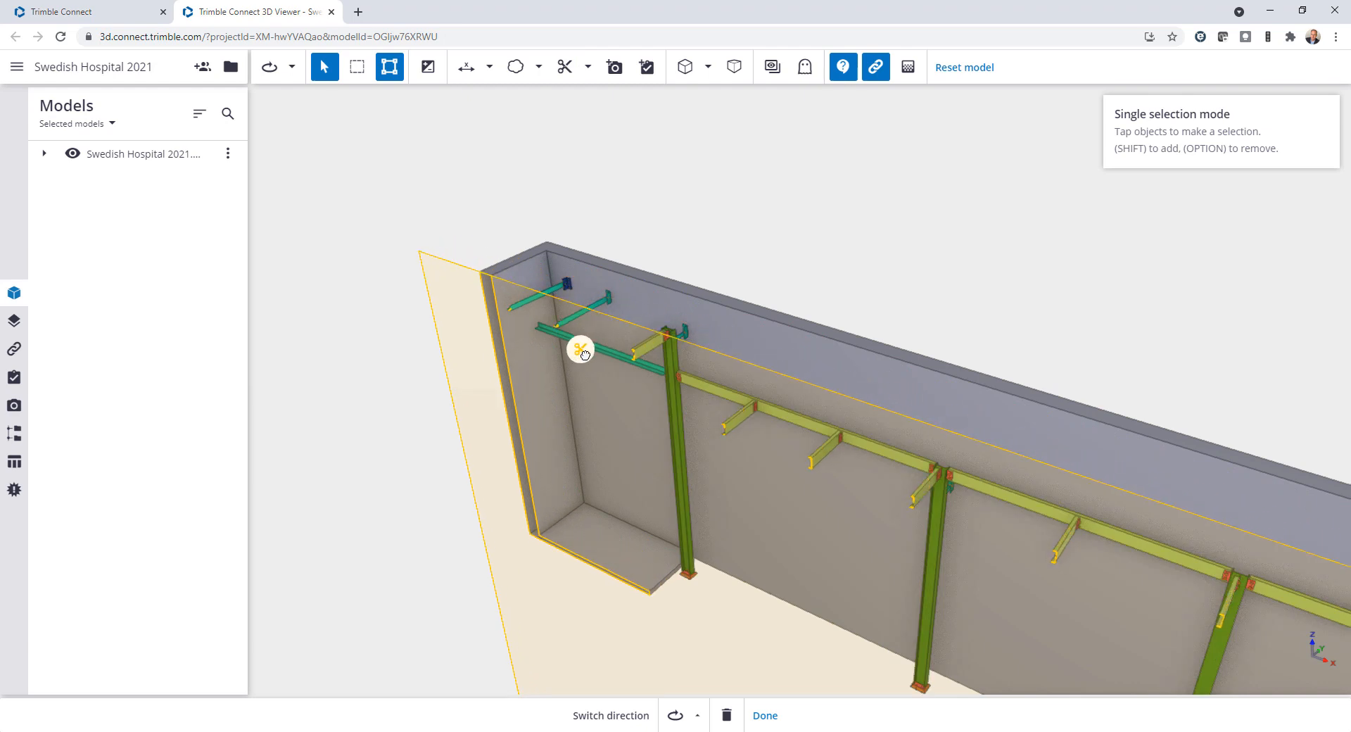
{"action": "left_click", "coordinate": [564, 67]}
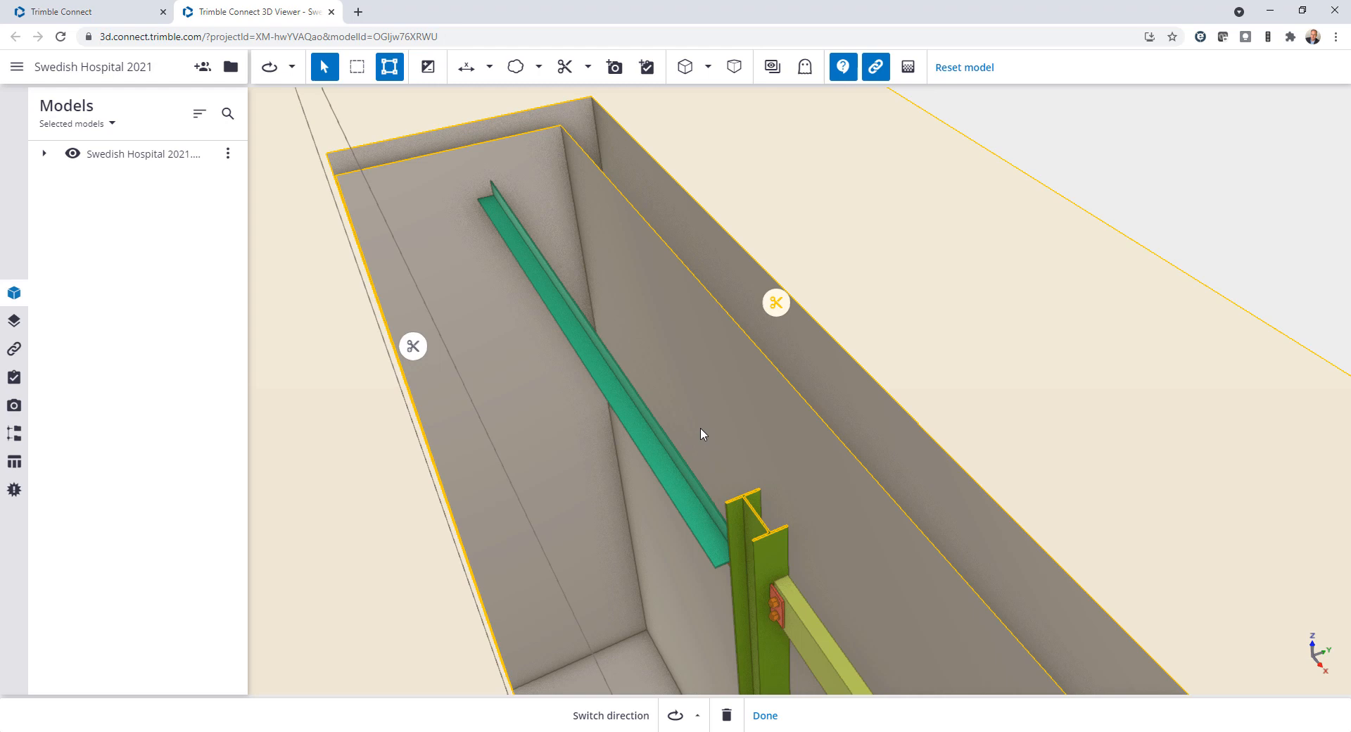
{"action": "mouse_move", "coordinate": [736, 429]}
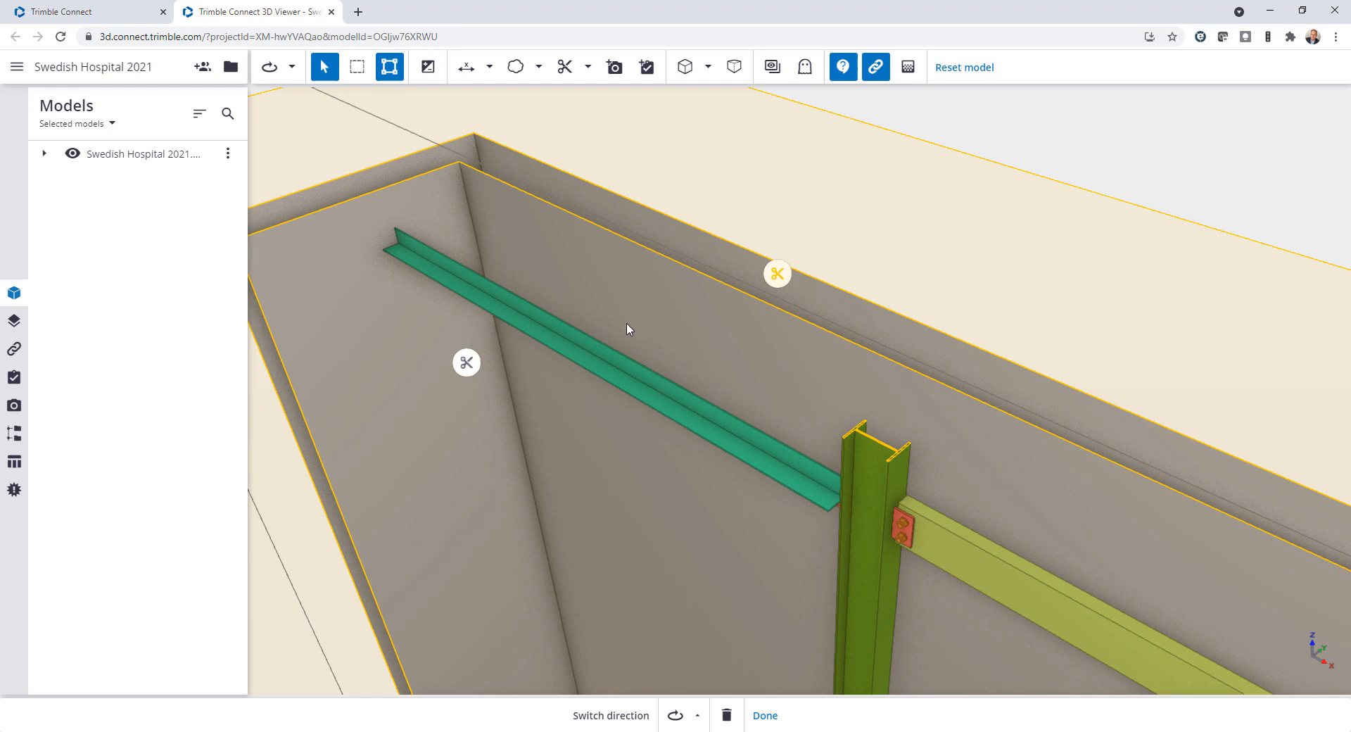
{"action": "mouse_move", "coordinate": [465, 68]}
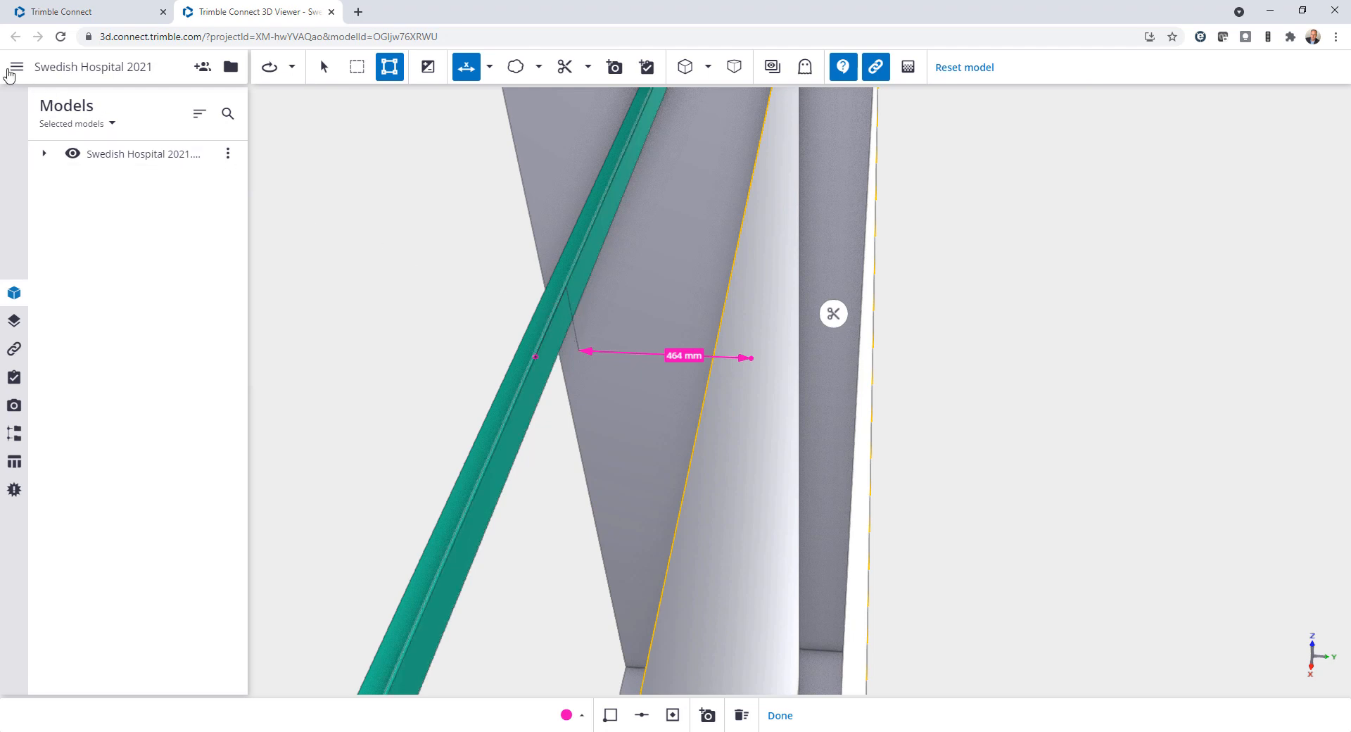
Set viewer units to Imperial, feet-inches length at 1/16 precision
{"action": "left_click", "coordinate": [15, 68]}
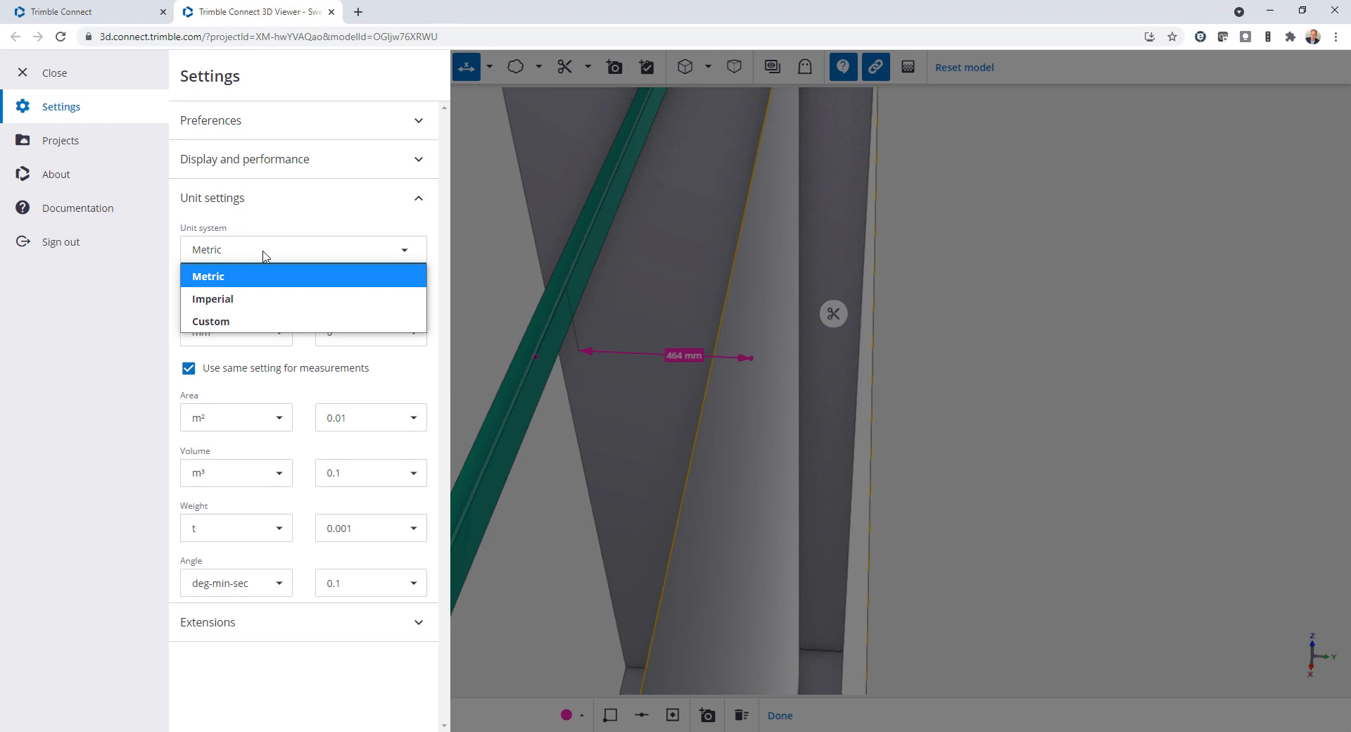
{"action": "left_click", "coordinate": [213, 298]}
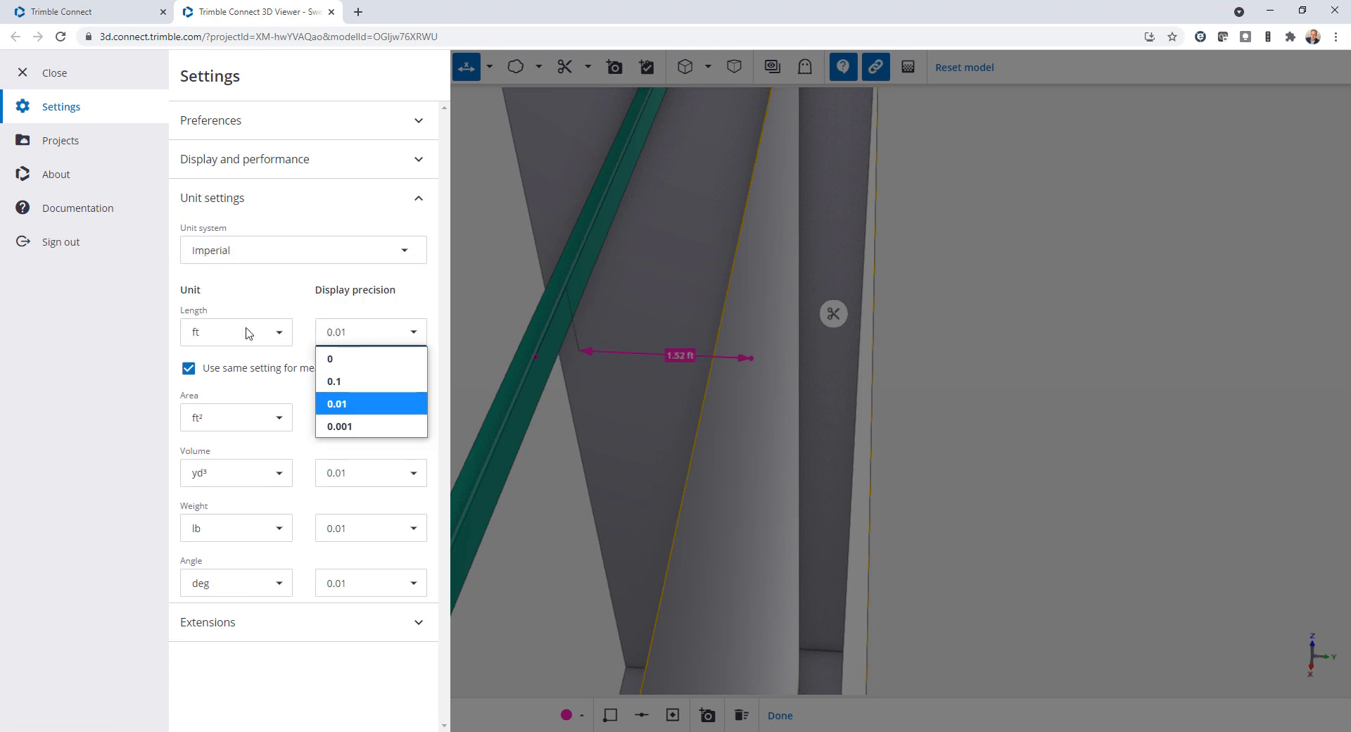
{"action": "left_click", "coordinate": [235, 332]}
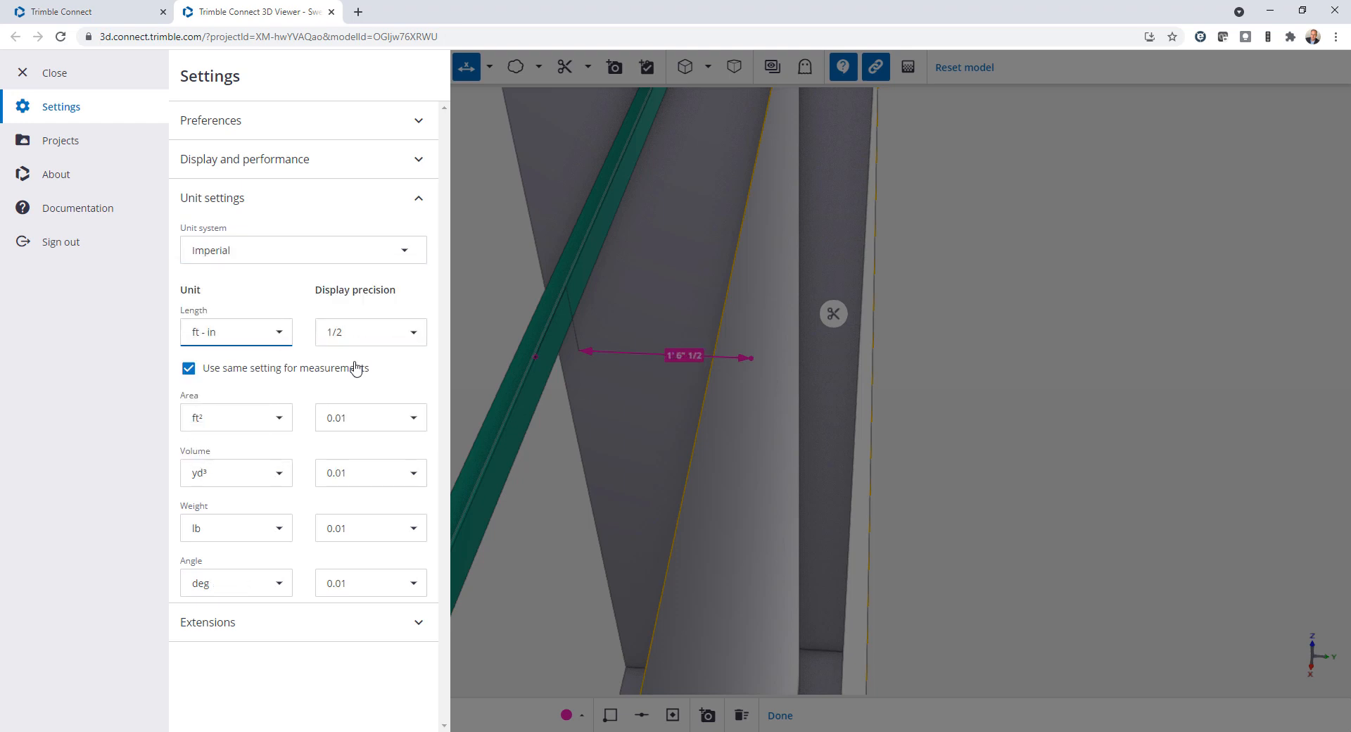
{"action": "left_click", "coordinate": [369, 332]}
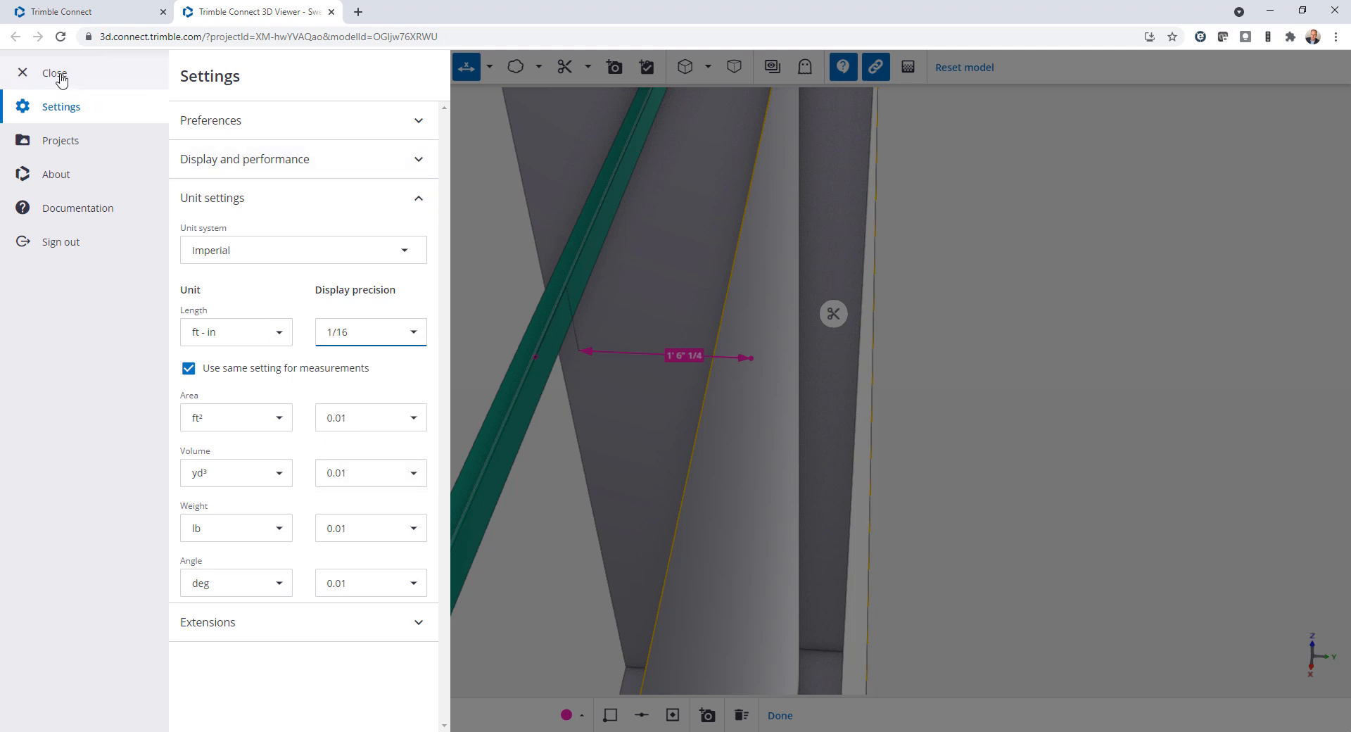
{"action": "left_click", "coordinate": [55, 72]}
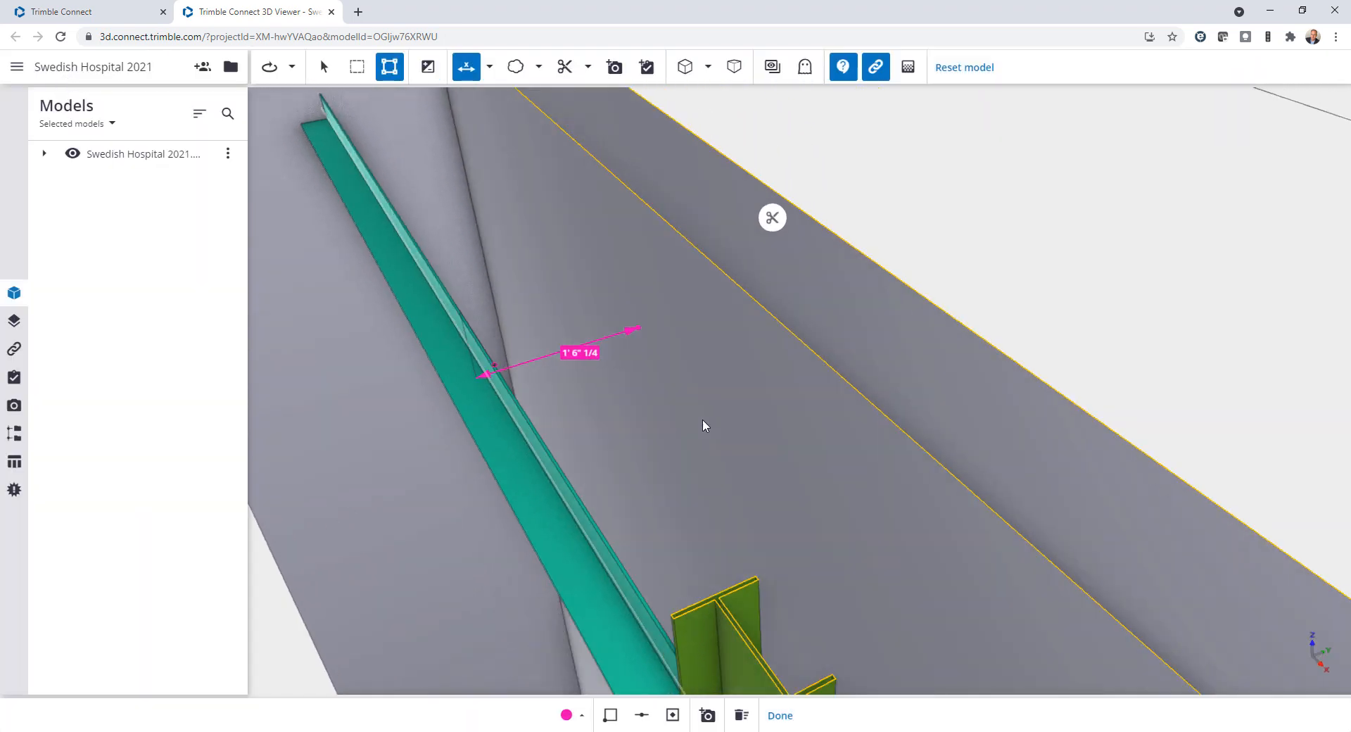
Cloud the green angle's free end and label it 'Missing Connection'
{"action": "left_click_drag", "start_coordinate": [702, 425], "coordinate": [396, 406]}
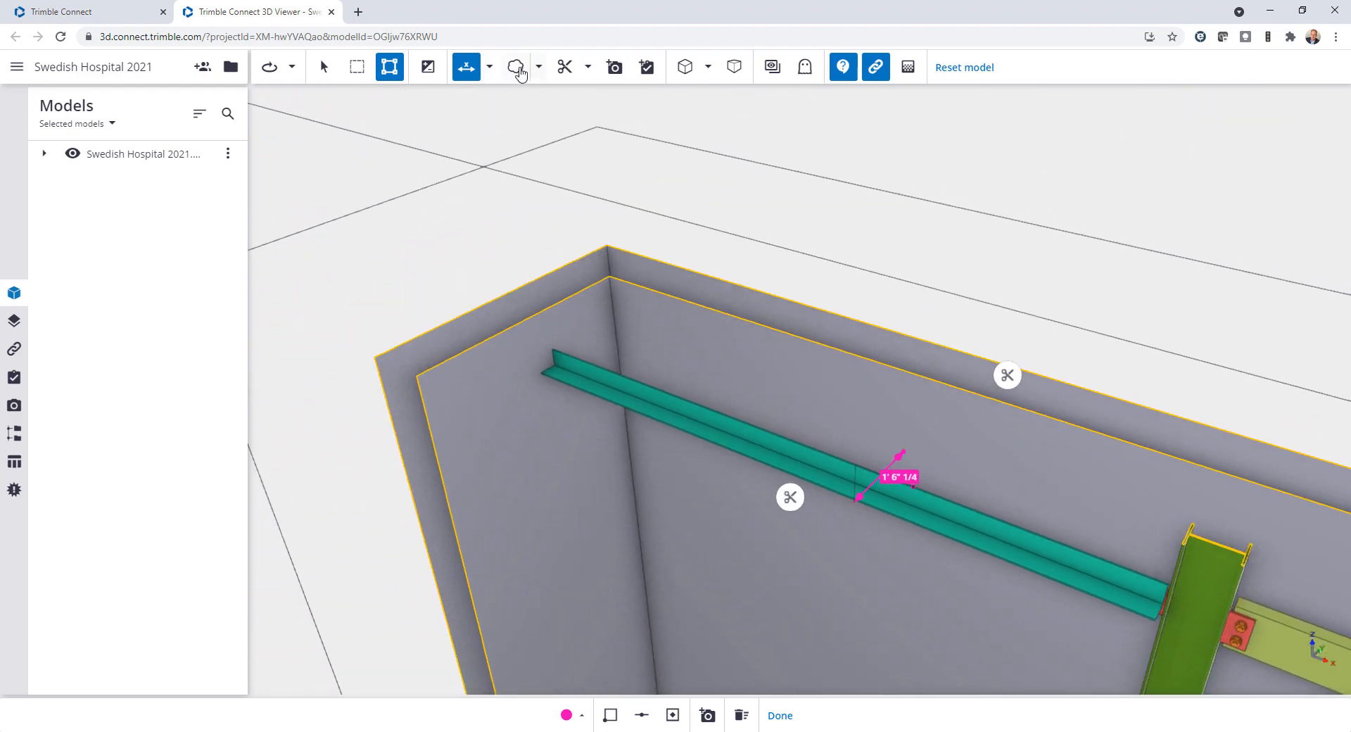
{"action": "left_click", "coordinate": [515, 68]}
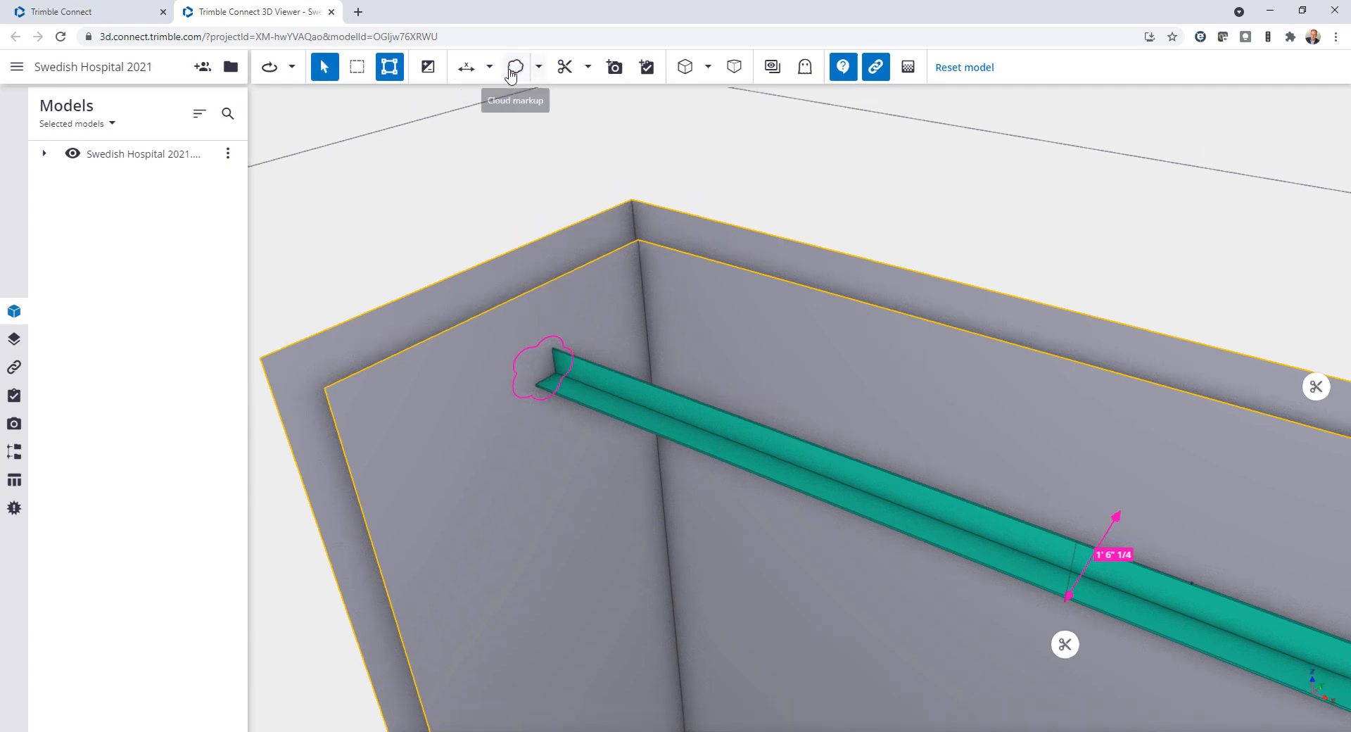
{"action": "left_click", "coordinate": [538, 68]}
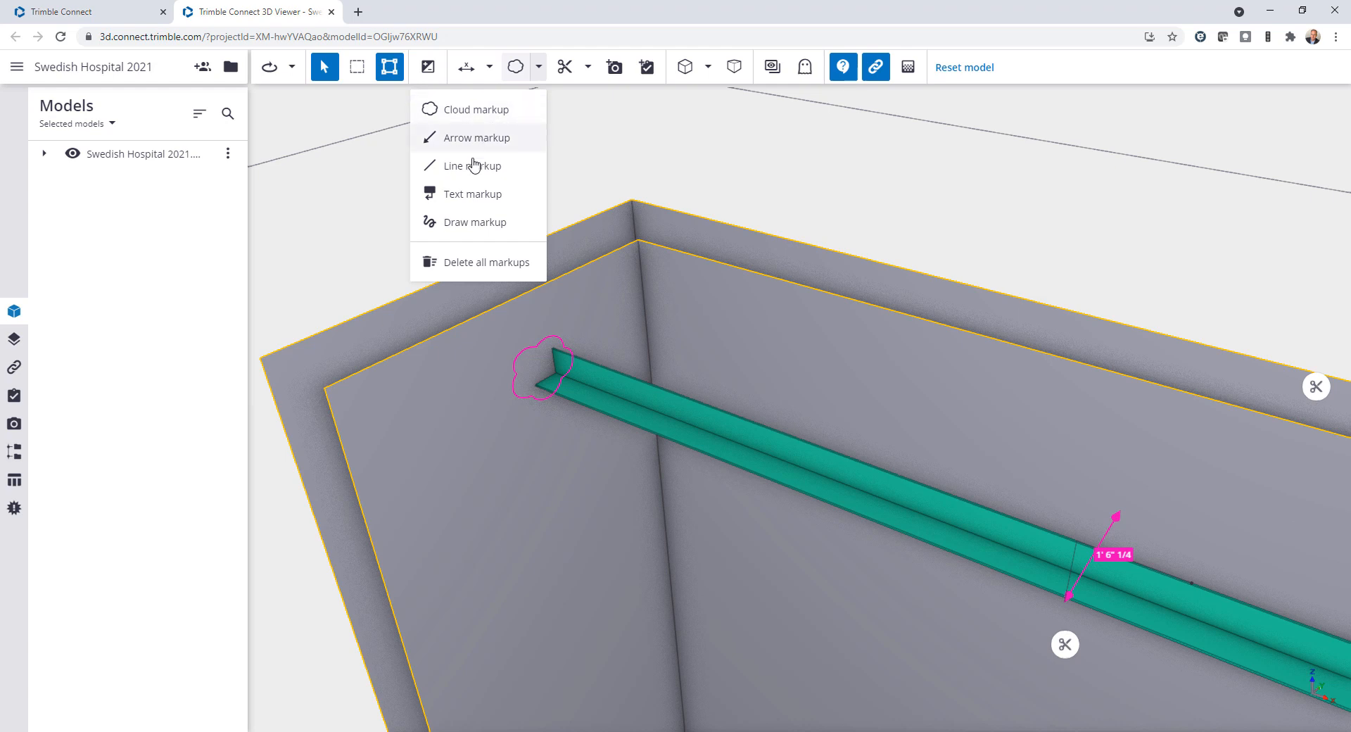
{"action": "left_click", "coordinate": [475, 137]}
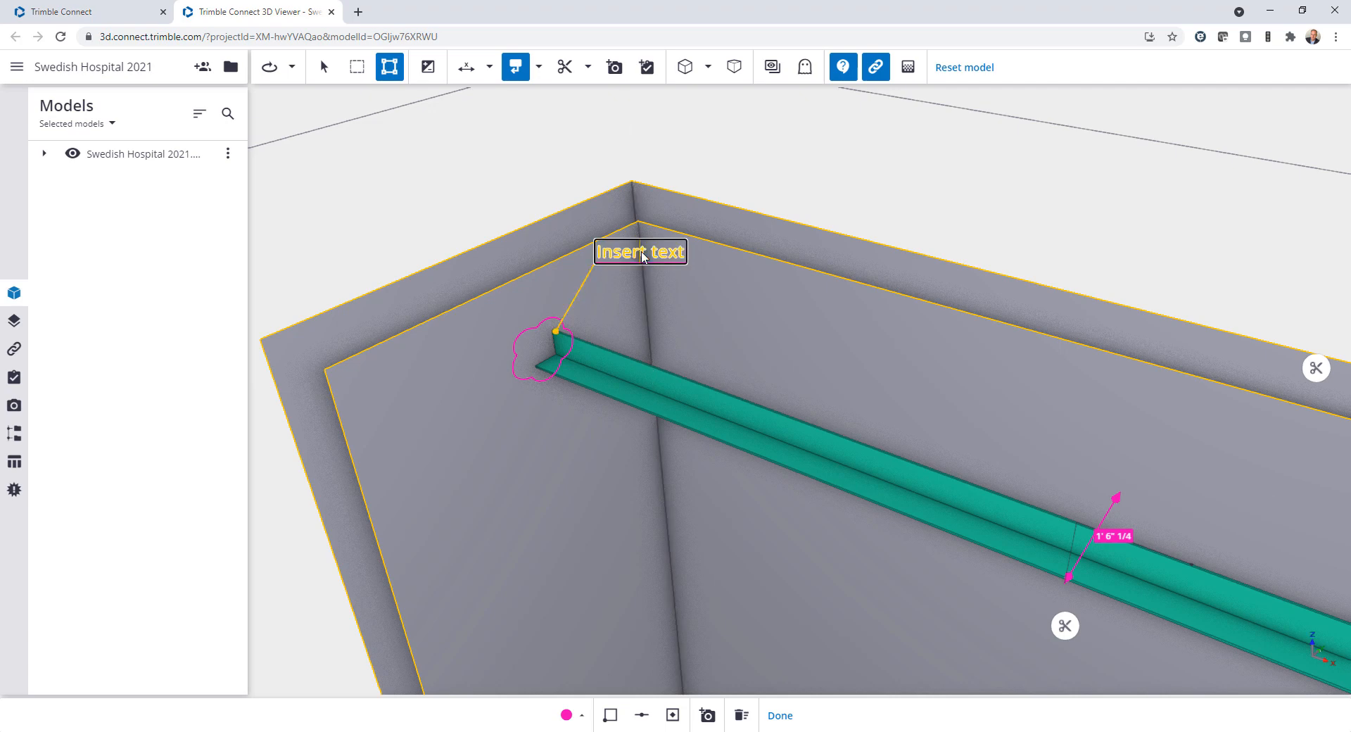
{"action": "type", "text": "Missing Connection"}
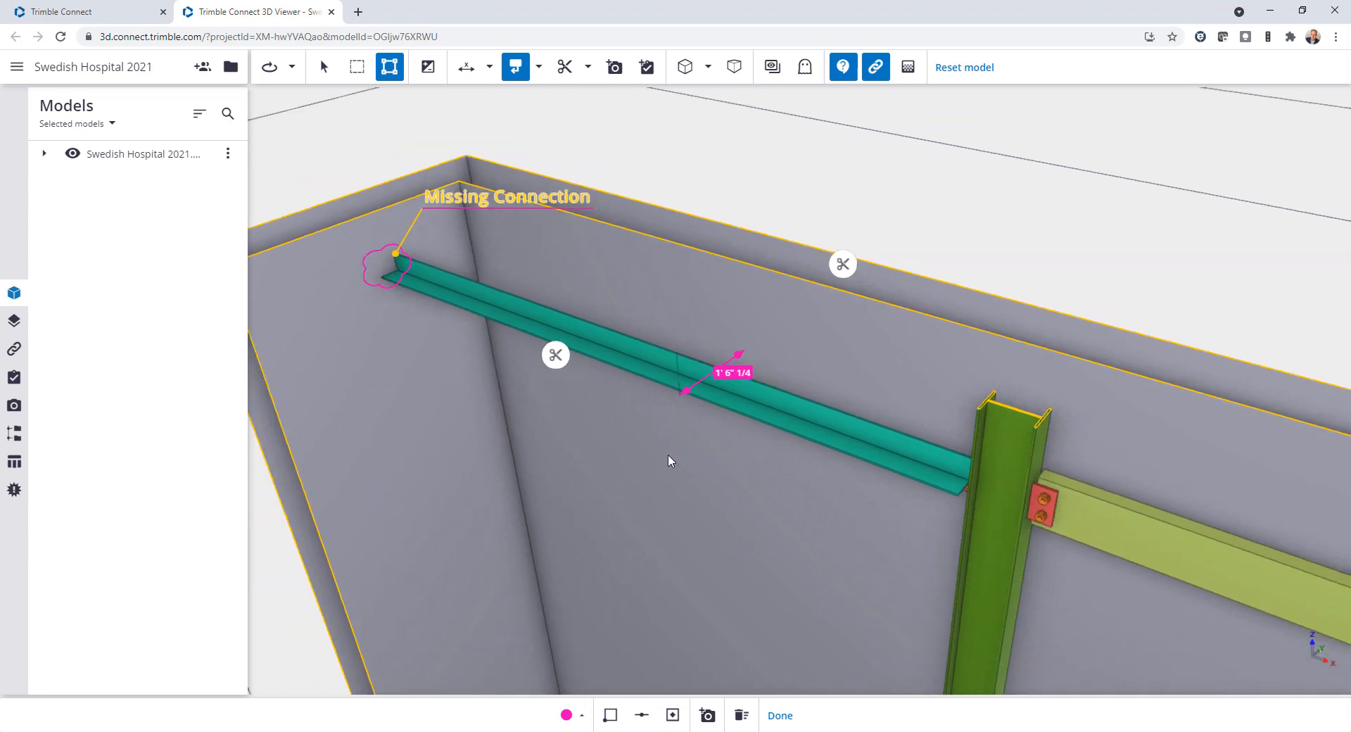
{"action": "mouse_move", "coordinate": [645, 71]}
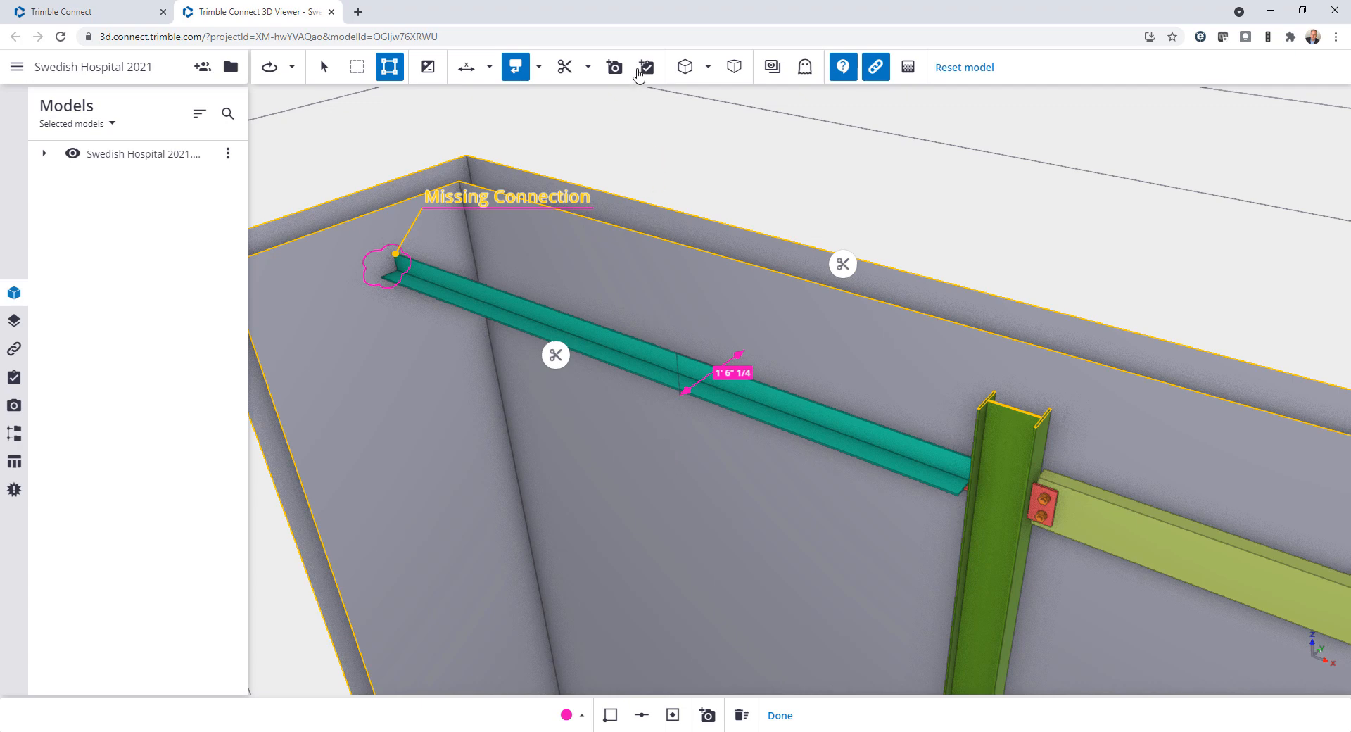
Save a 'Missing Connection' ToDo: add missing connection, verify dimension with point cloud scan
{"action": "left_click", "coordinate": [645, 68]}
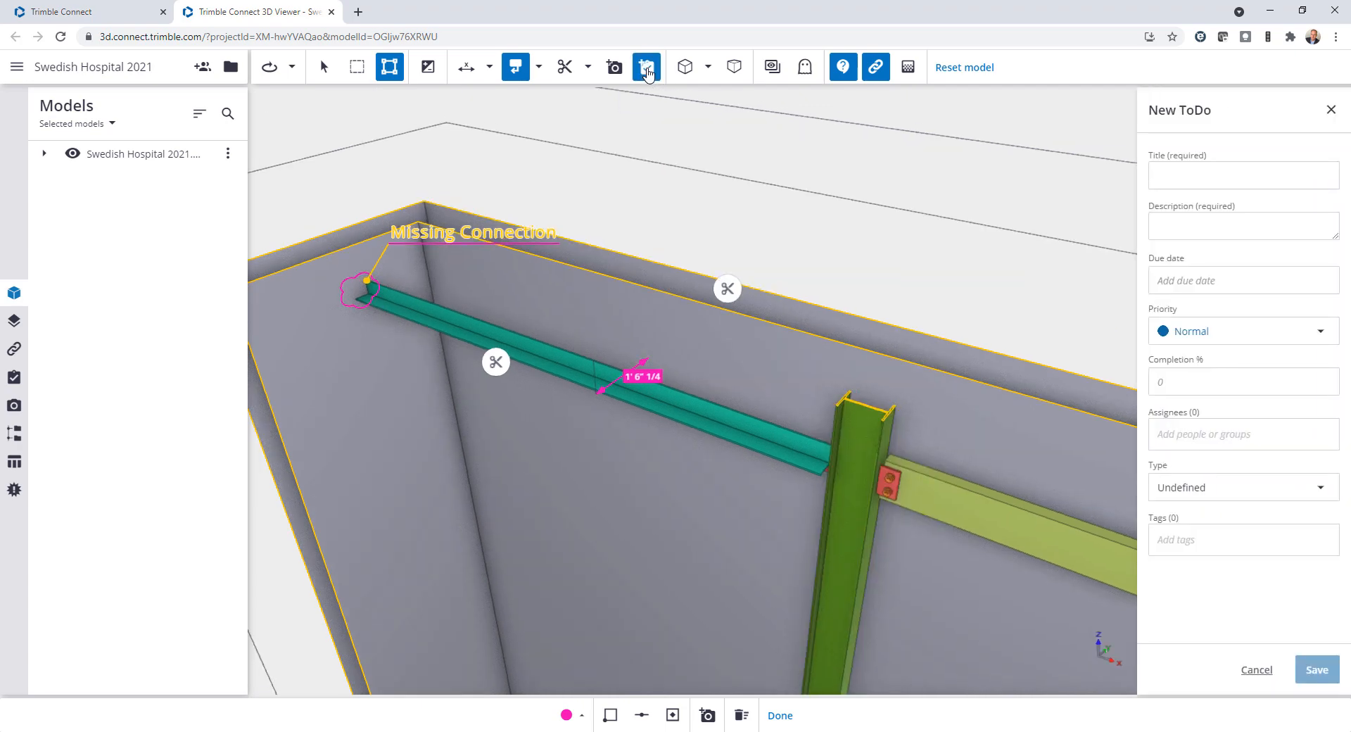
{"action": "left_click", "coordinate": [1243, 175]}
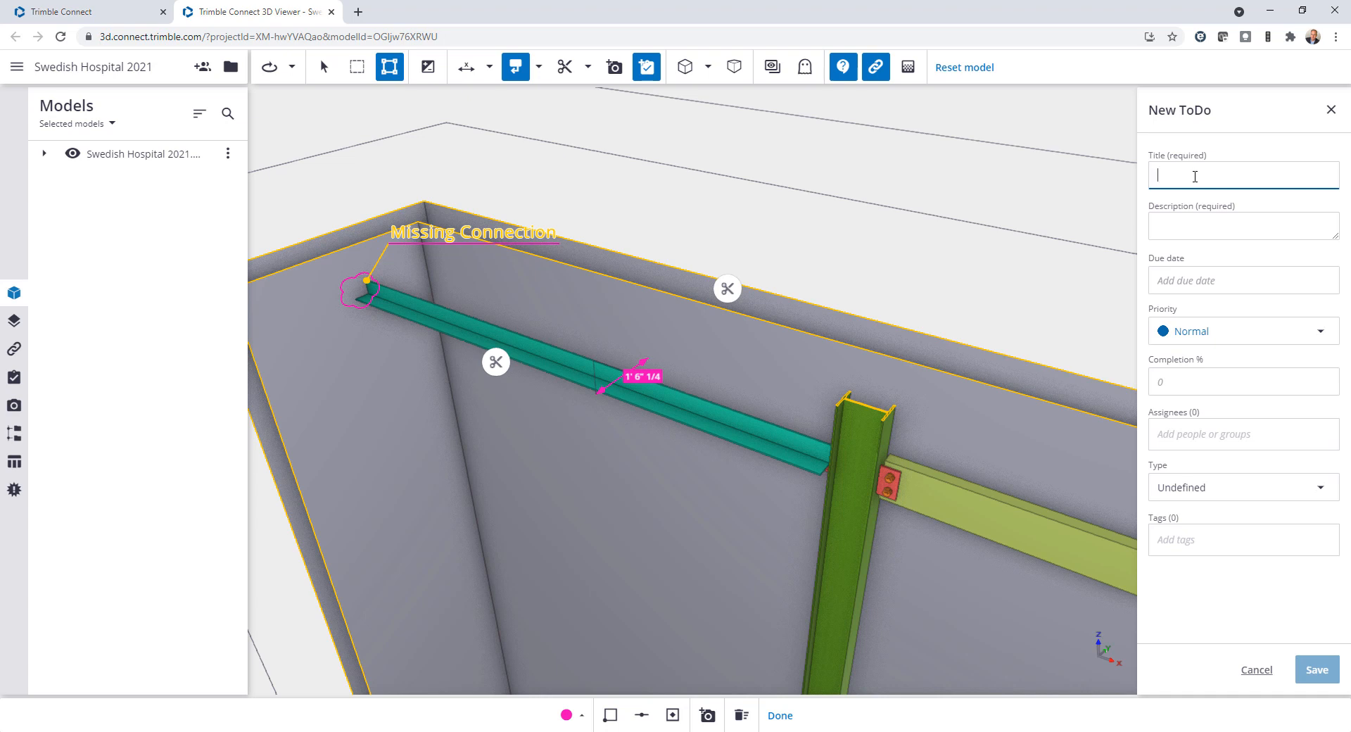
{"action": "type", "text": "Missing"}
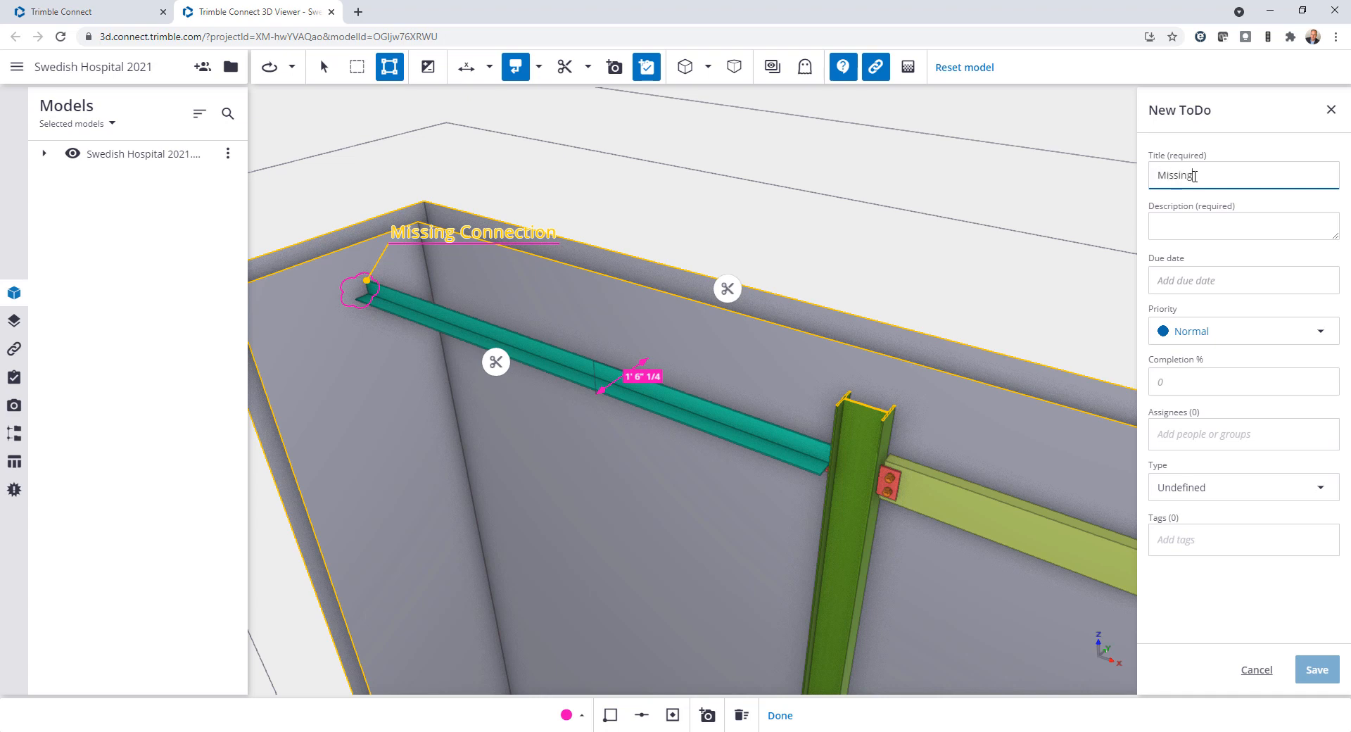
{"action": "type", "text": "Connection"}
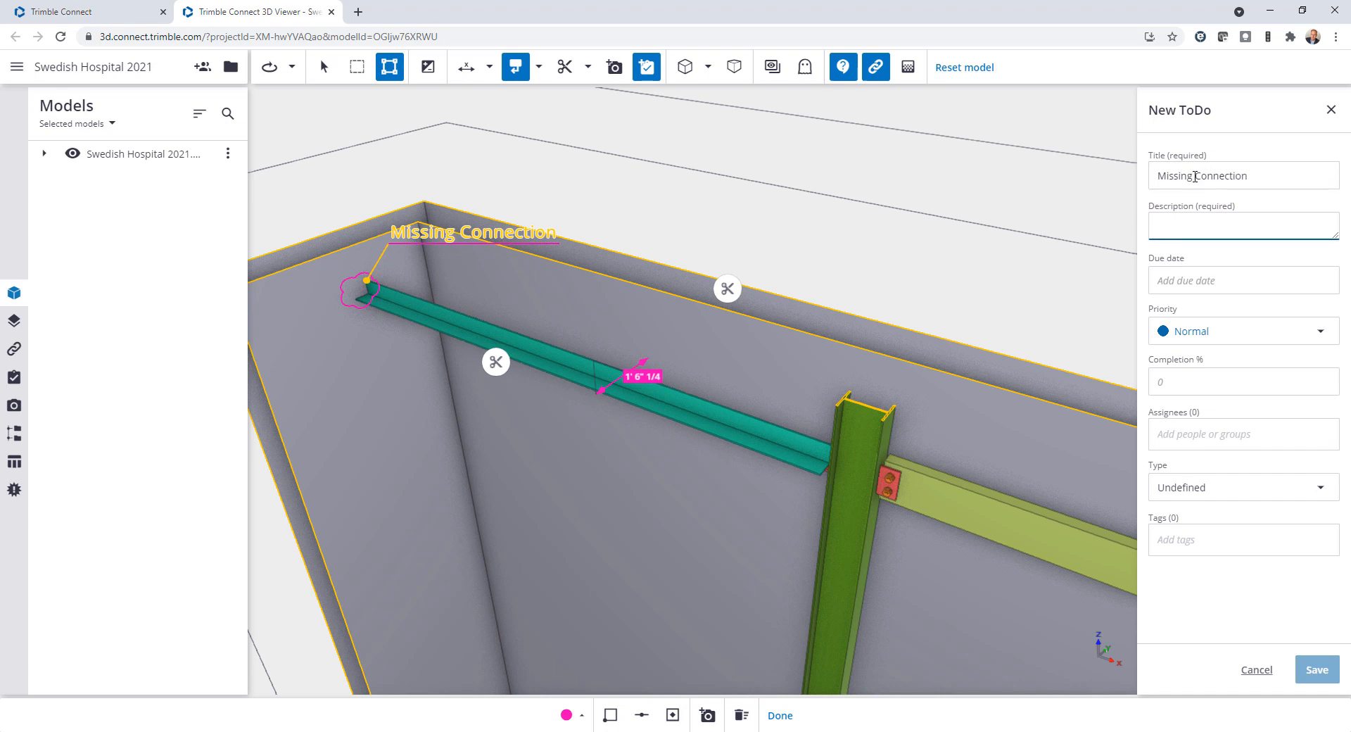
{"action": "type", "text": "Add missing connection and verify"}
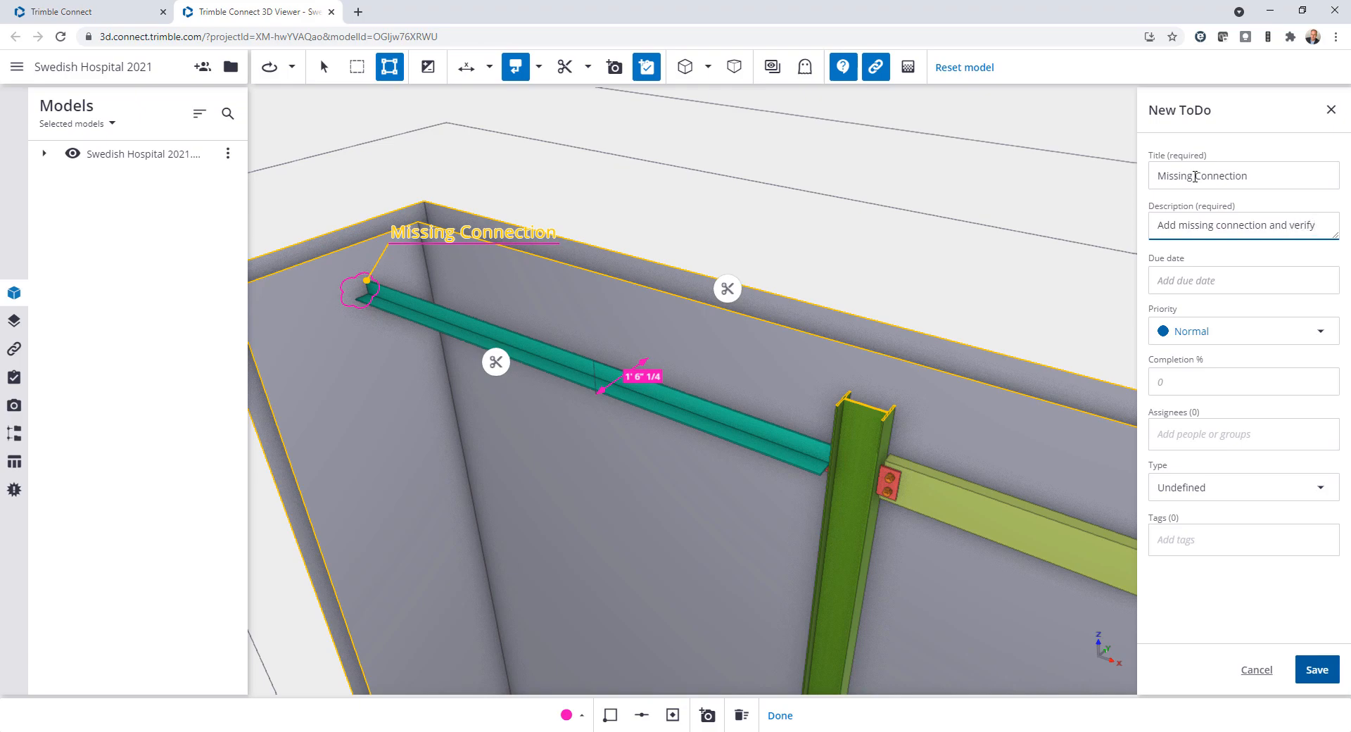
{"action": "type", "text": "dimension w"}
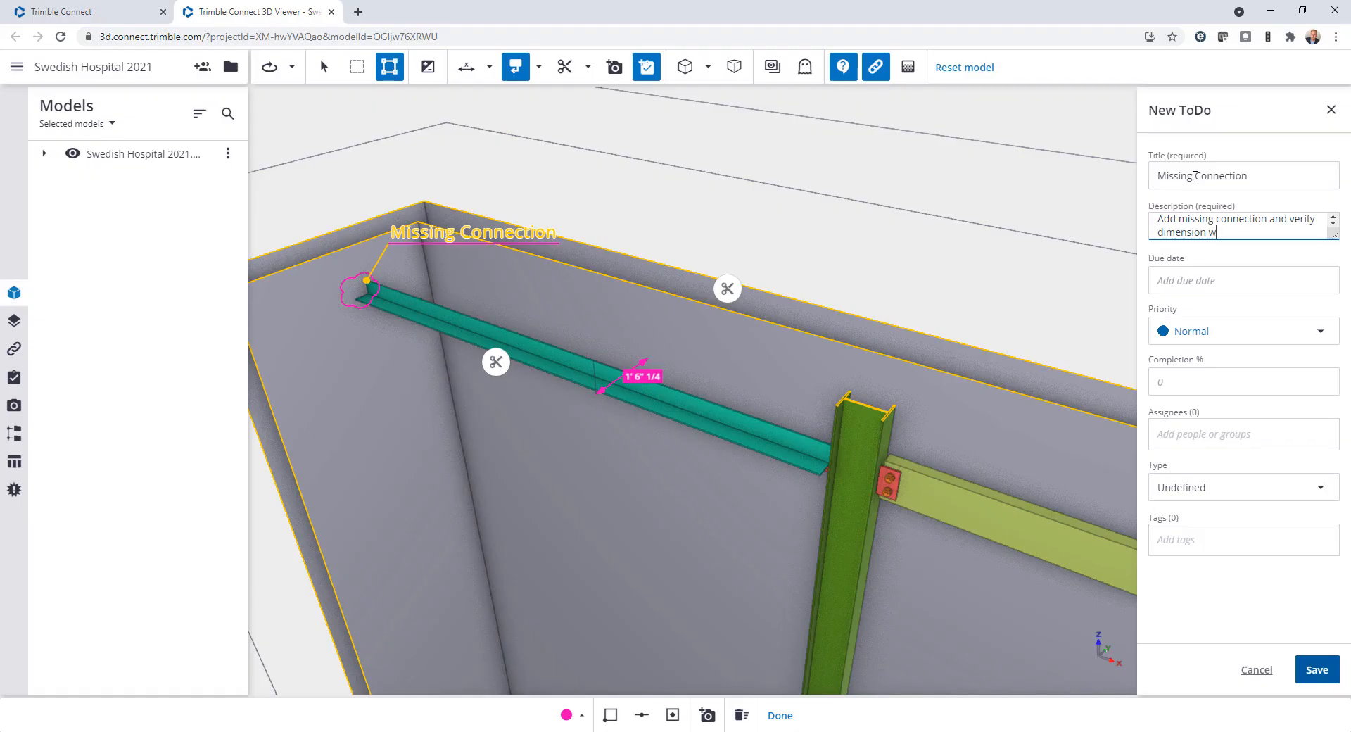
{"action": "type", "text": "ith point cloud scan"}
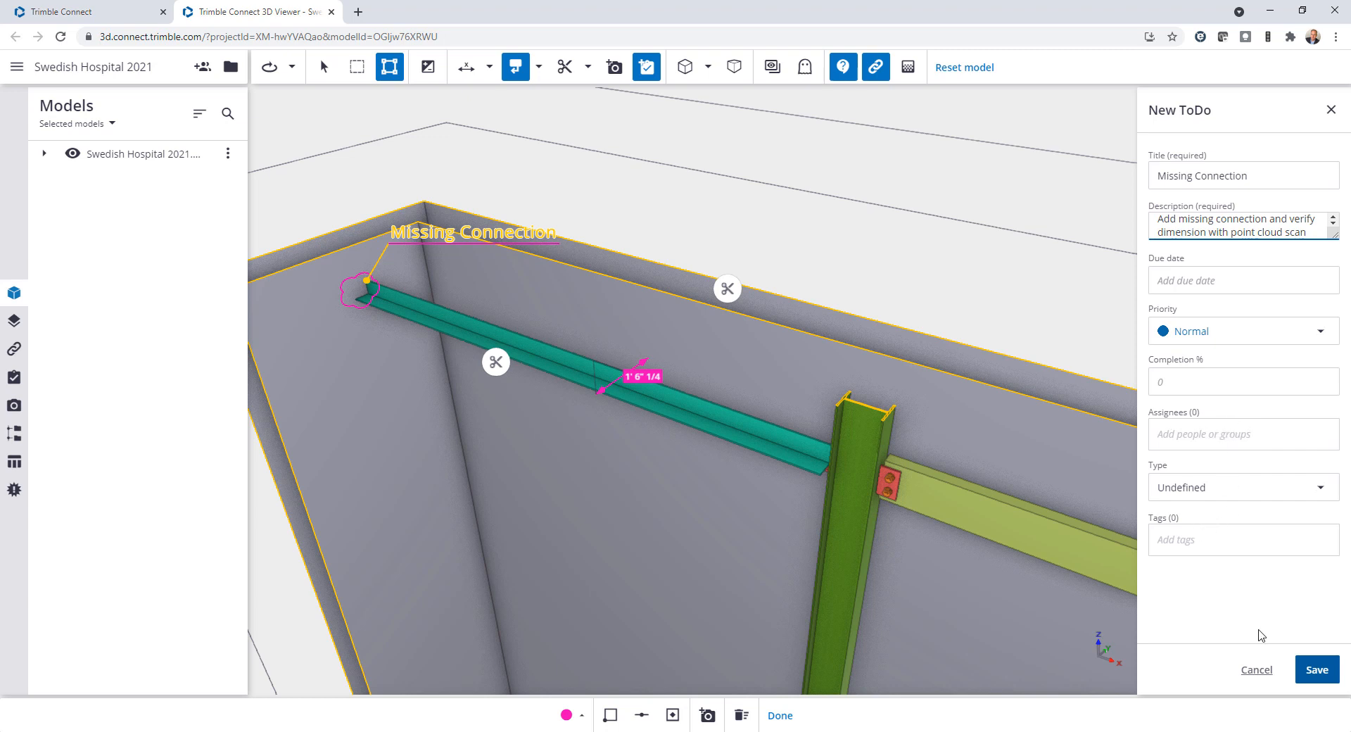
{"action": "left_click", "coordinate": [1316, 670]}
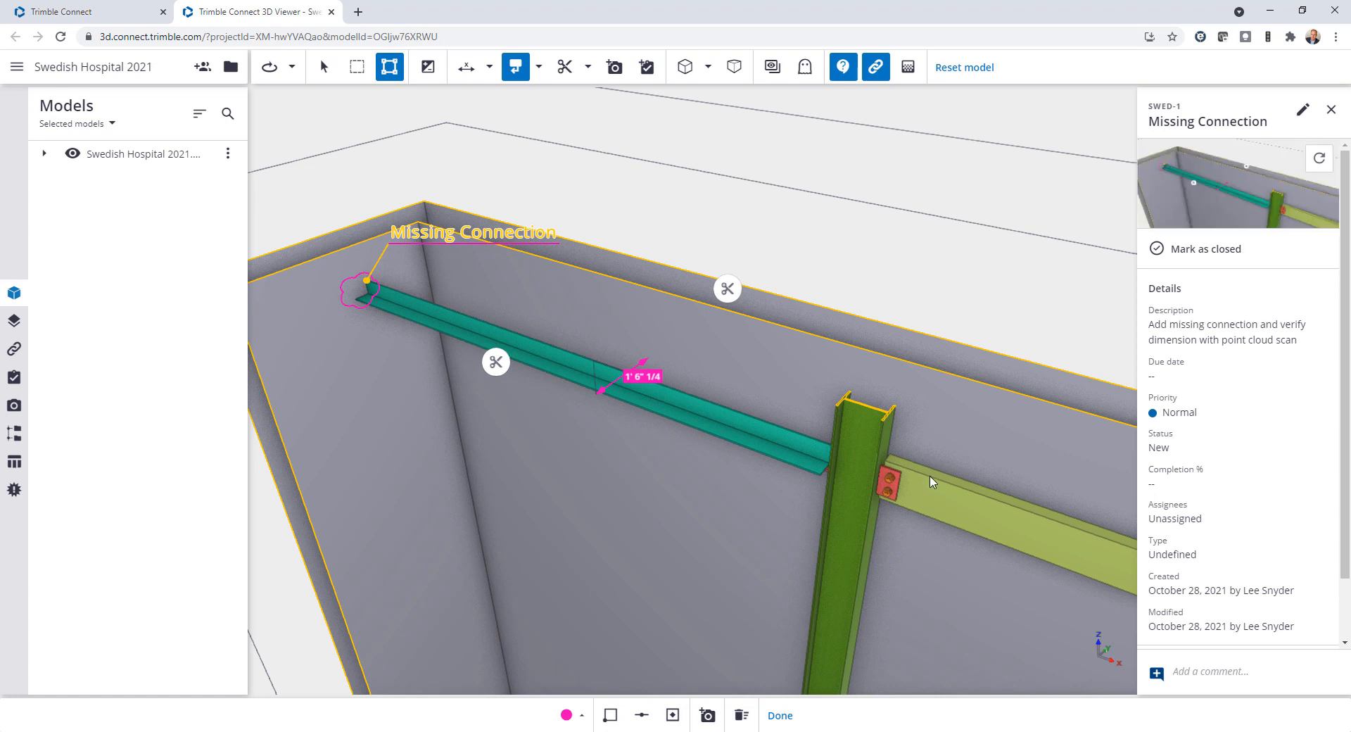
{"action": "mouse_move", "coordinate": [1212, 214]}
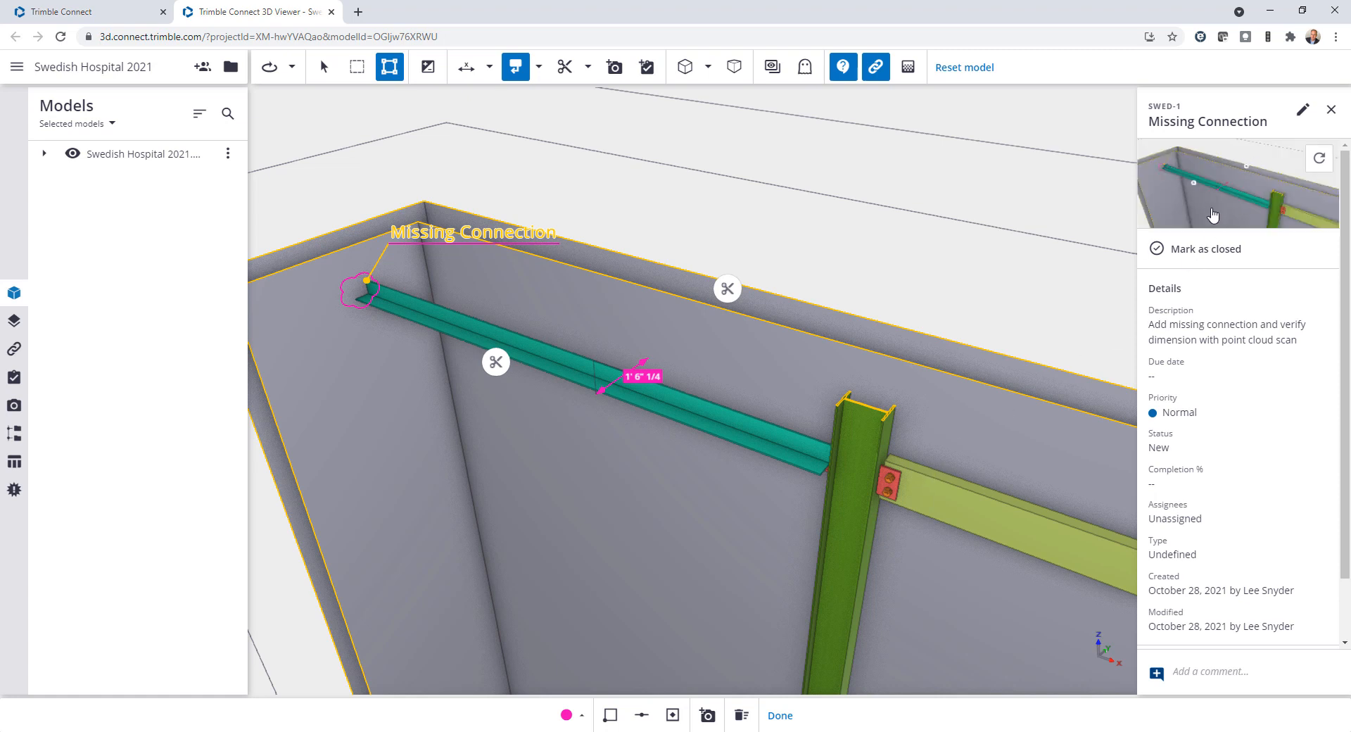
{"action": "mouse_move", "coordinate": [886, 275]}
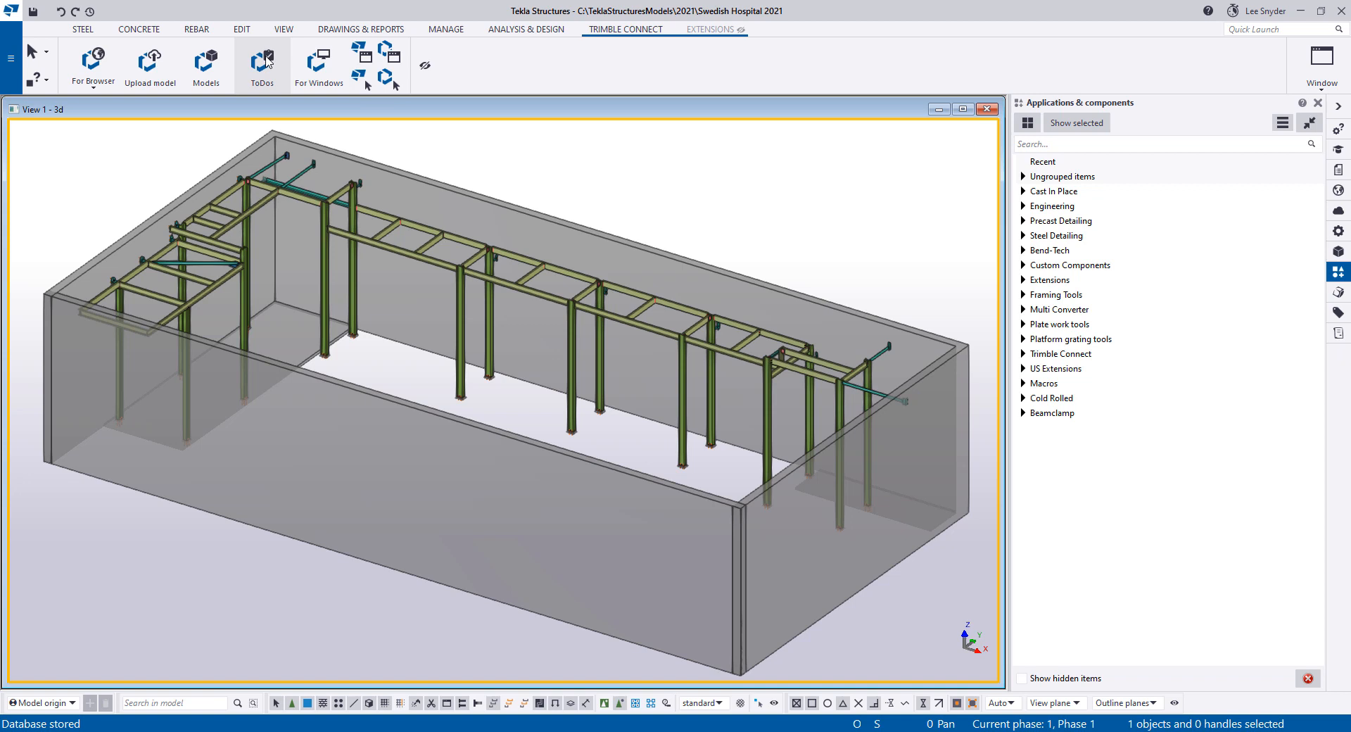
Open ToDo SWED-1: Missing Connection to sync the view, and move its window right
{"action": "left_click", "coordinate": [261, 66]}
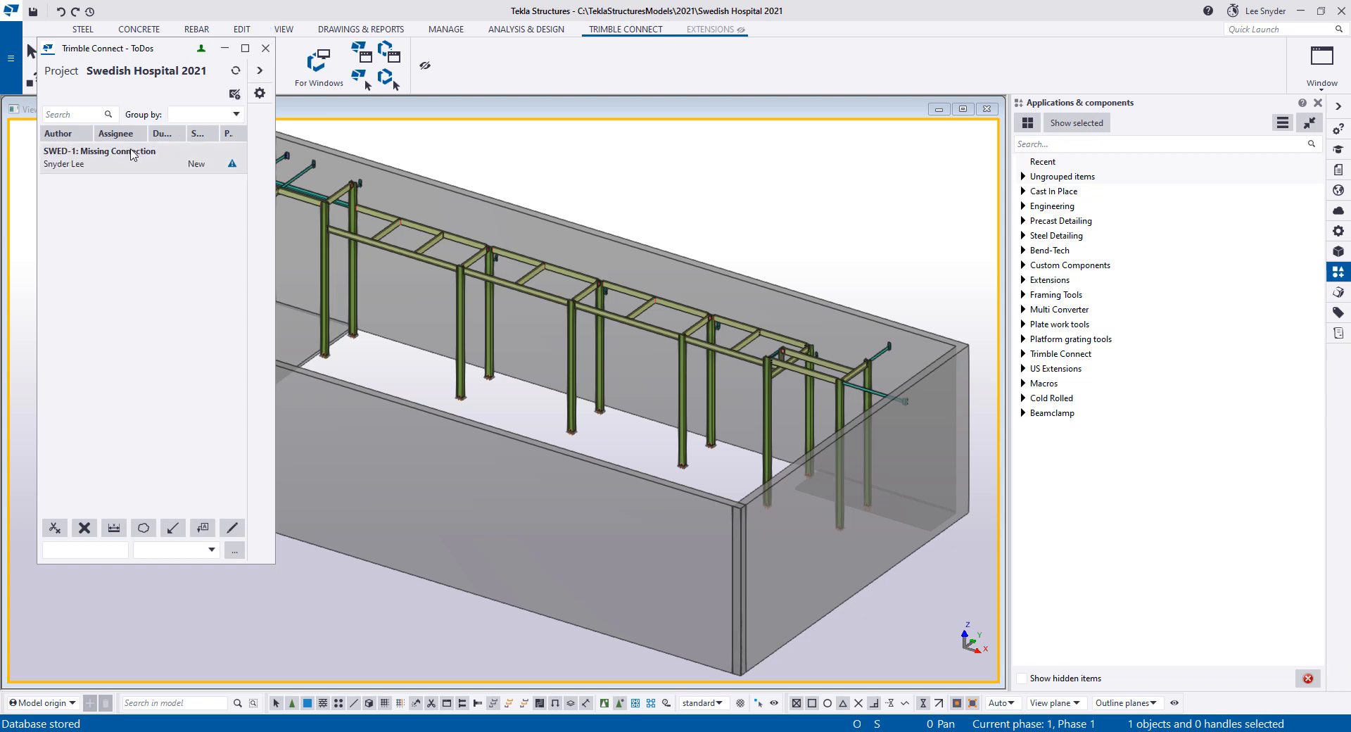
{"action": "left_click", "coordinate": [99, 151]}
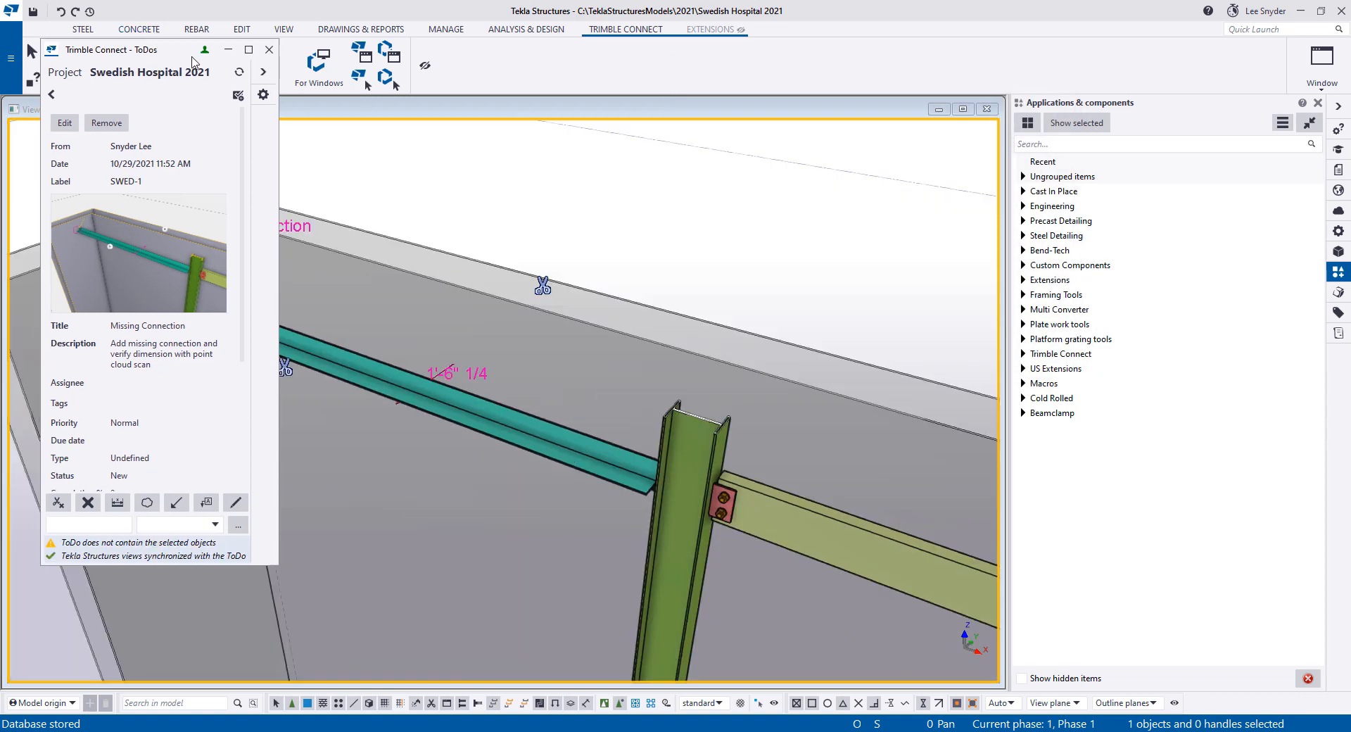
{"action": "left_click_drag", "start_coordinate": [111, 49], "coordinate": [900, 119]}
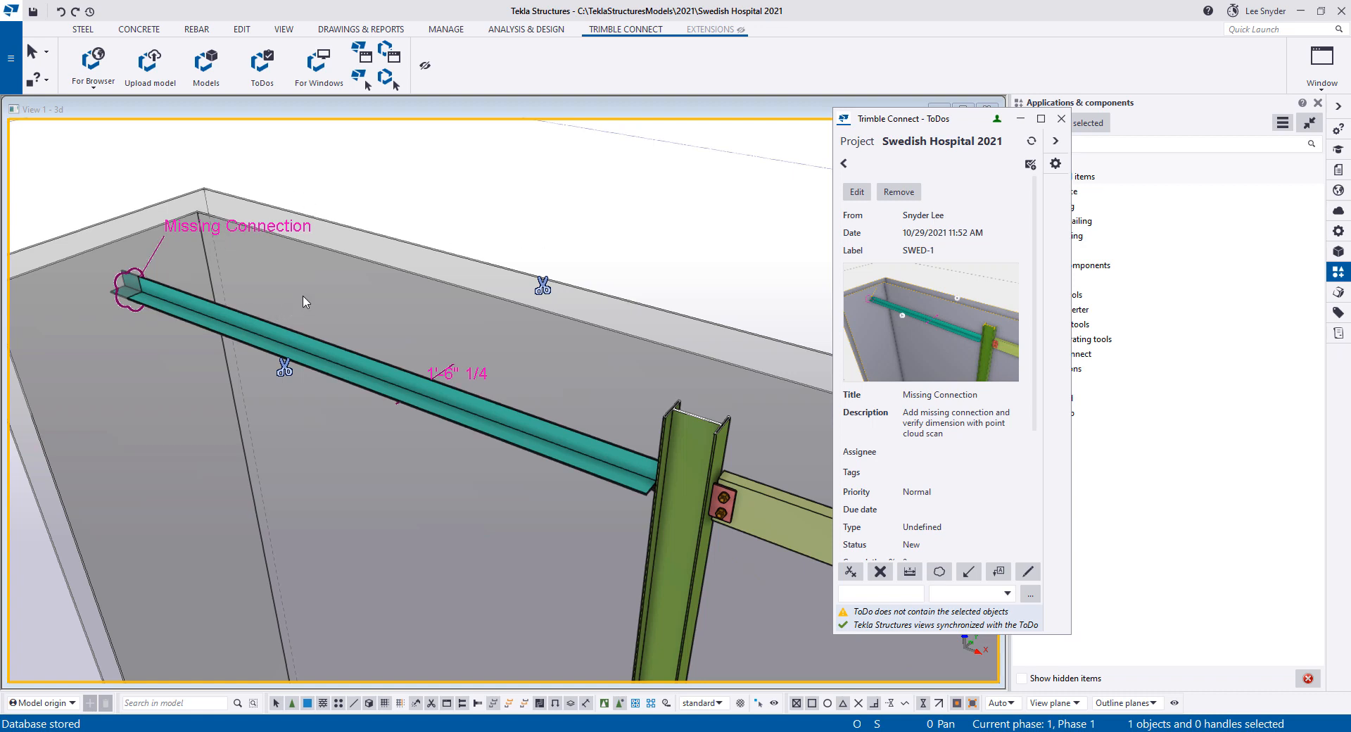
{"action": "mouse_move", "coordinate": [333, 318]}
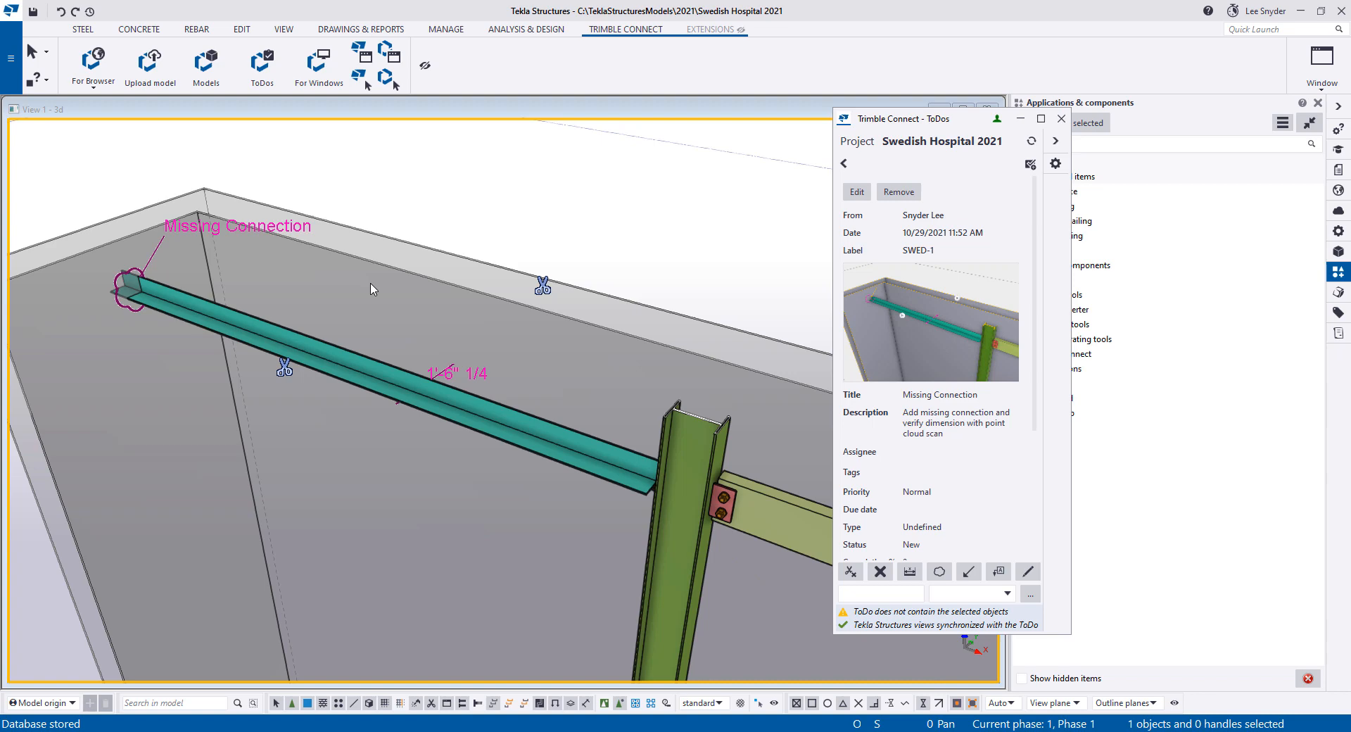
{"action": "mouse_move", "coordinate": [1020, 118]}
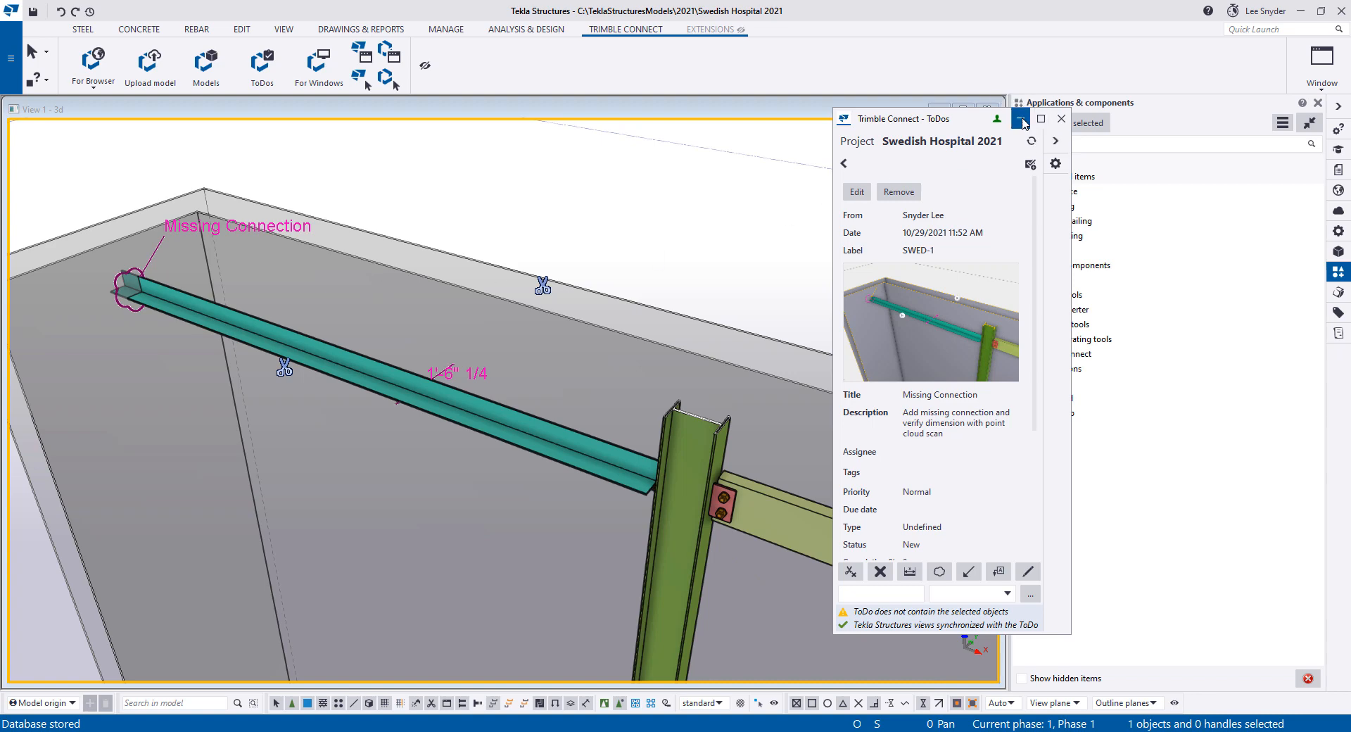
Close the ToDo window and show the Swedish Hospital point cloud over the model
{"action": "left_click", "coordinate": [1022, 118]}
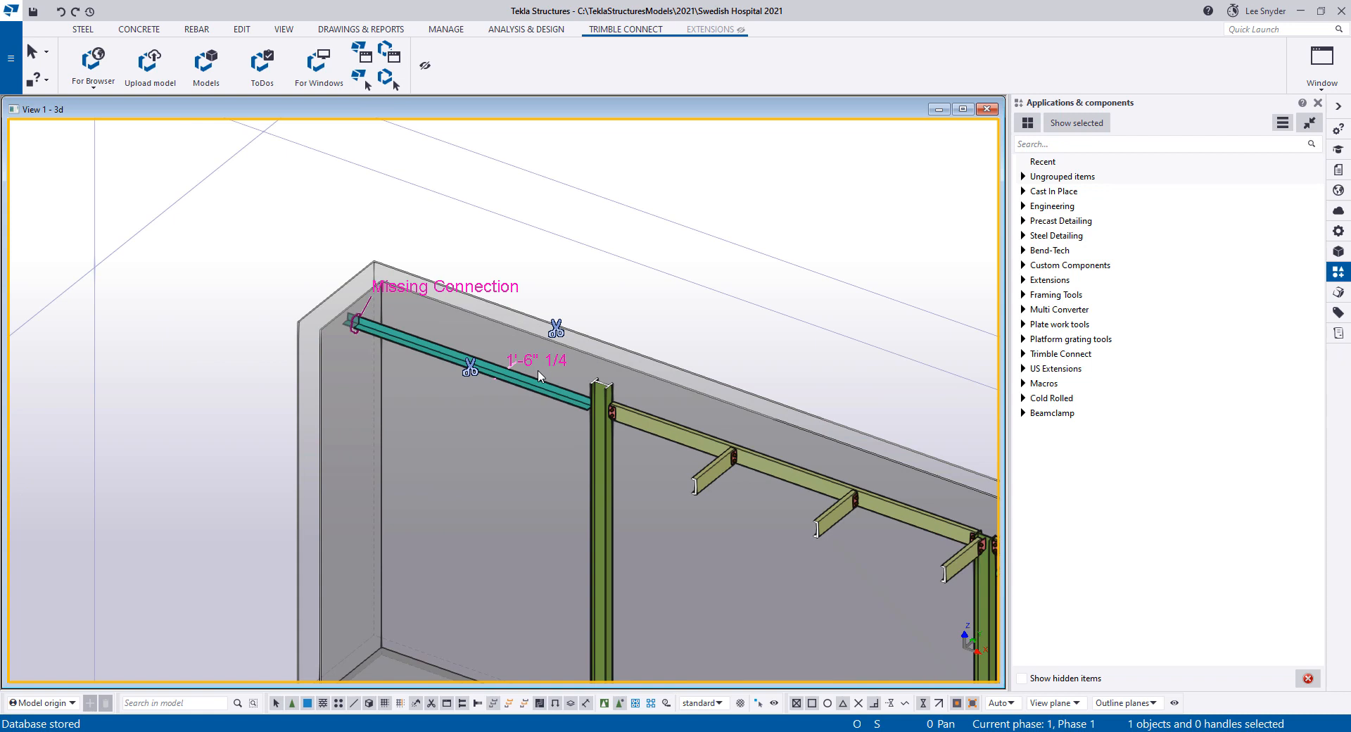
{"action": "left_click", "coordinate": [1163, 144]}
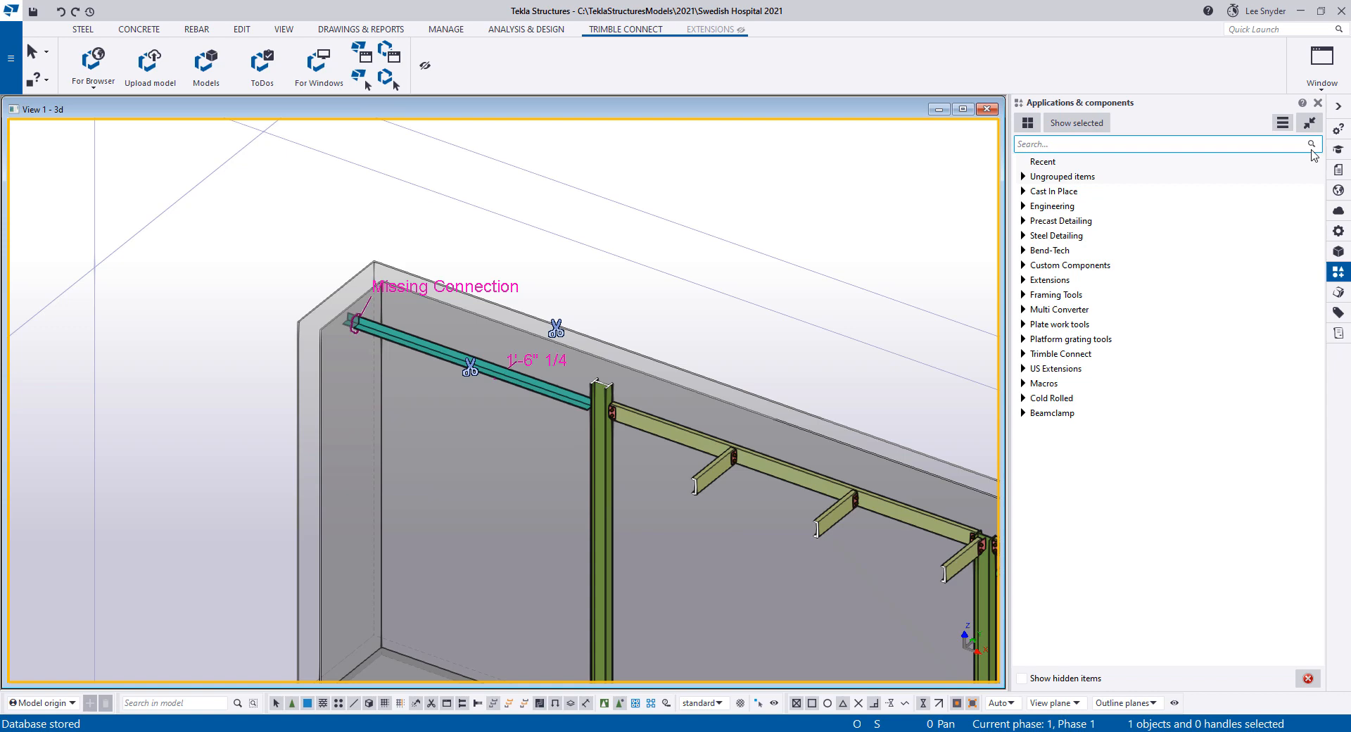
{"action": "left_click", "coordinate": [1338, 211]}
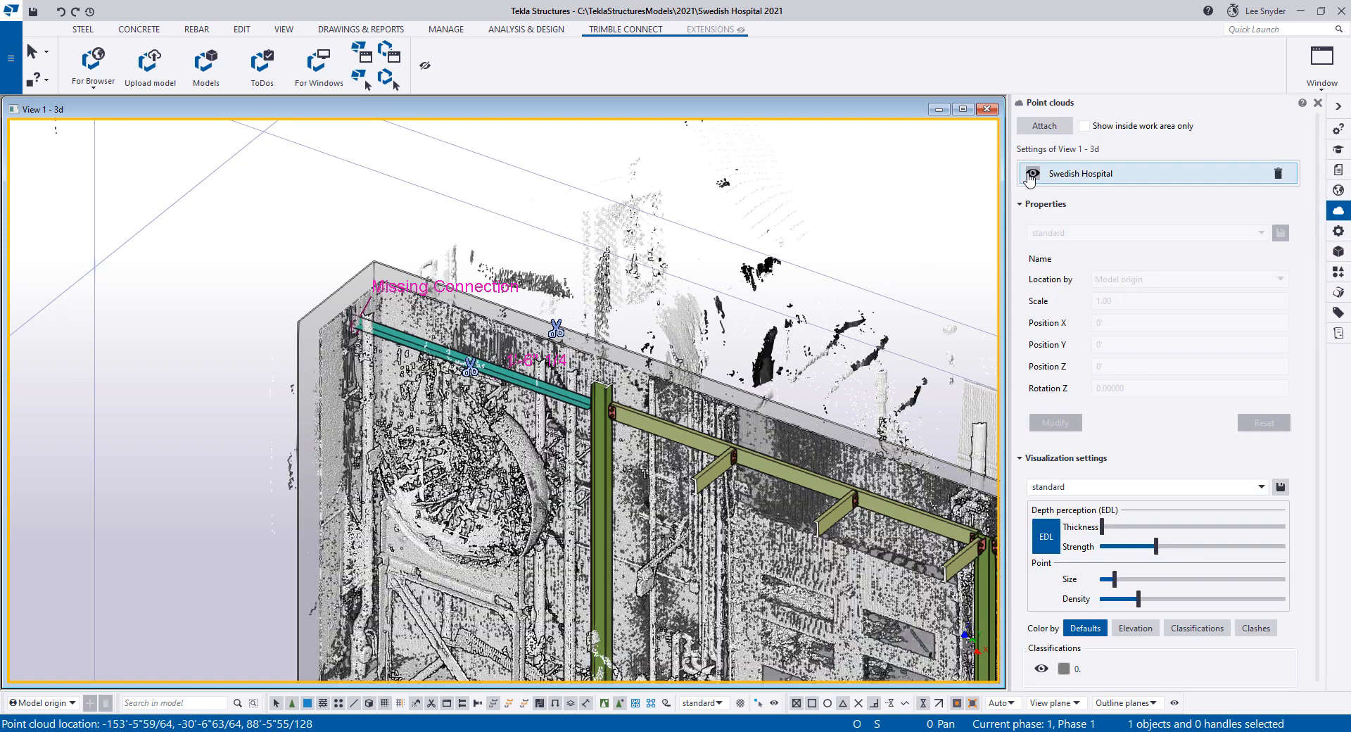
Color the point cloud by clashes with a 1/2" tolerance and select the teal beam
{"action": "left_click", "coordinate": [1030, 174]}
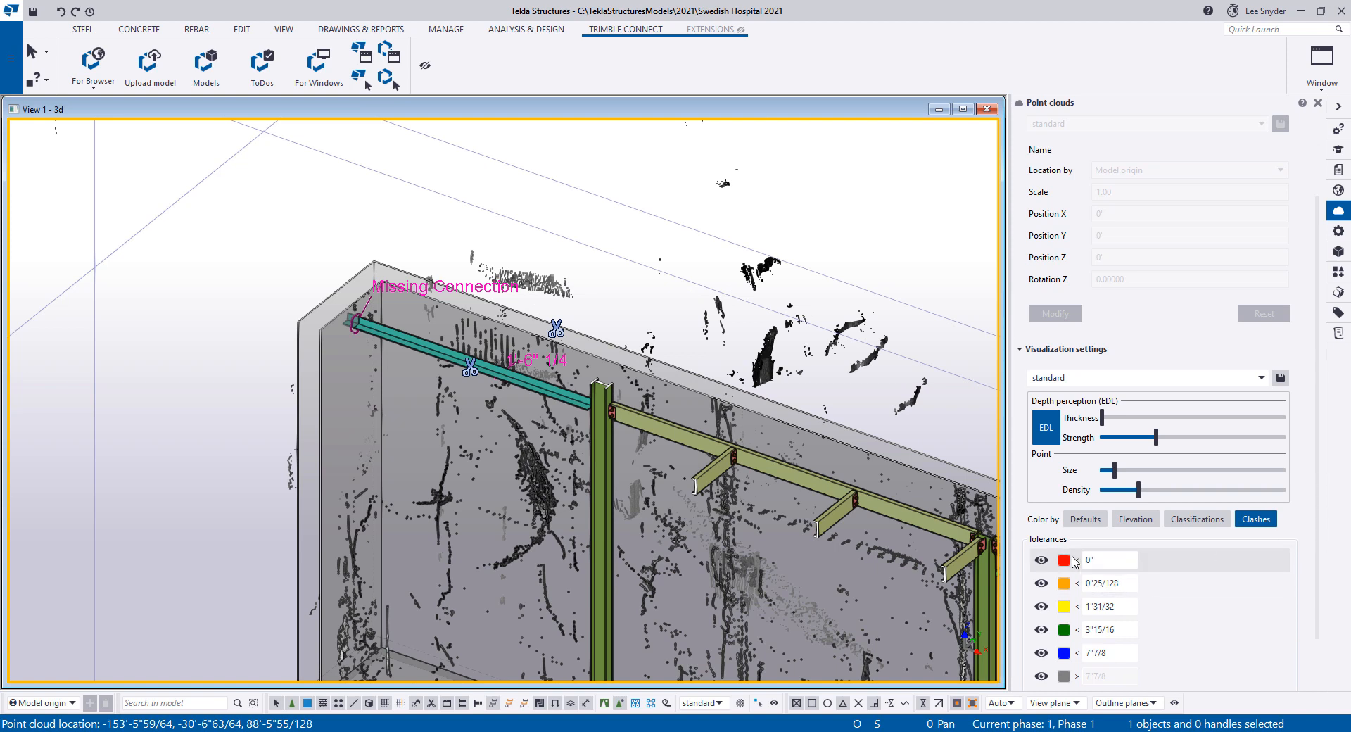
{"action": "mouse_move", "coordinate": [1105, 578]}
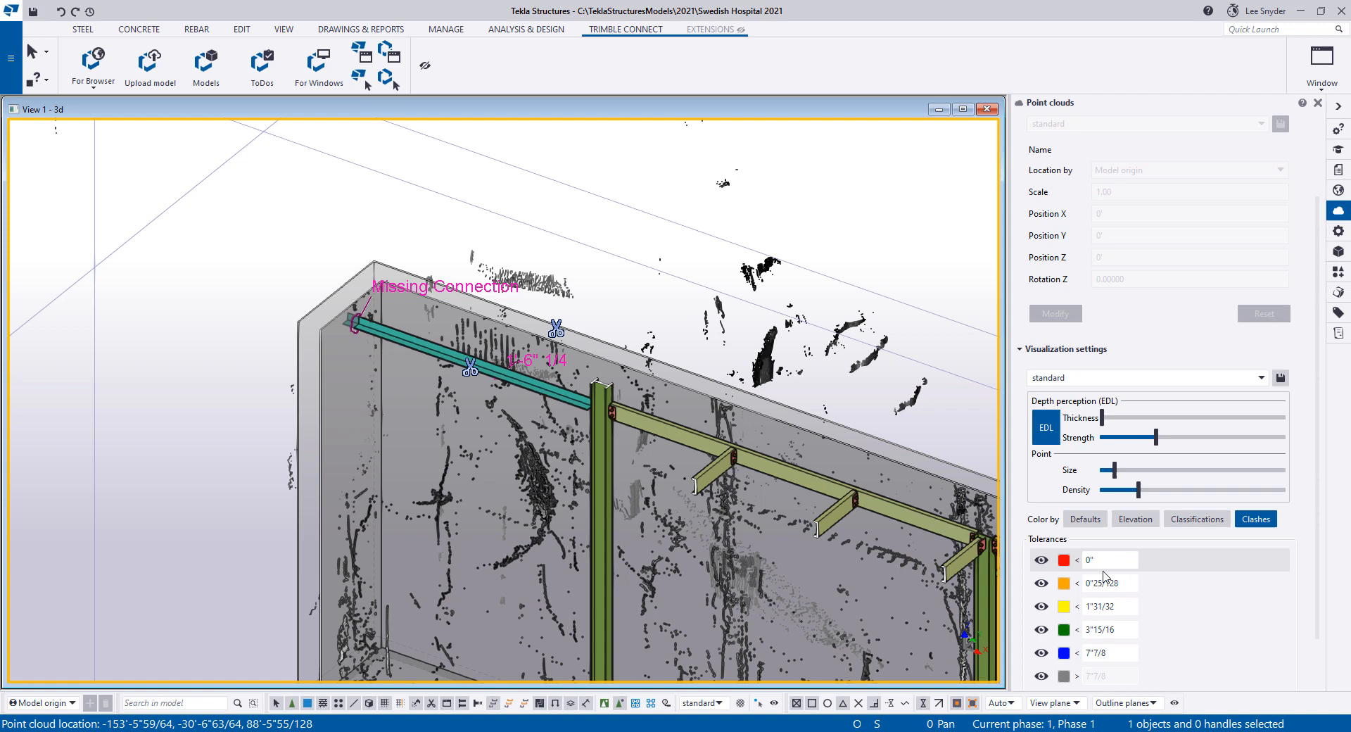
{"action": "type", "text": ".5"}
{"action": "left_click", "coordinate": [1109, 652]}
{"action": "type", "text": "8"}
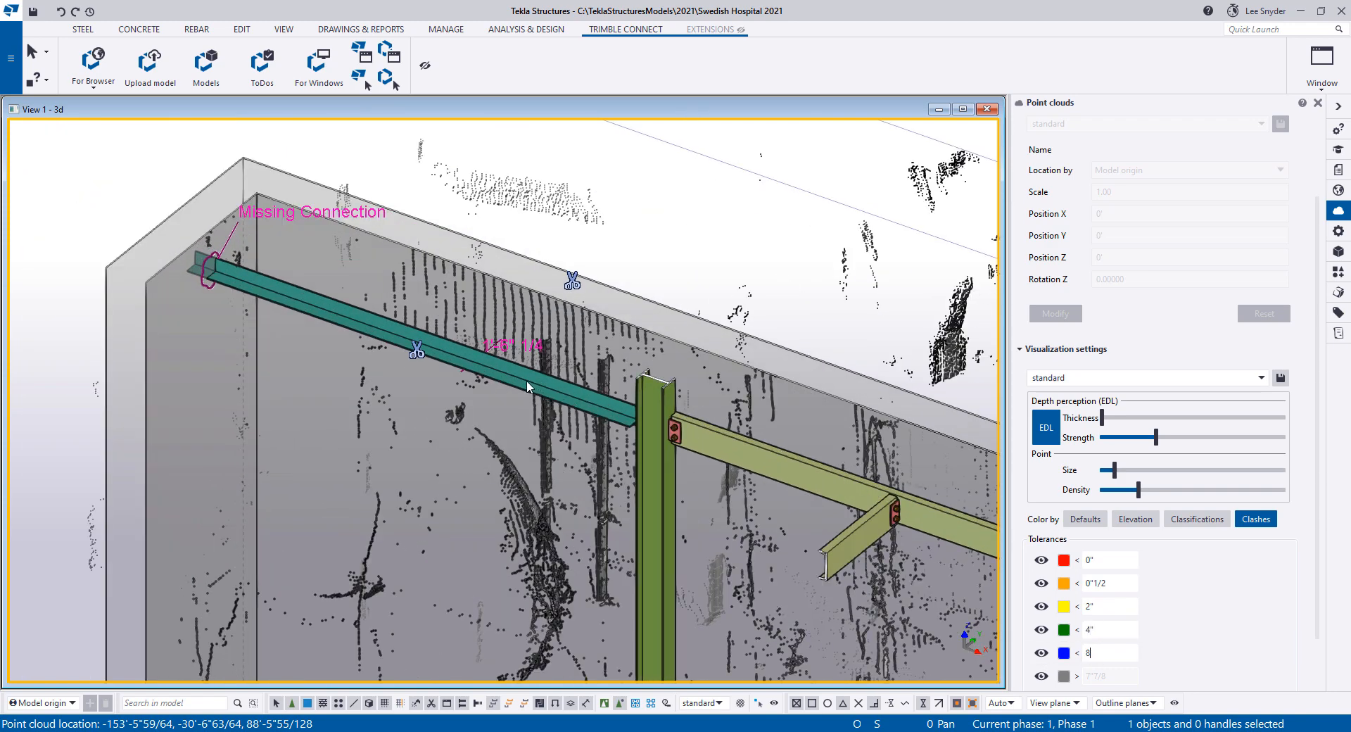
{"action": "left_click", "coordinate": [525, 386]}
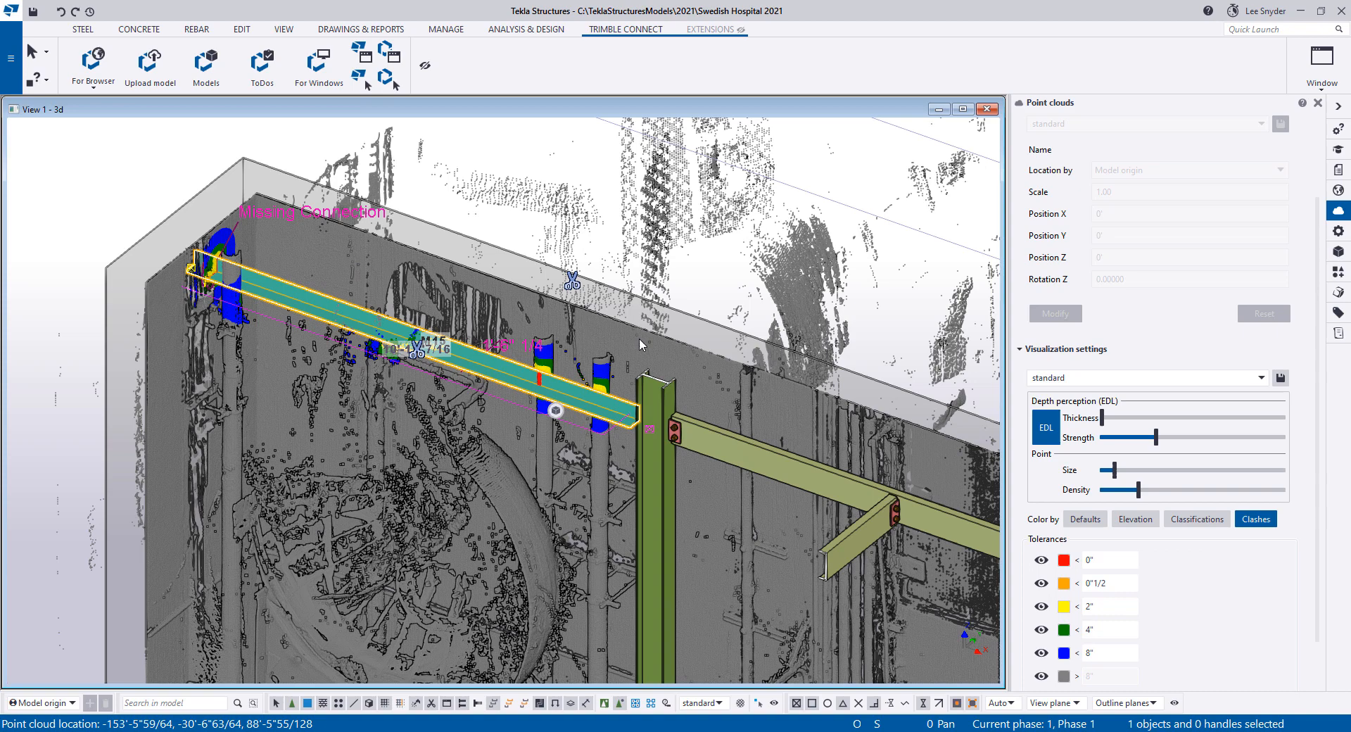
{"action": "mouse_move", "coordinate": [889, 551]}
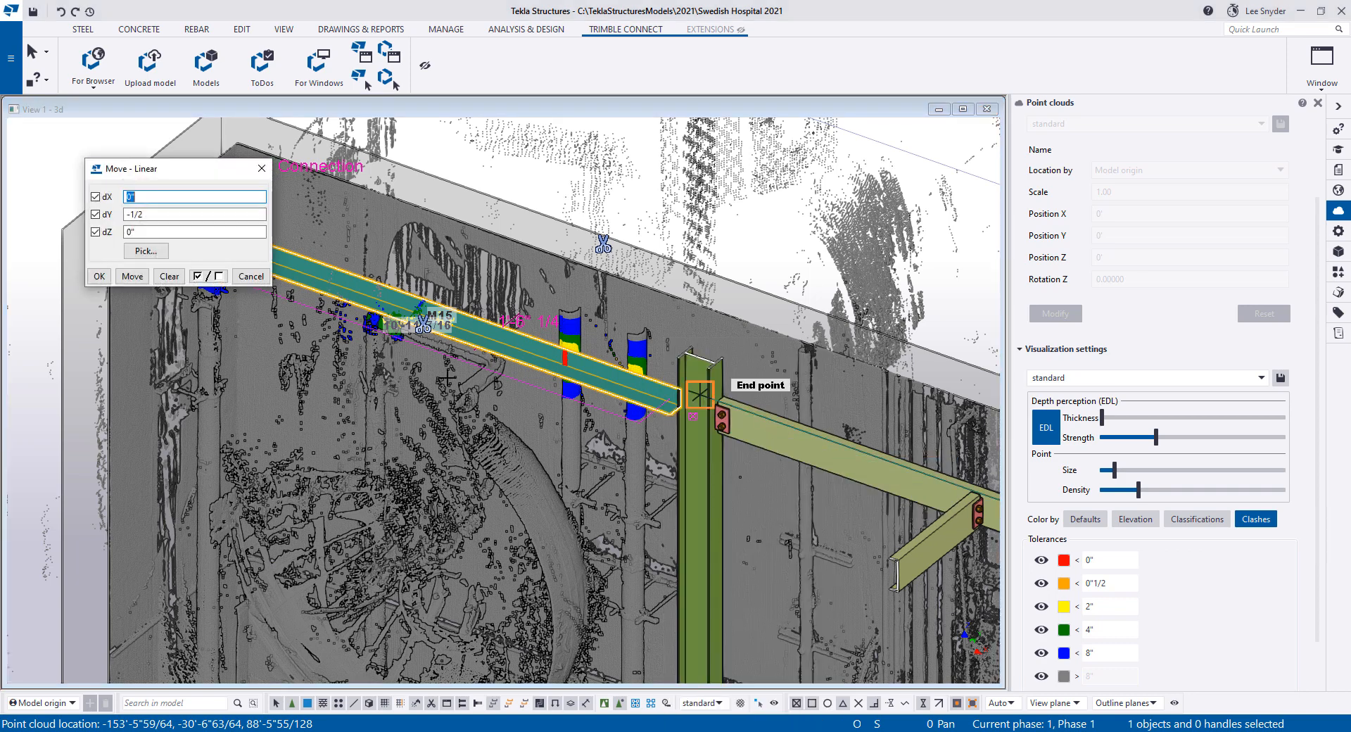
Move the teal beam -1/2" in Y and close the move settings
{"action": "left_click", "coordinate": [145, 250]}
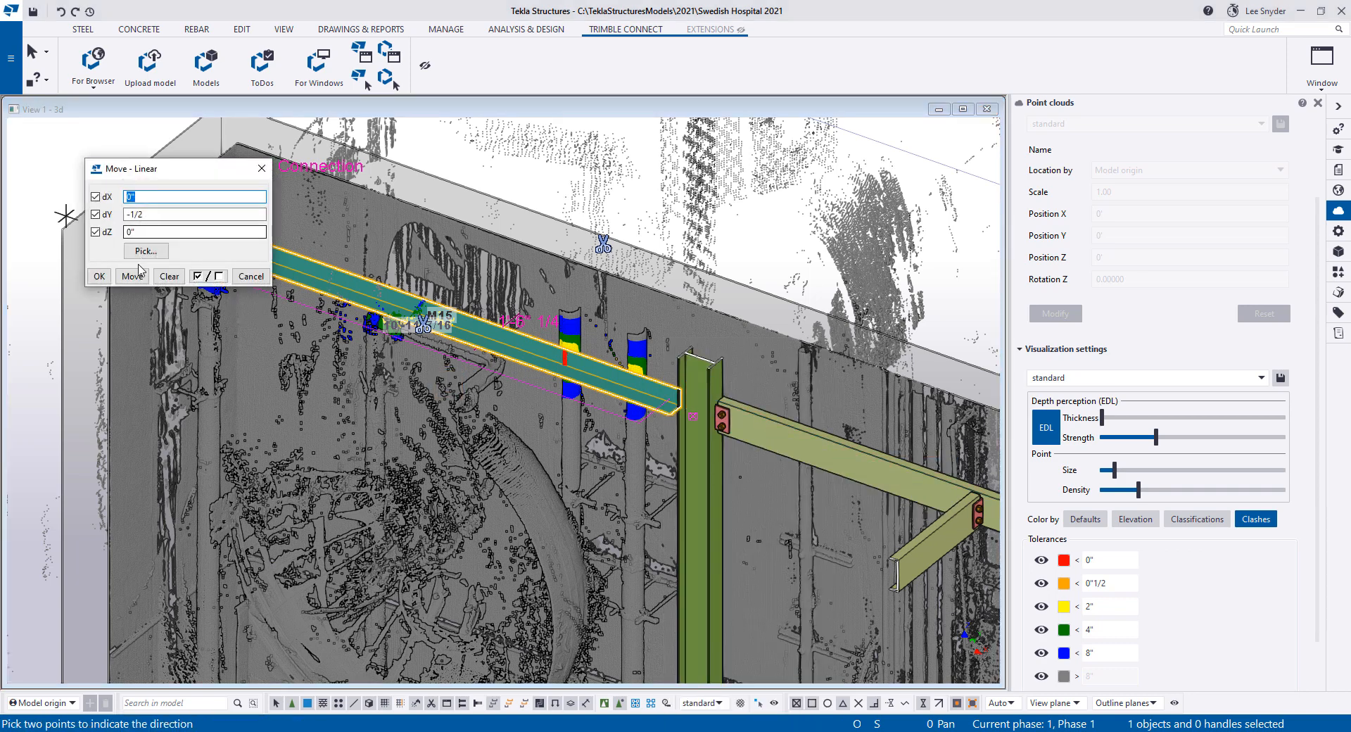
{"action": "left_click", "coordinate": [131, 276]}
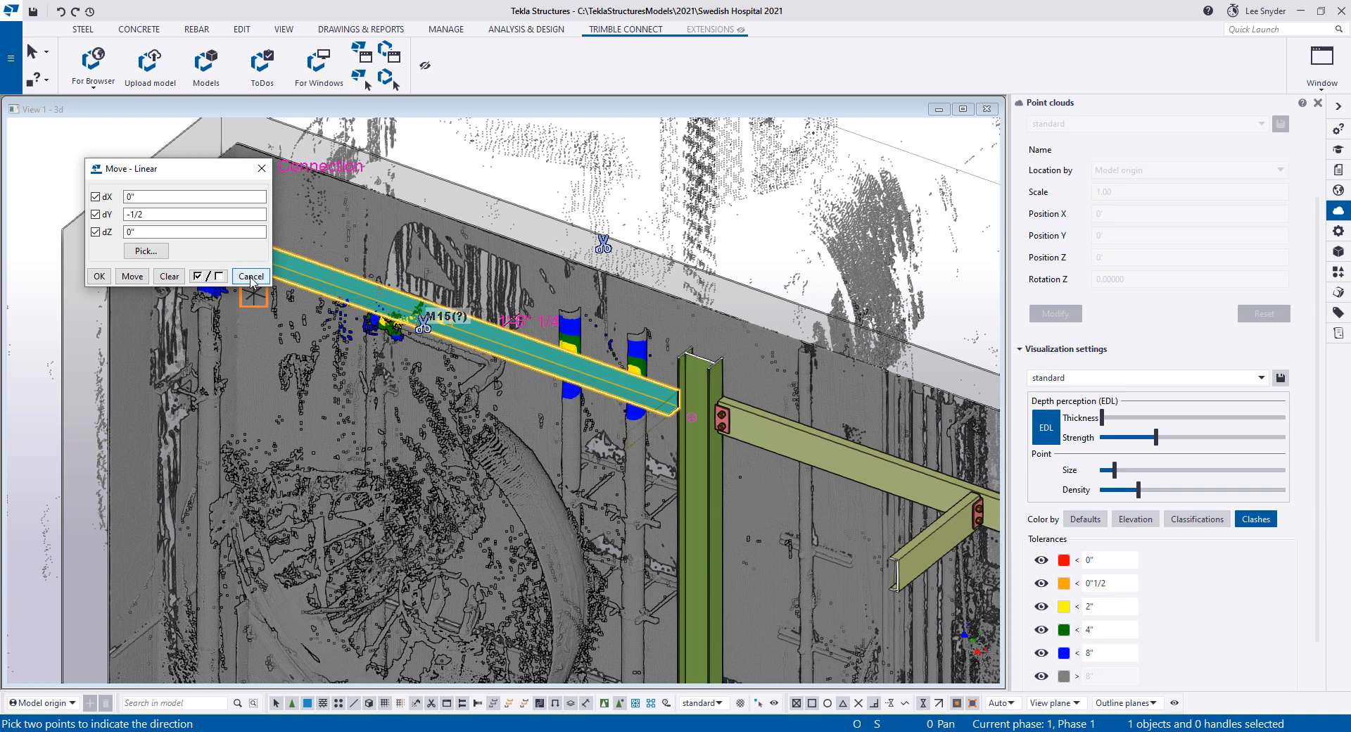
{"action": "left_click", "coordinate": [249, 276]}
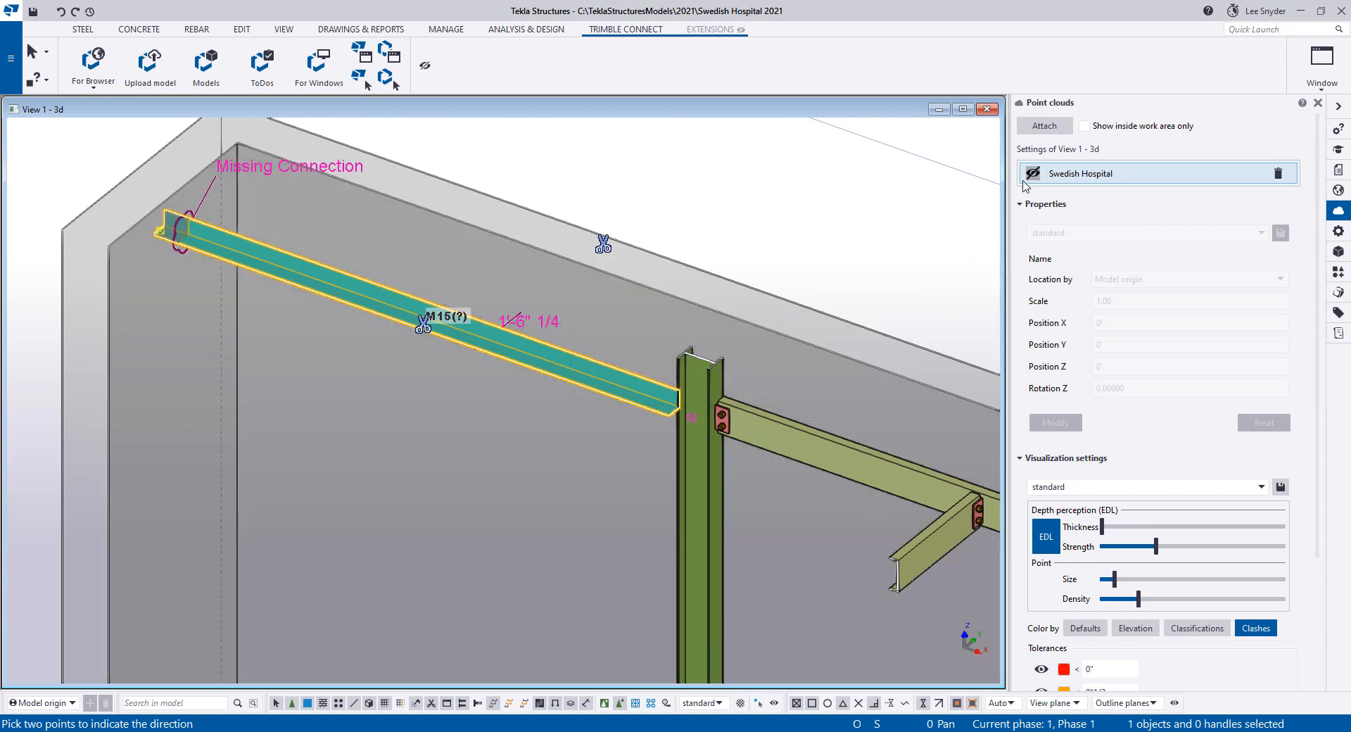
Add a wall connection at the teal beam's end, then show the Trimble Connect tools
{"action": "right_click", "coordinate": [482, 164]}
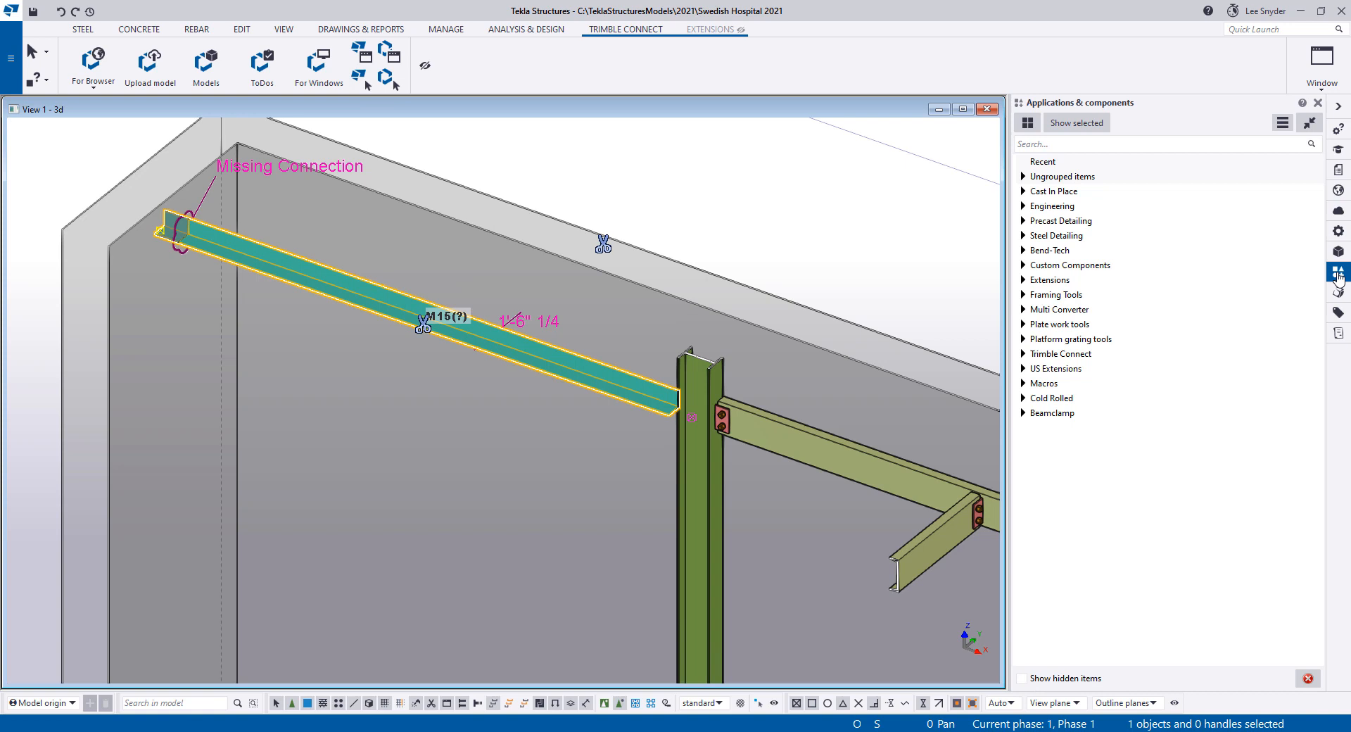
{"action": "left_click", "coordinate": [1023, 176]}
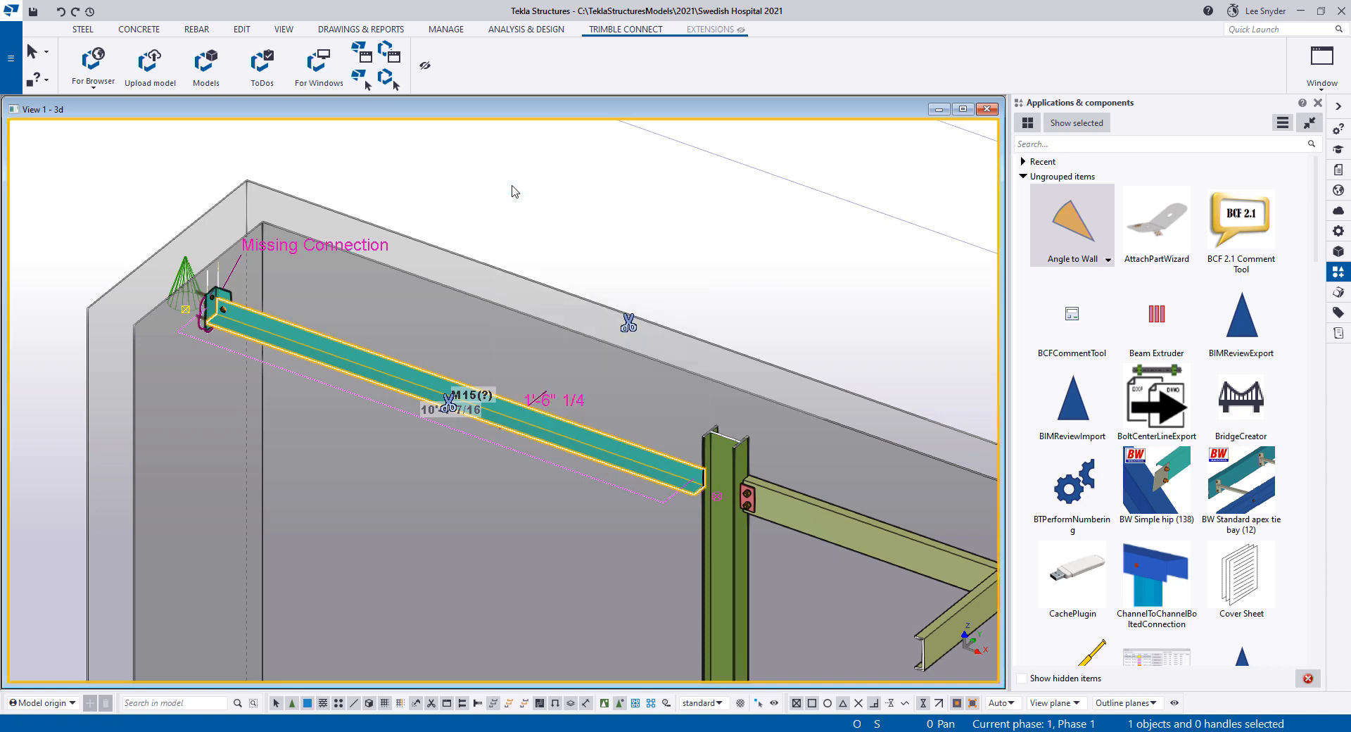
{"action": "left_click", "coordinate": [360, 28]}
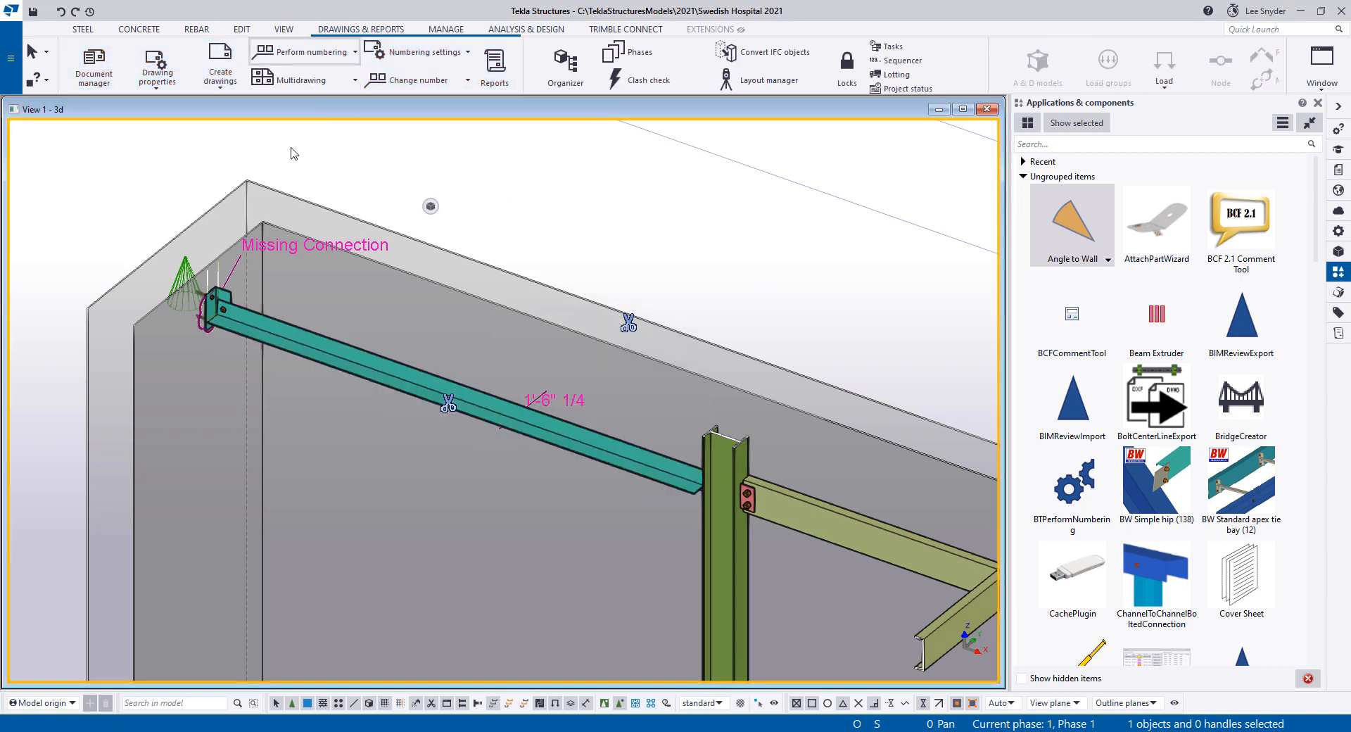
{"action": "left_click", "coordinate": [310, 51]}
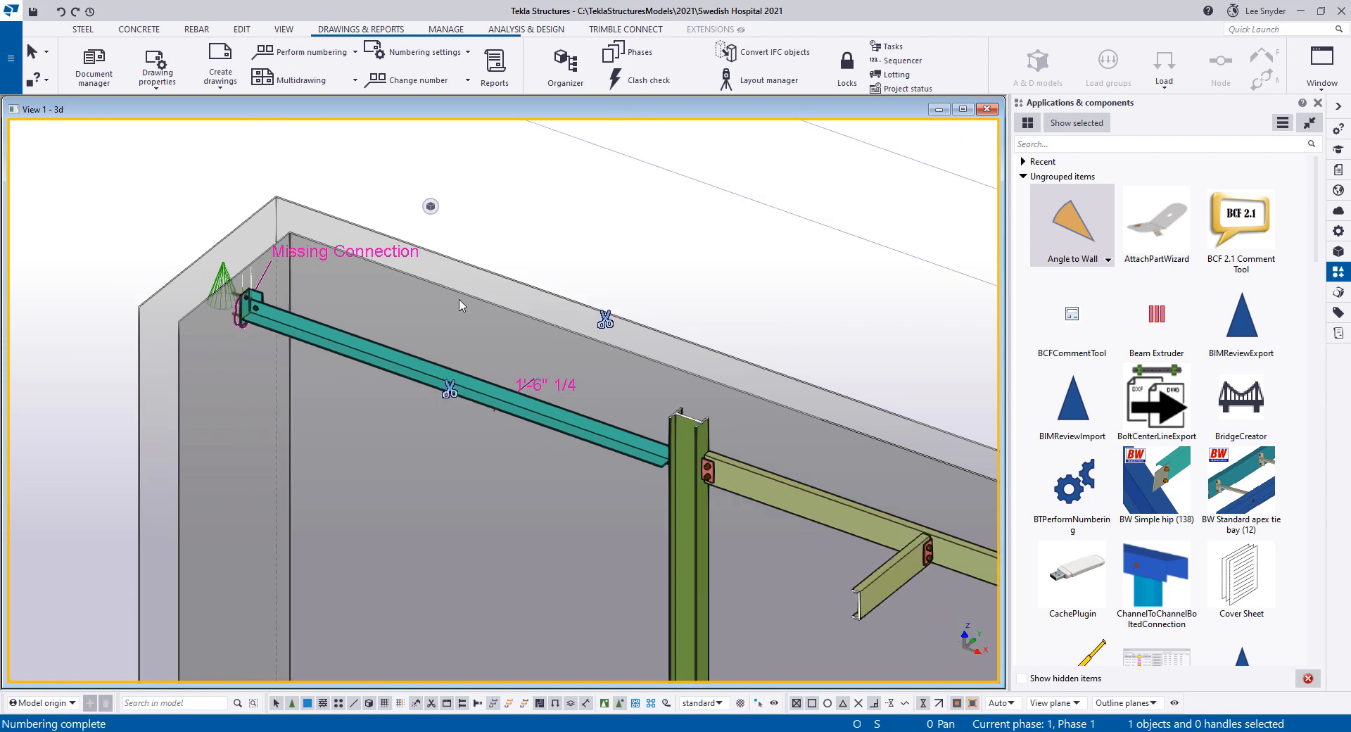
{"action": "mouse_move", "coordinate": [488, 261]}
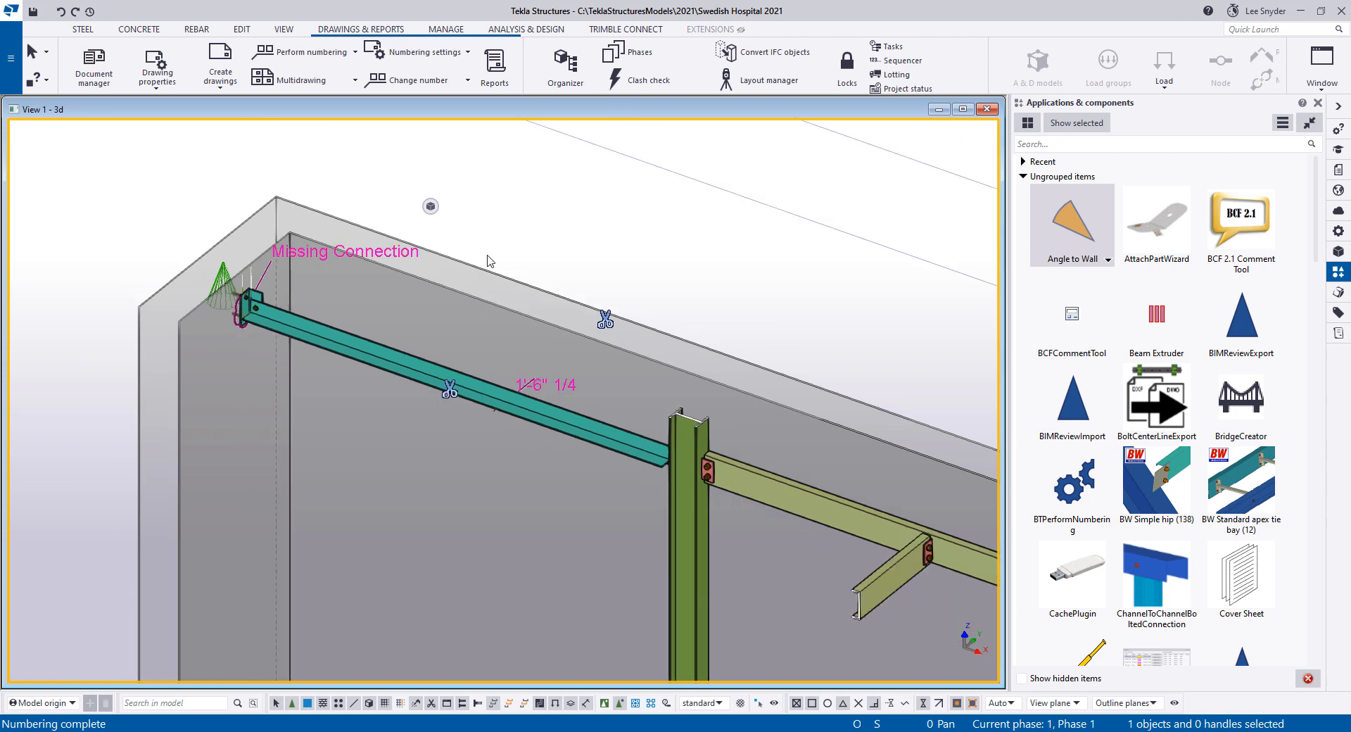
{"action": "mouse_move", "coordinate": [511, 210]}
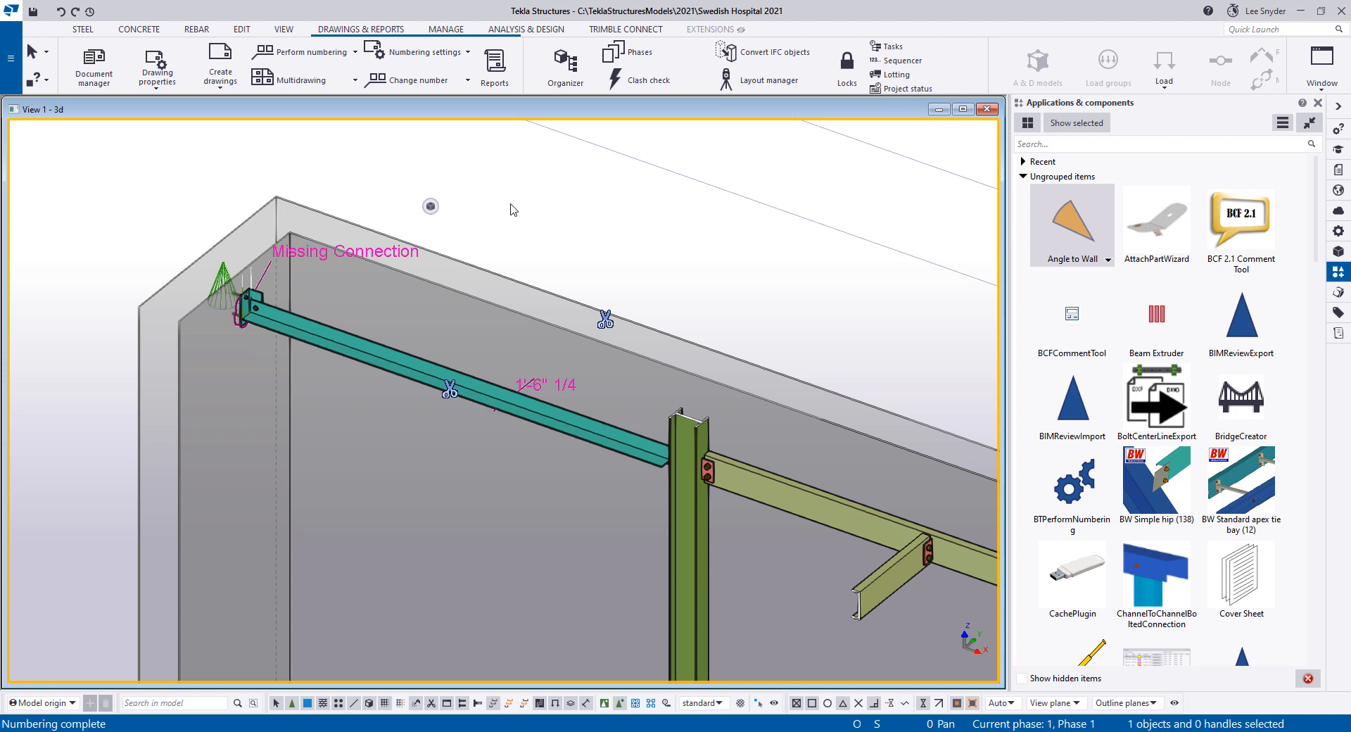
{"action": "left_click", "coordinate": [625, 28]}
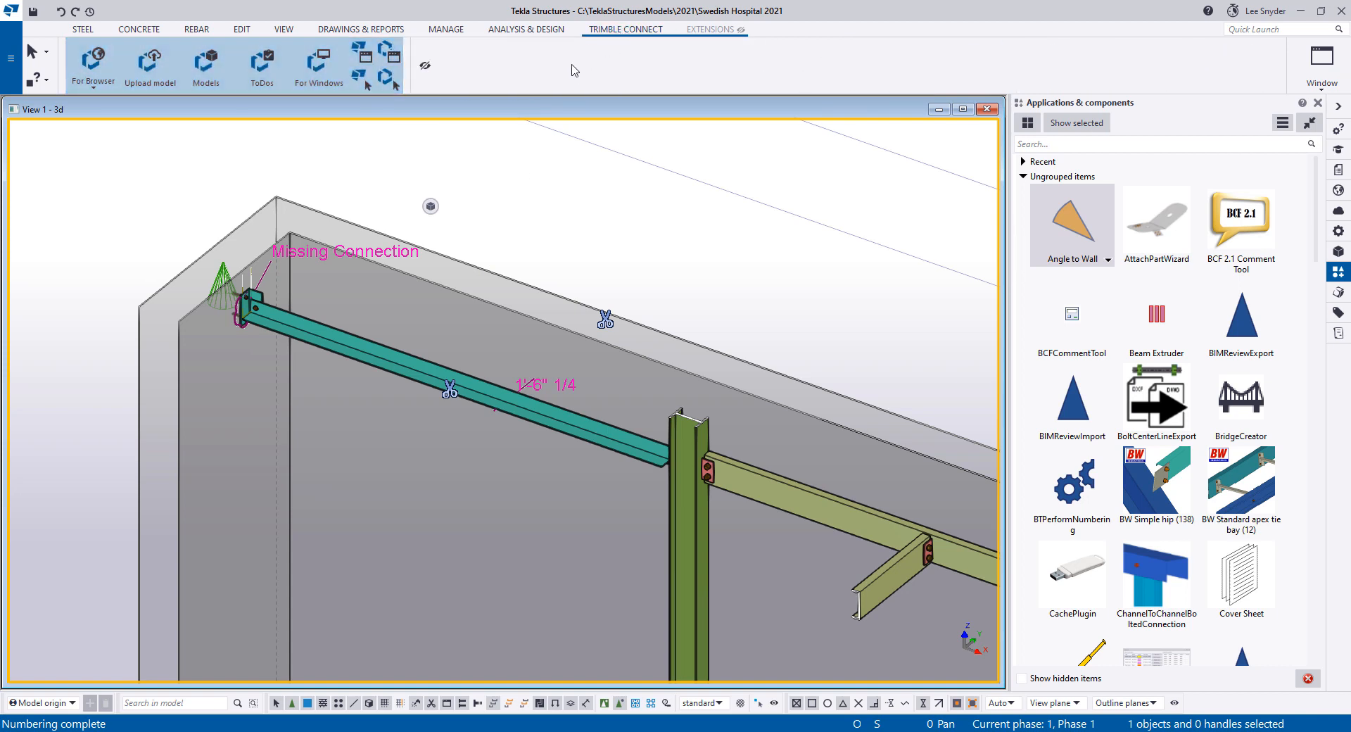
Save the Swedish Hospital model and upload the entire model to Trimble Connect
{"action": "left_click", "coordinate": [150, 66]}
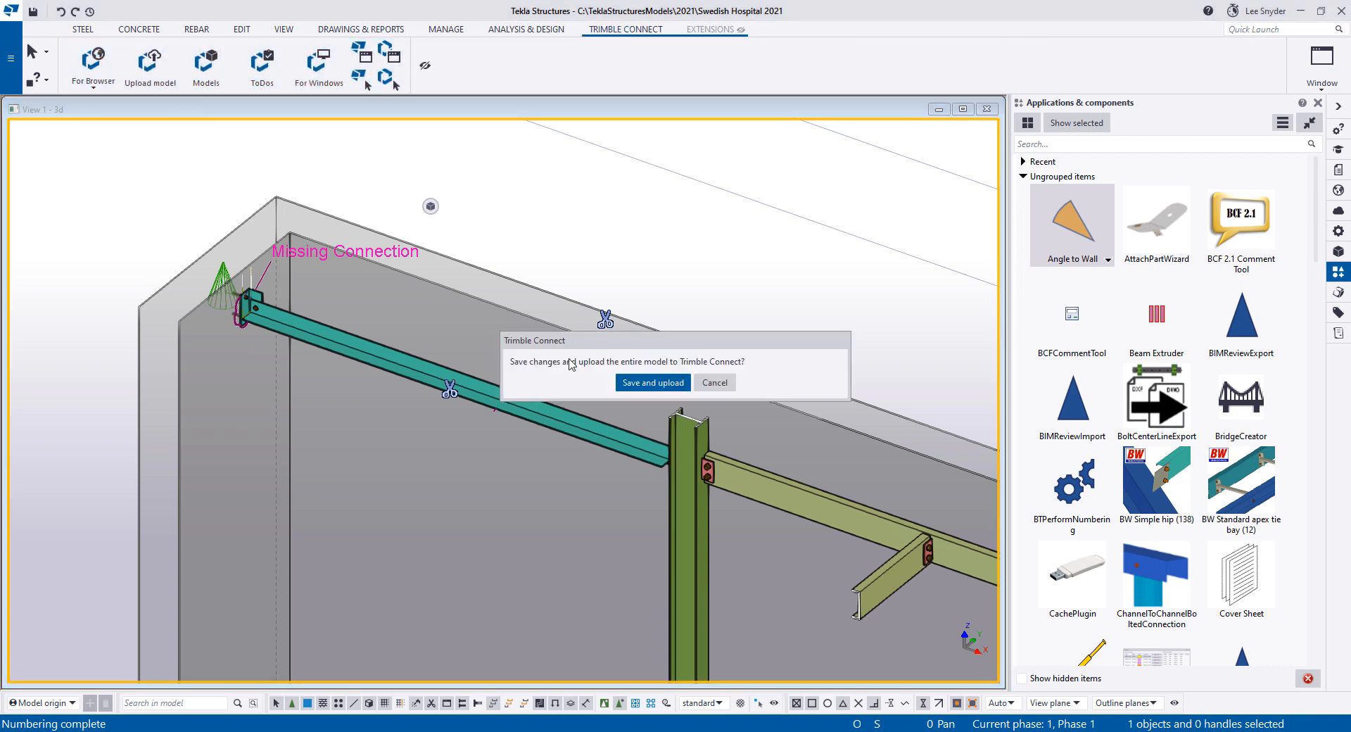
{"action": "left_click", "coordinate": [652, 382]}
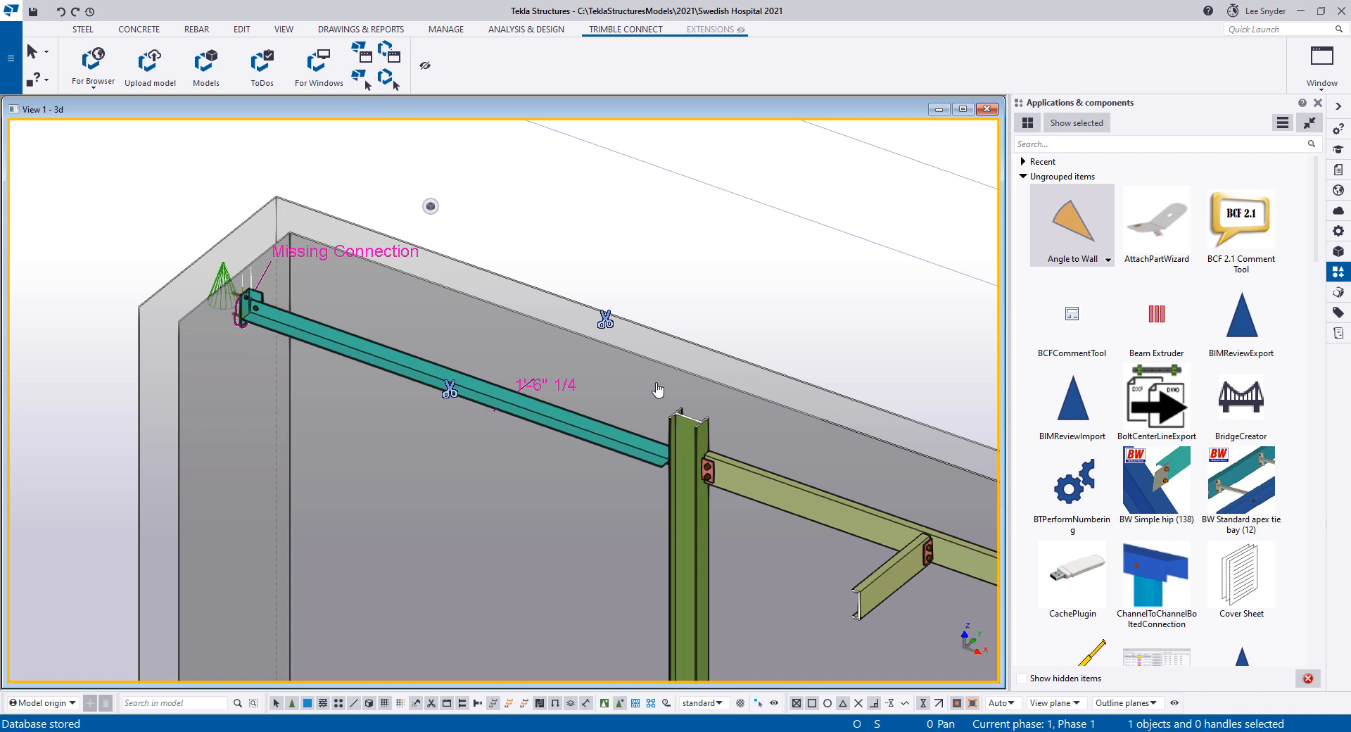
{"action": "mouse_move", "coordinate": [614, 359]}
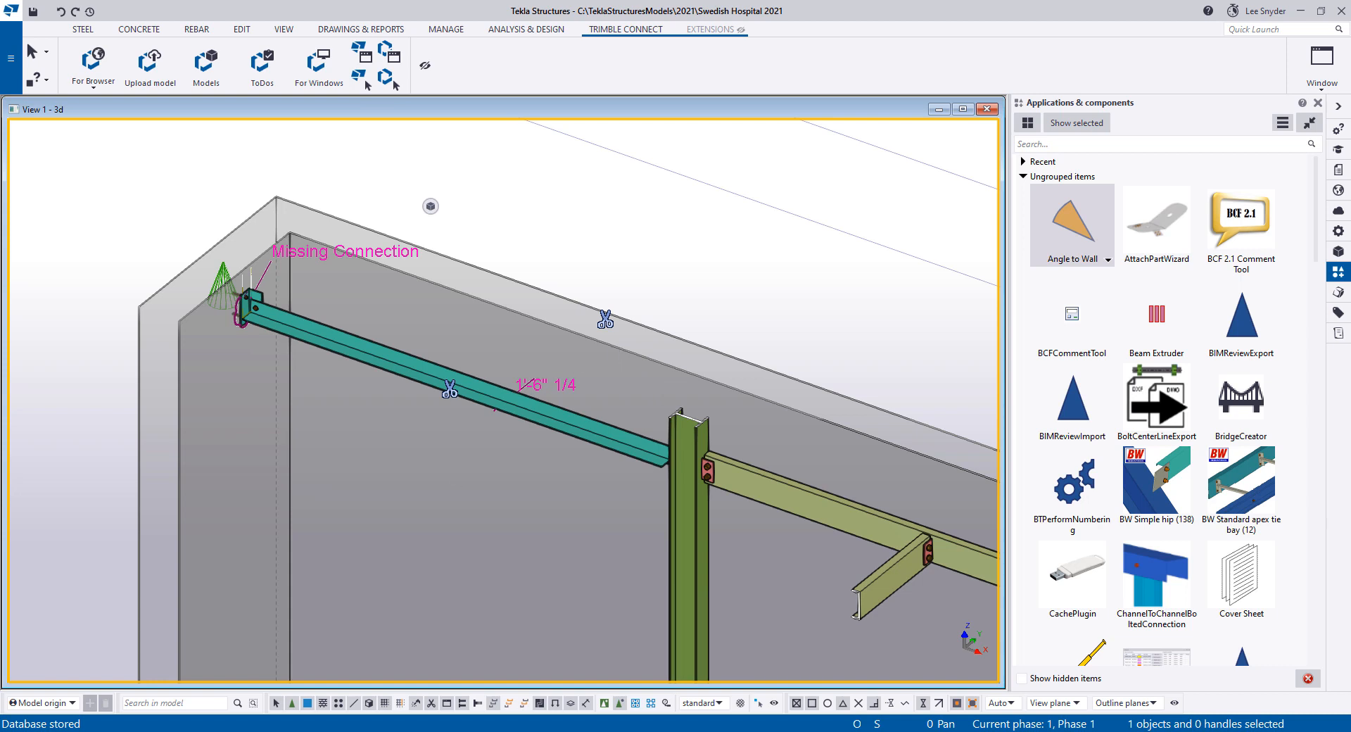
Post 'Missing connection has been added. Angle moved by 1/2"' on the Missing Connection ToDo
{"action": "left_click", "coordinate": [261, 66]}
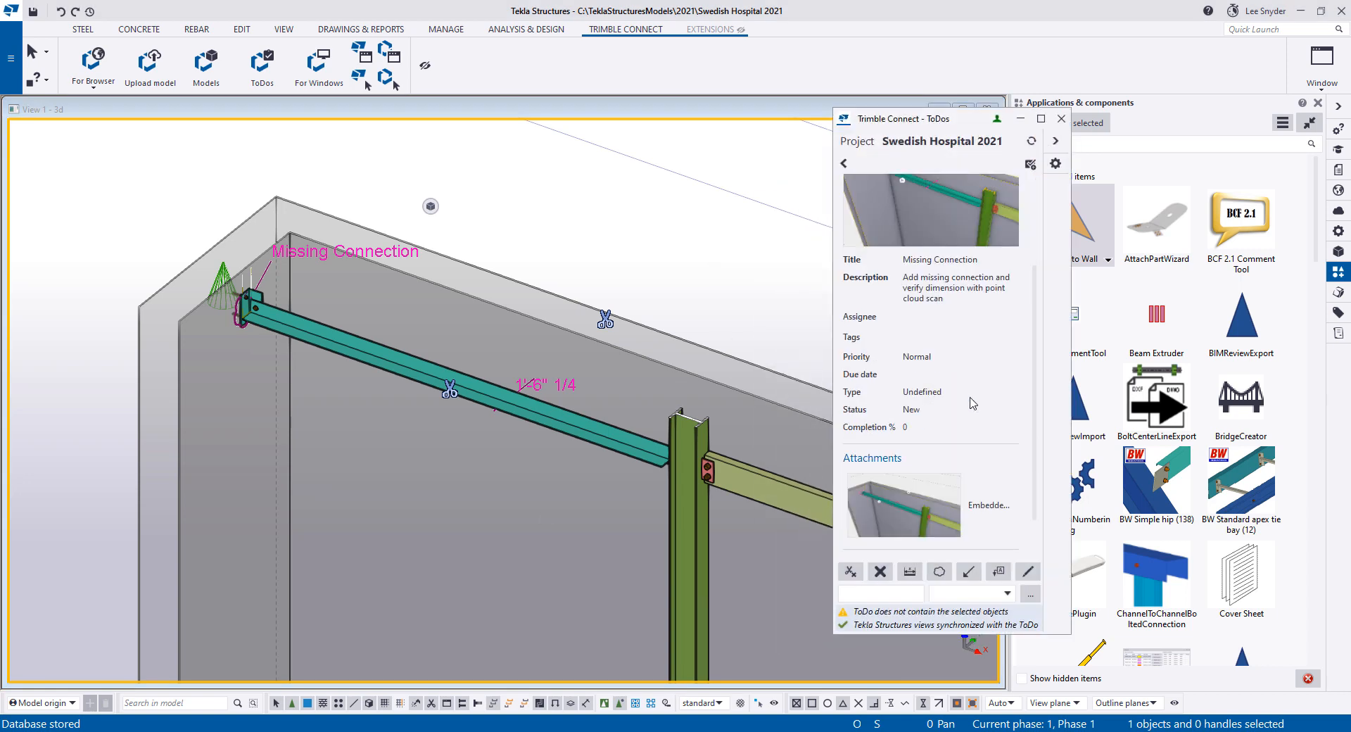
{"action": "scroll", "scroll_direction": "down", "scroll_amount": 3}
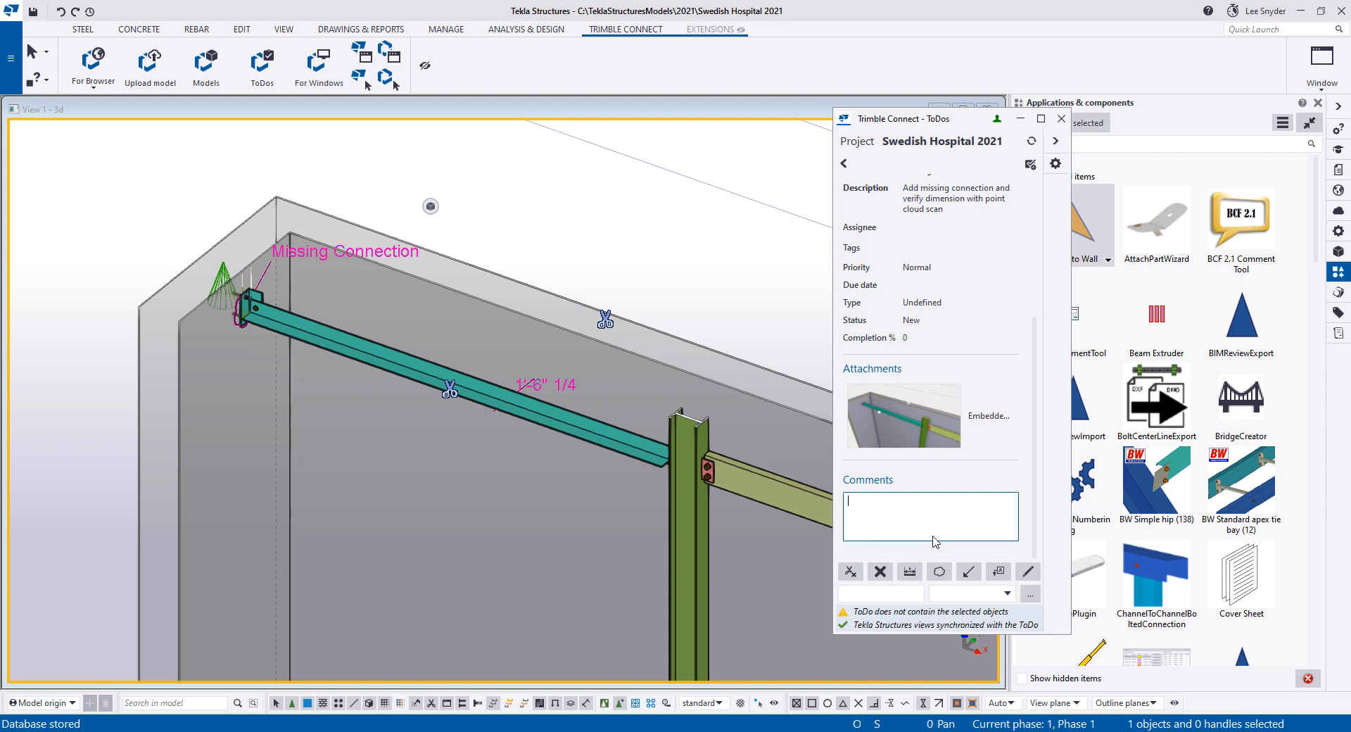
{"action": "type", "text": "Missing connection h"}
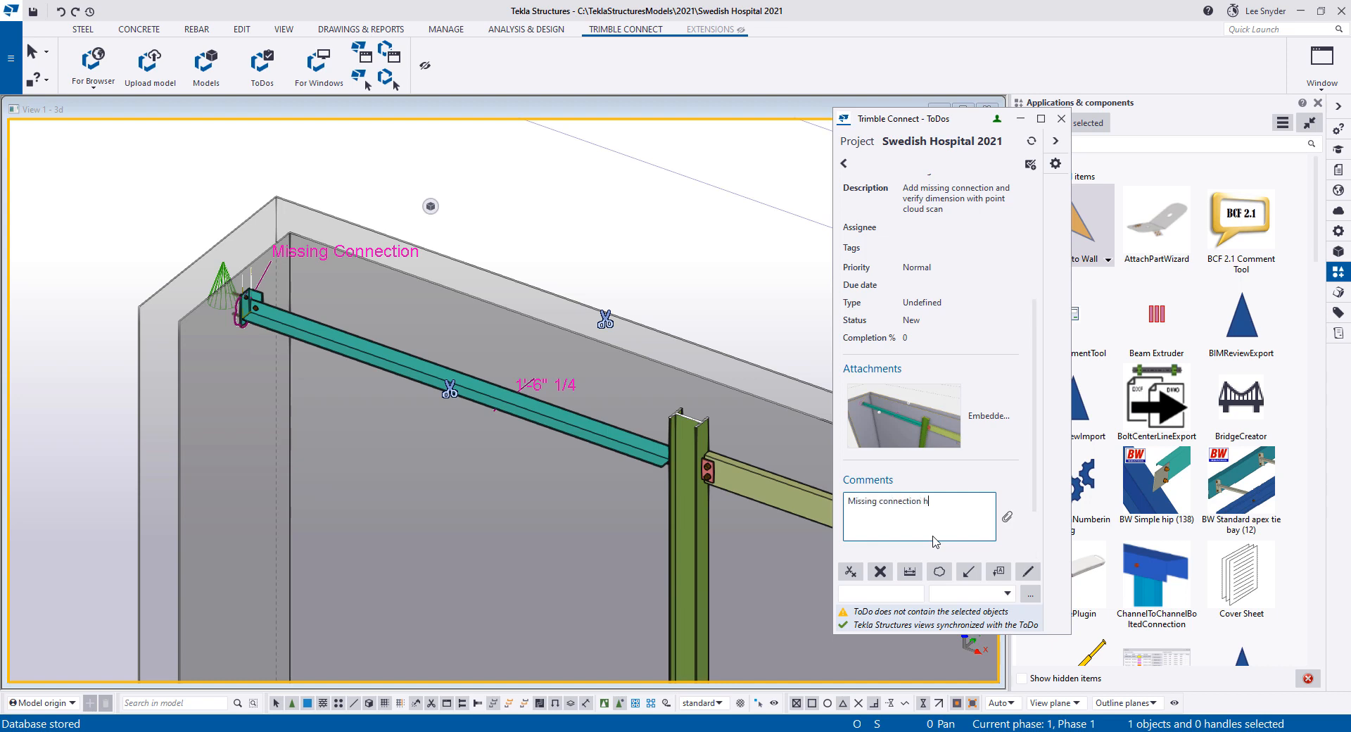
{"action": "type", "text": "as been added."}
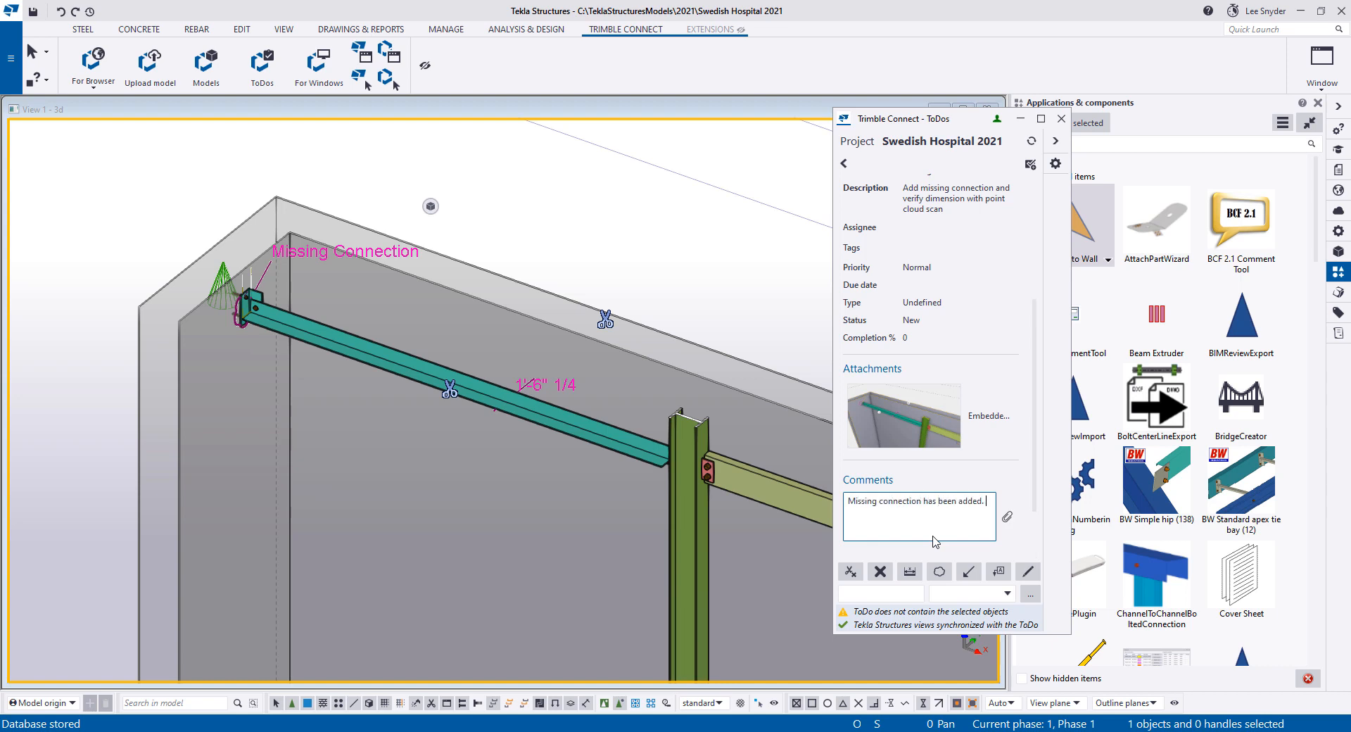
{"action": "type", "text": "Angle moved"}
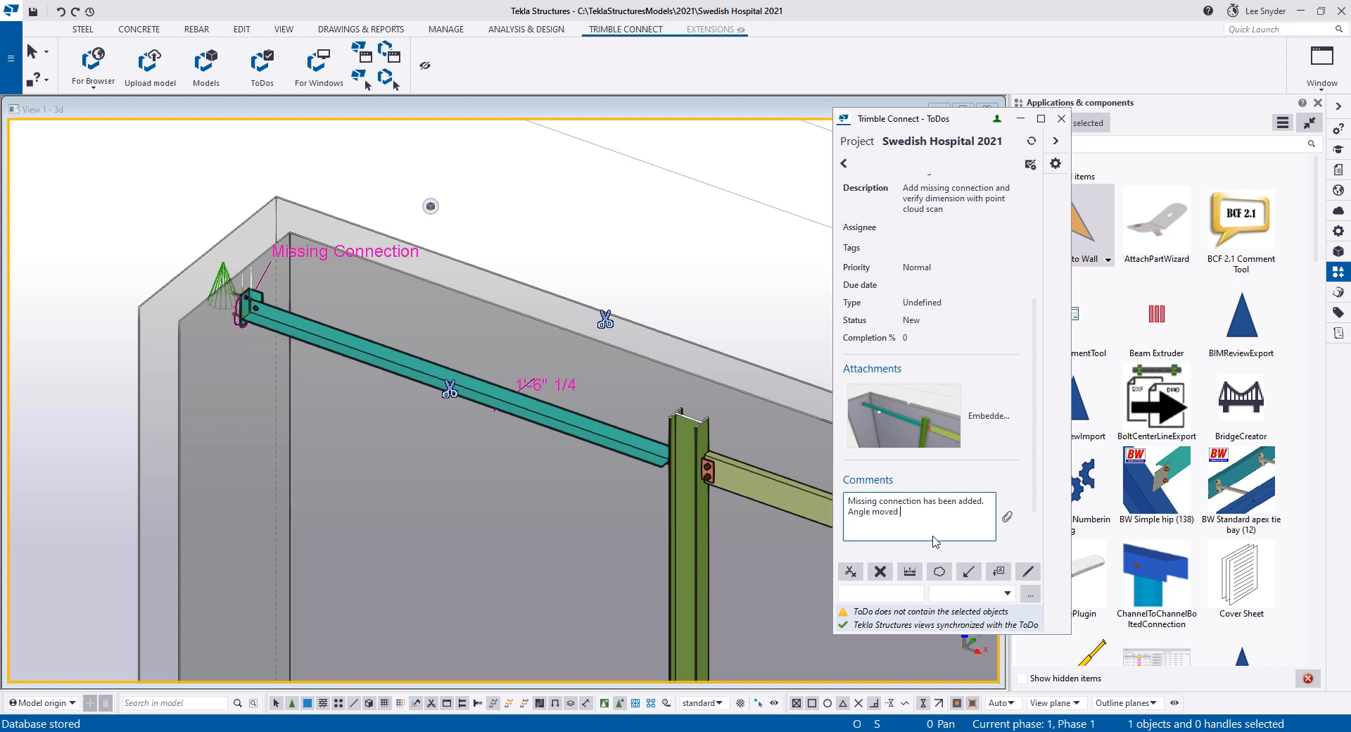
{"action": "type", "text": "by 1/2\""}
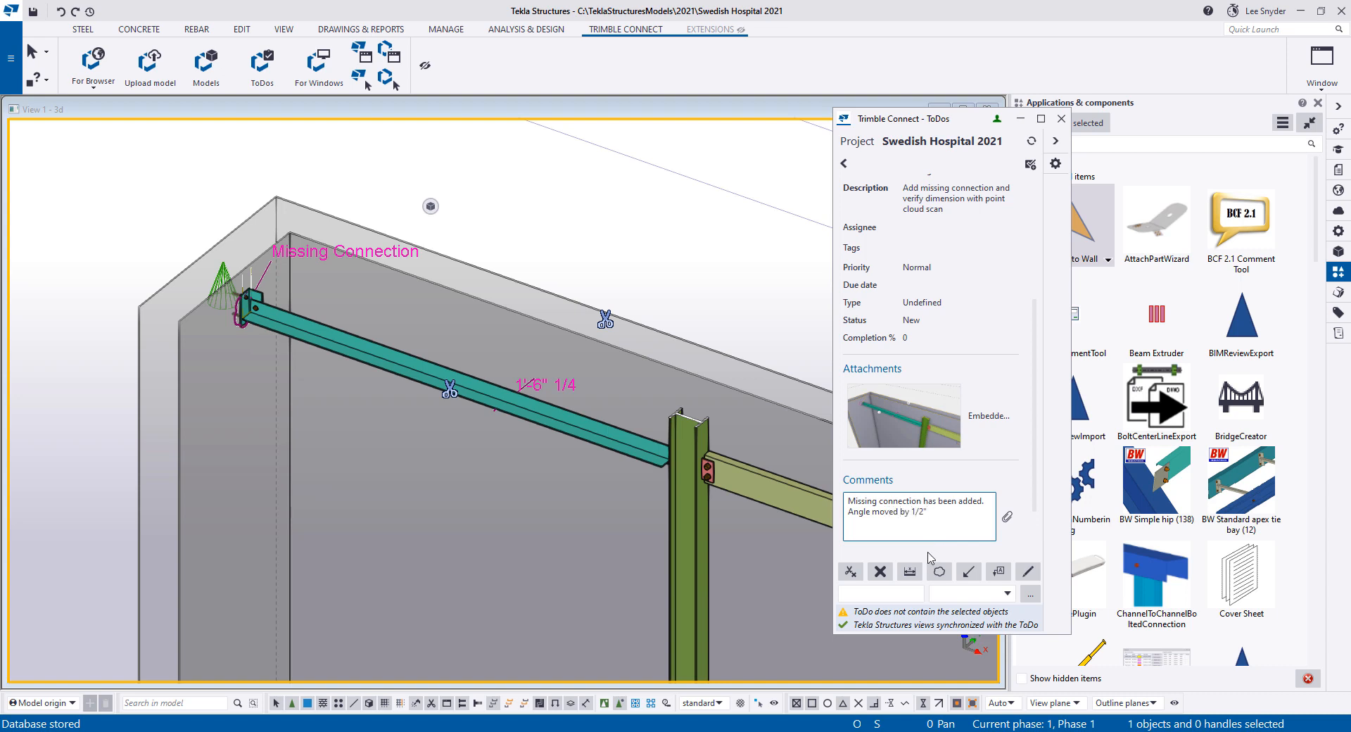
{"action": "left_click", "coordinate": [1030, 164]}
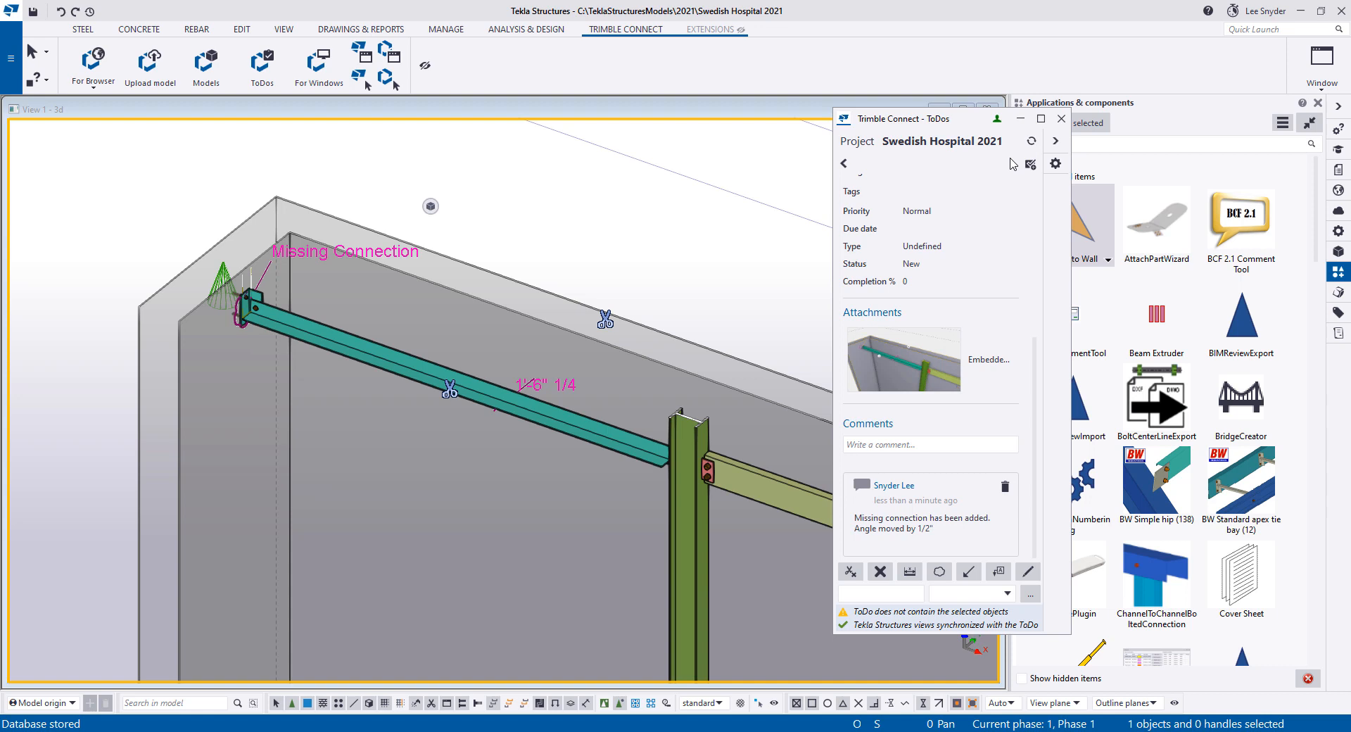
{"action": "mouse_move", "coordinate": [1062, 126]}
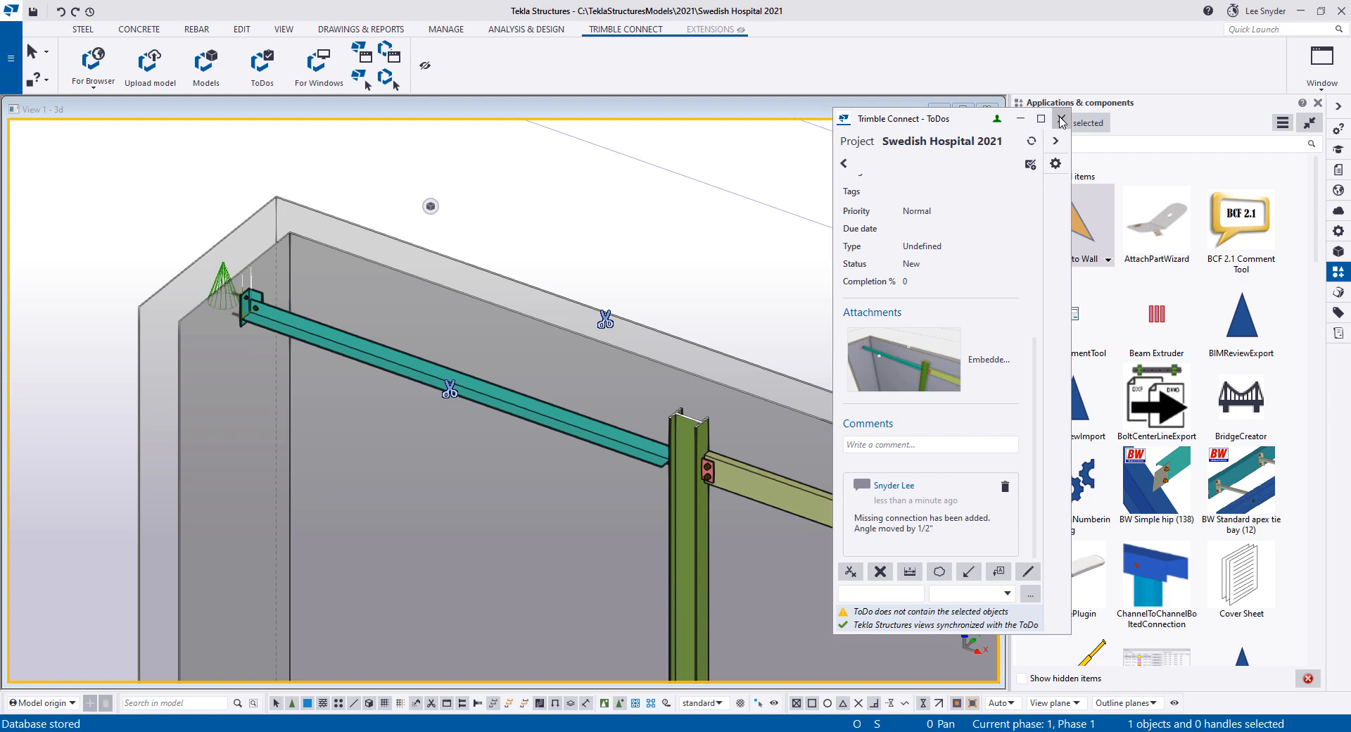
Close the ToDo window and turn All object visibility off, emptying the 3D view
{"action": "left_click", "coordinate": [1059, 120]}
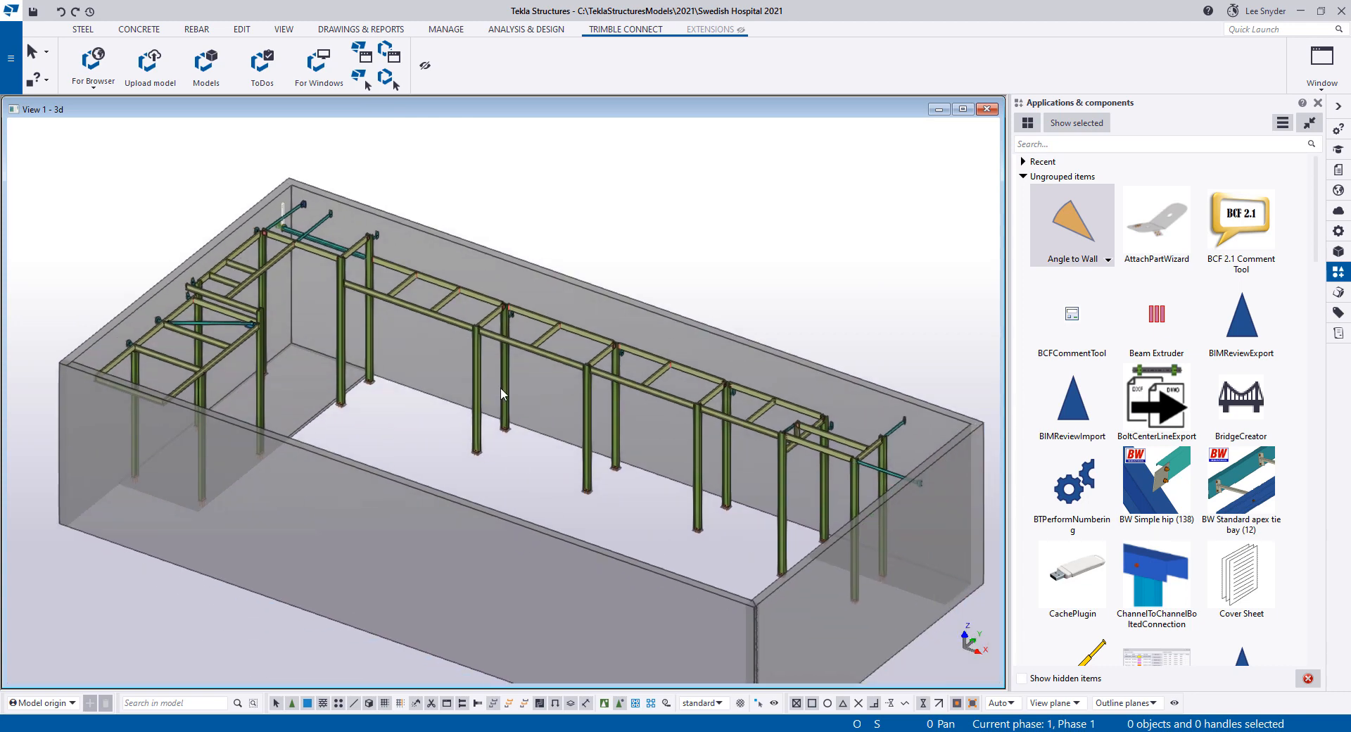
{"action": "left_click", "coordinate": [504, 396]}
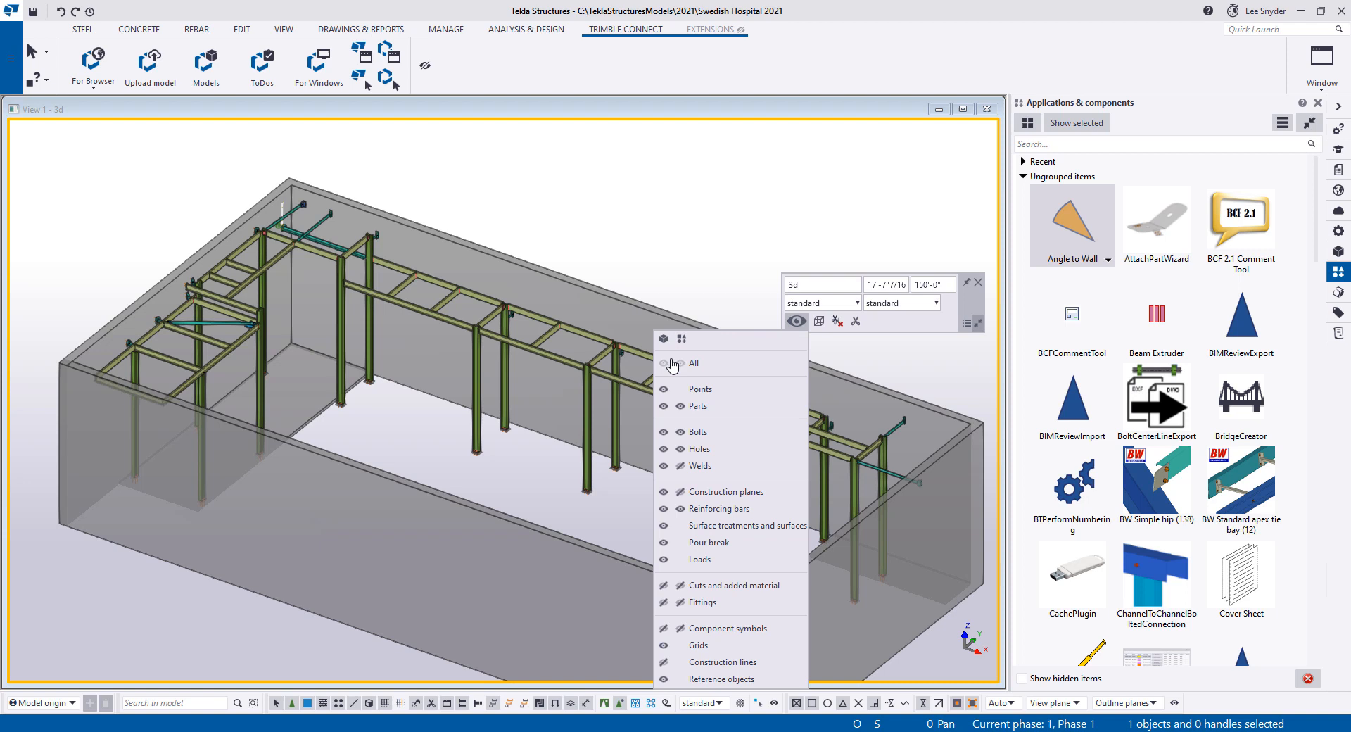
{"action": "left_click", "coordinate": [663, 361]}
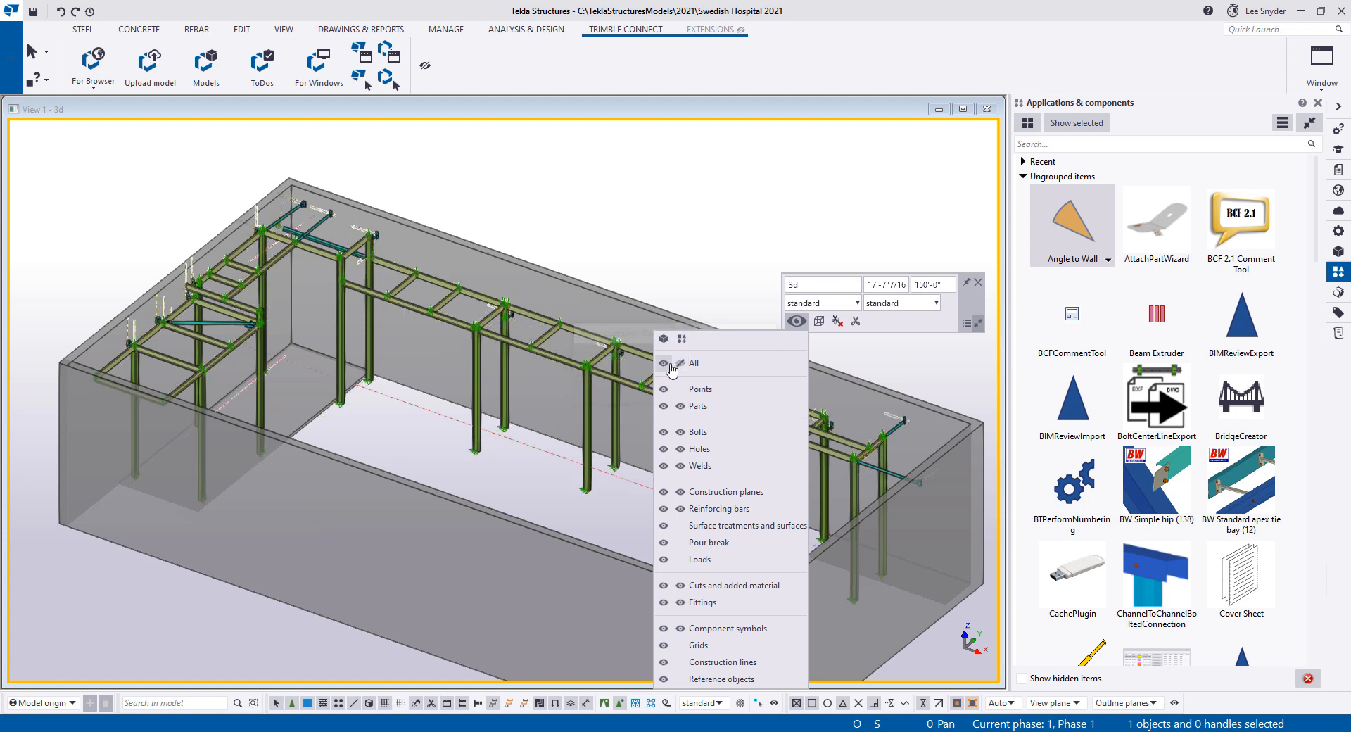
{"action": "left_click", "coordinate": [663, 363]}
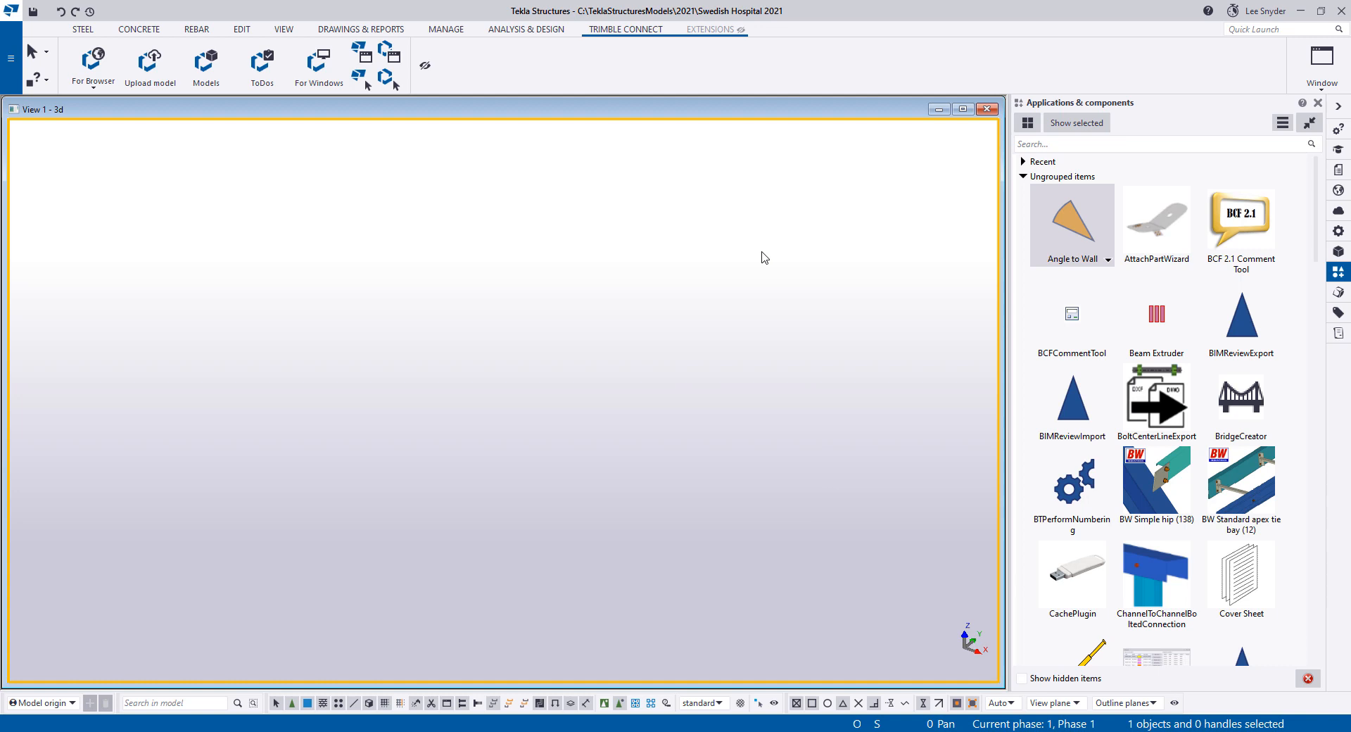
{"action": "mouse_move", "coordinate": [721, 268]}
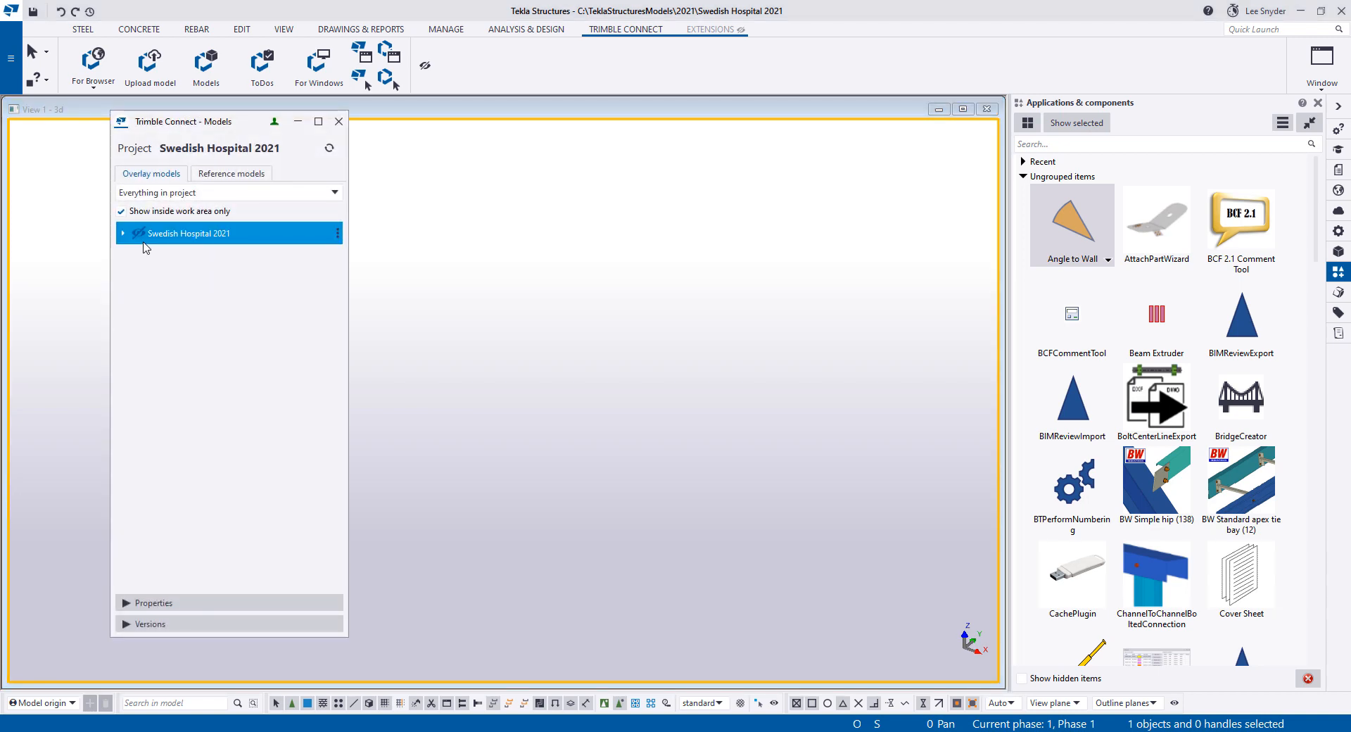
Expand the Swedish Hospital 2021 folders and load Swedish Hospital 2021.tekla as an overlay
{"action": "left_click", "coordinate": [122, 233]}
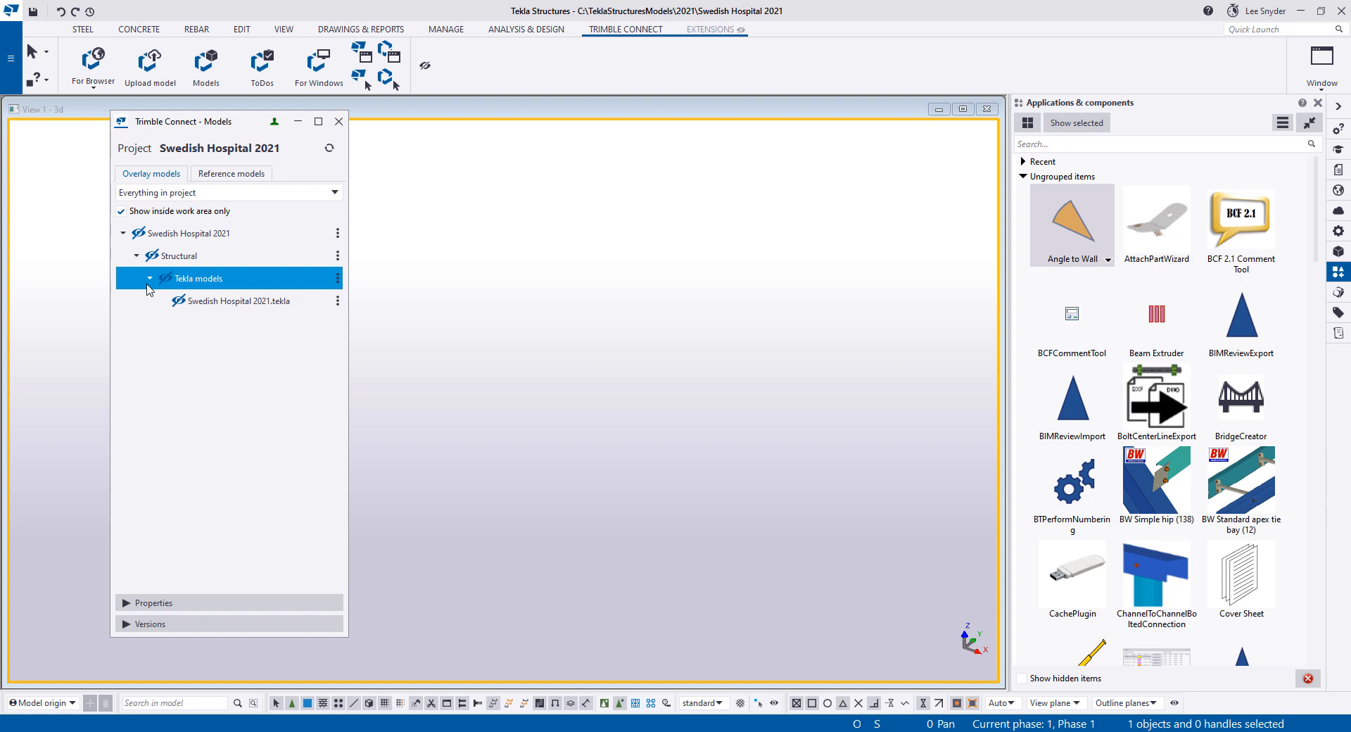
{"action": "left_click", "coordinate": [244, 299]}
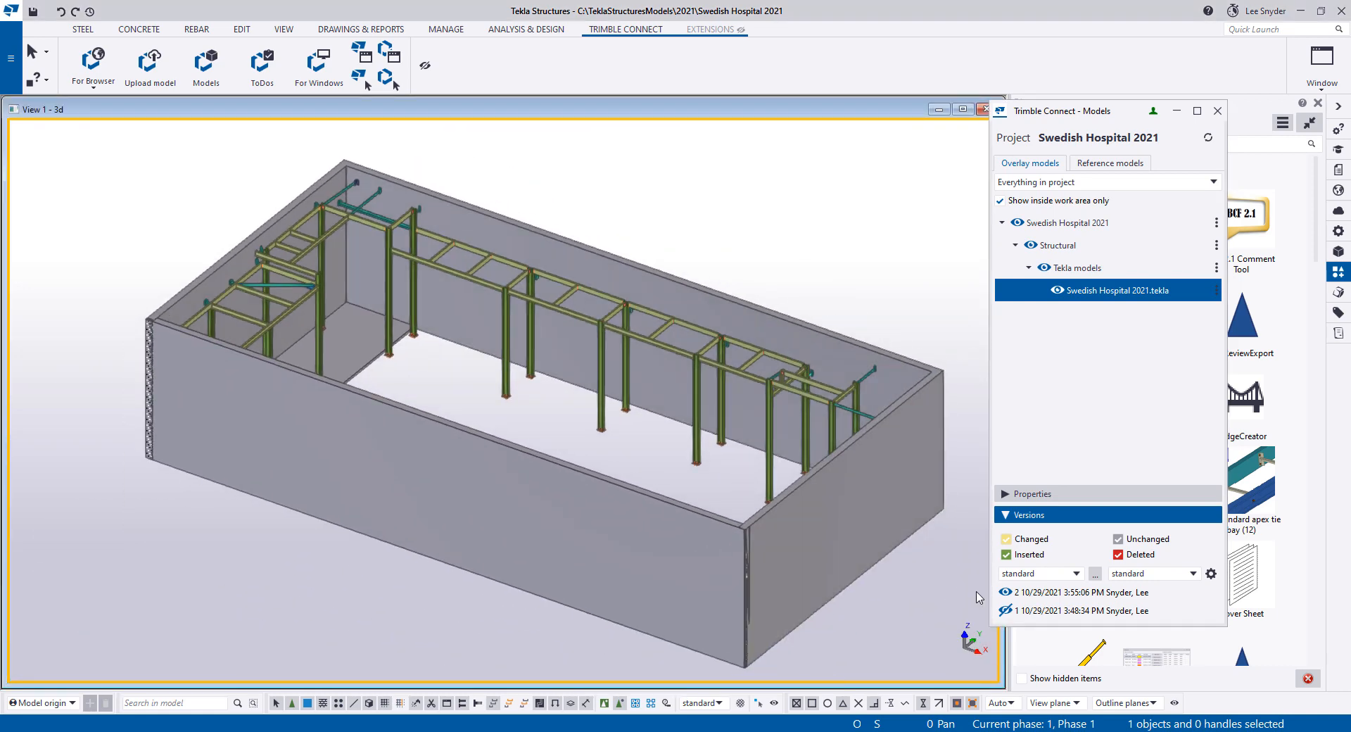
Select version 1 to list changes and the moved angle's old and new properties
{"action": "left_click", "coordinate": [1002, 612]}
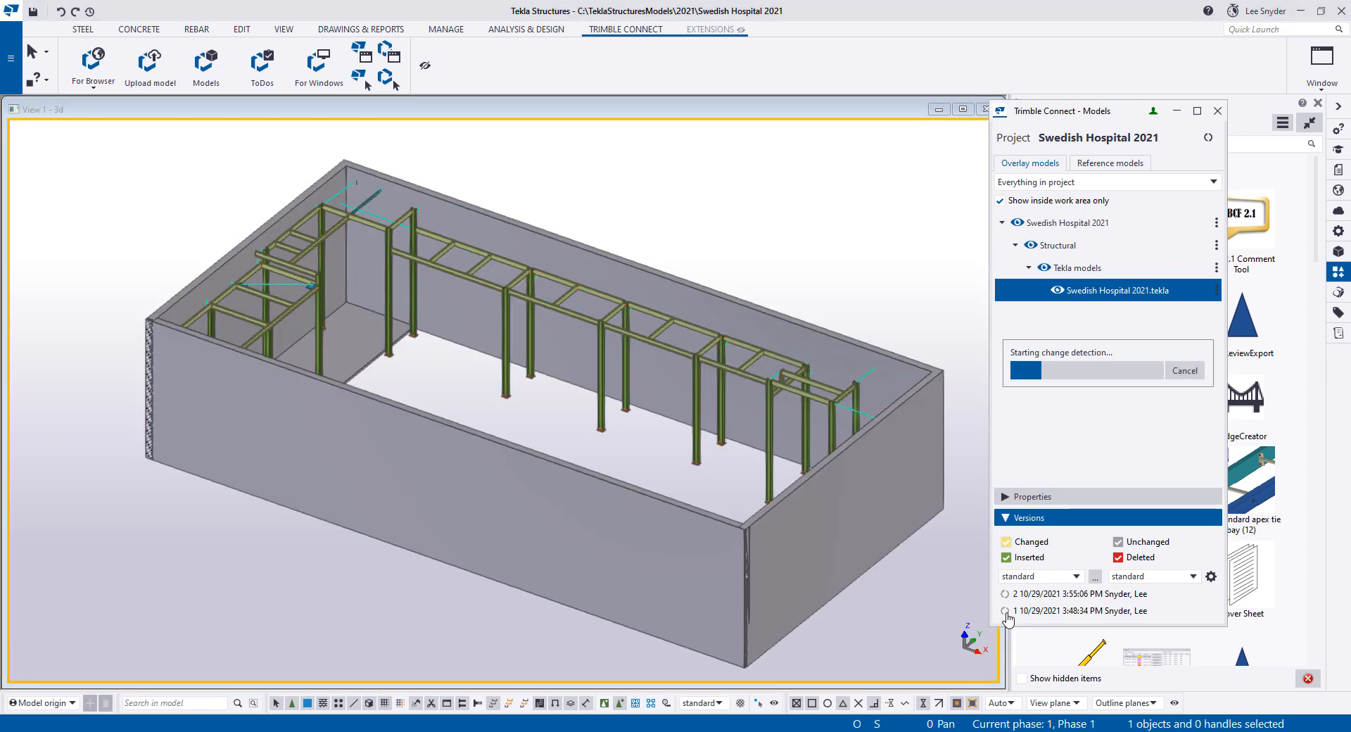
{"action": "left_click", "coordinate": [1005, 612]}
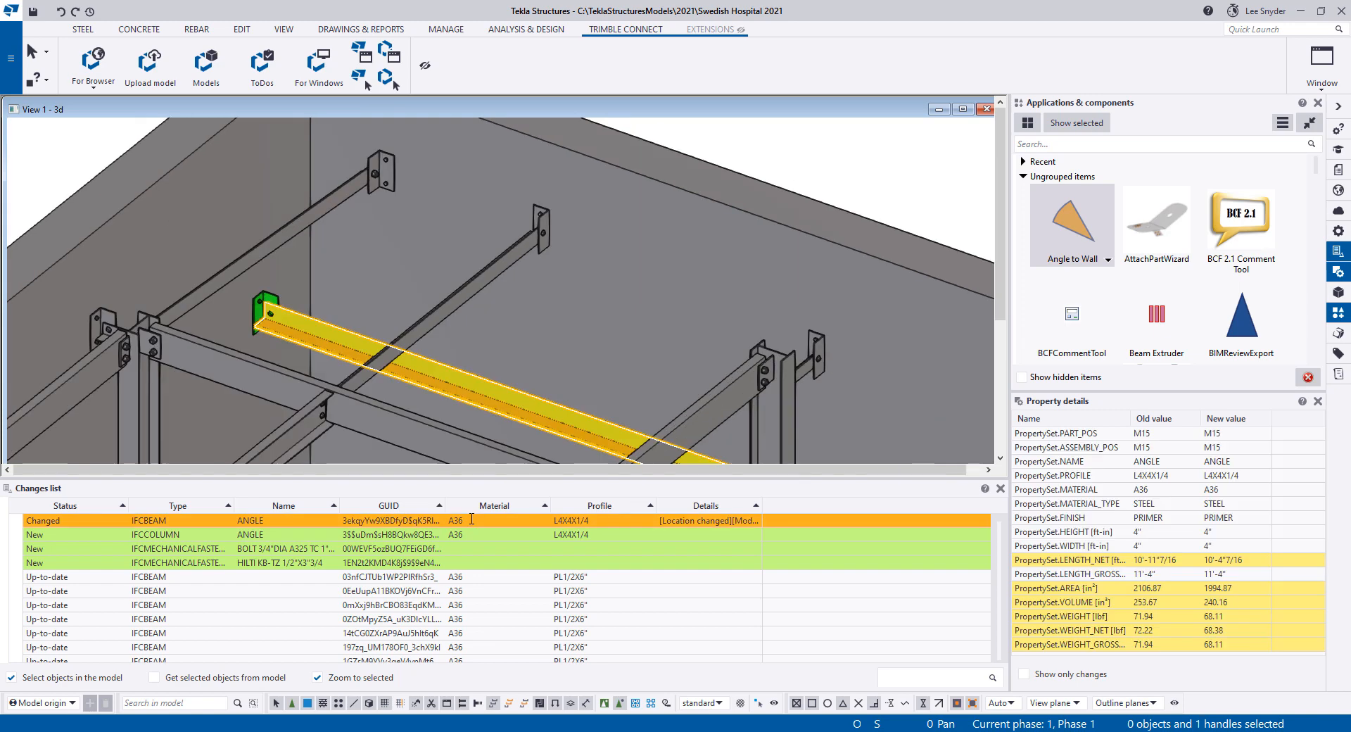
{"action": "mouse_move", "coordinate": [1087, 468]}
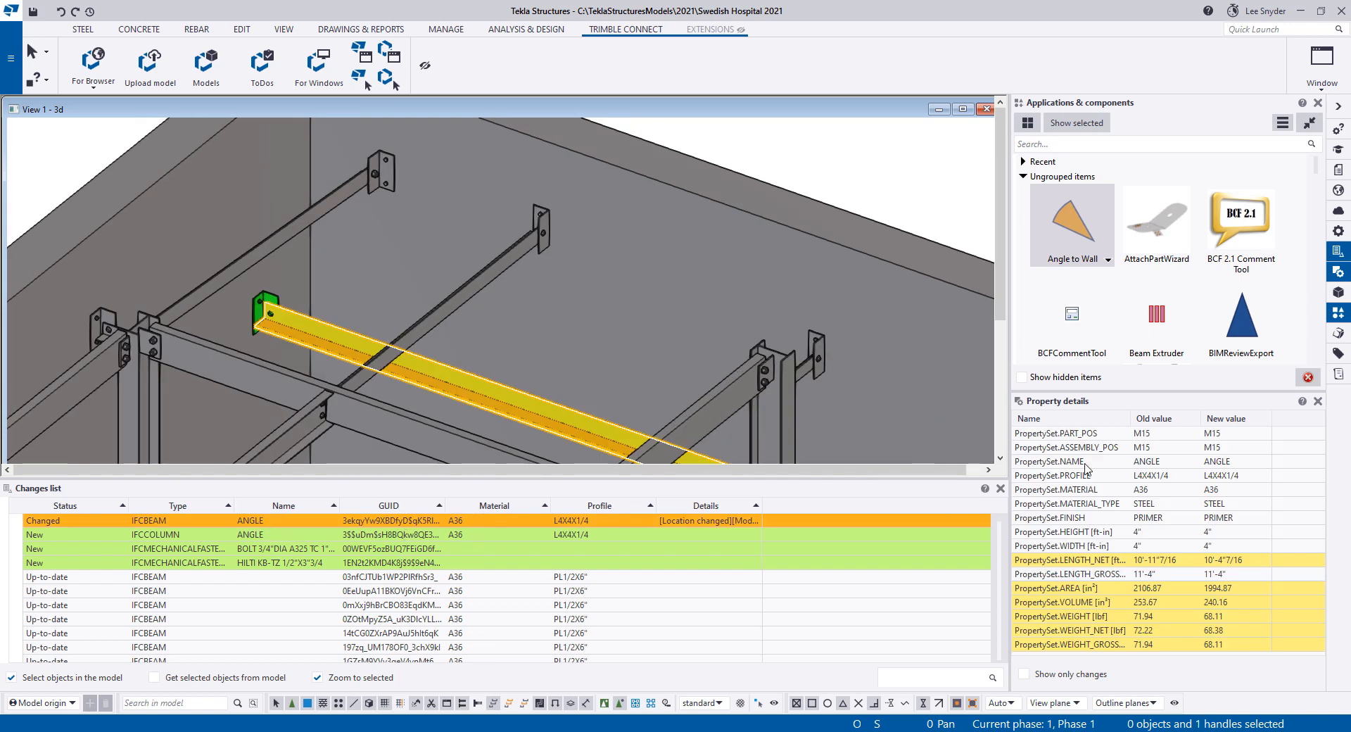
Widen the property comparison, then reopen the Trimble Connect Models list with both versions
{"action": "left_click", "coordinate": [1317, 102]}
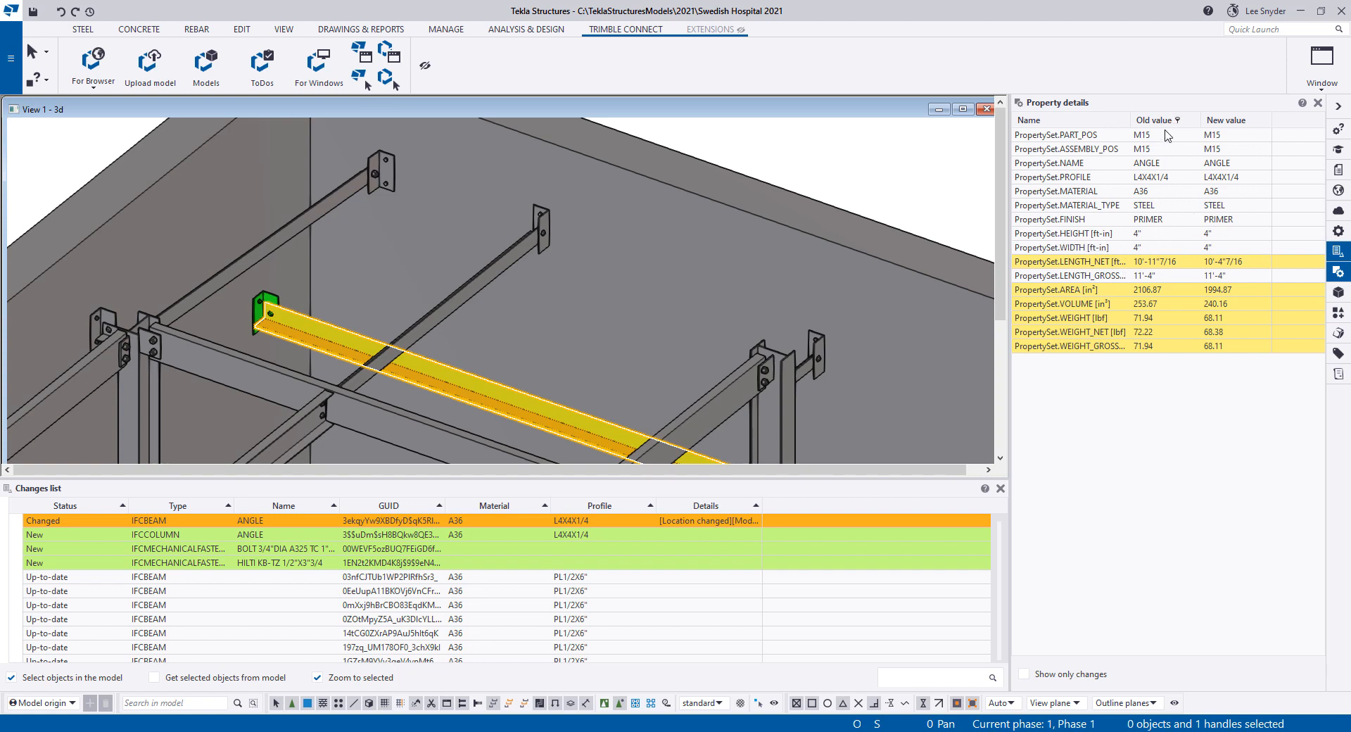
{"action": "mouse_move", "coordinate": [1187, 269]}
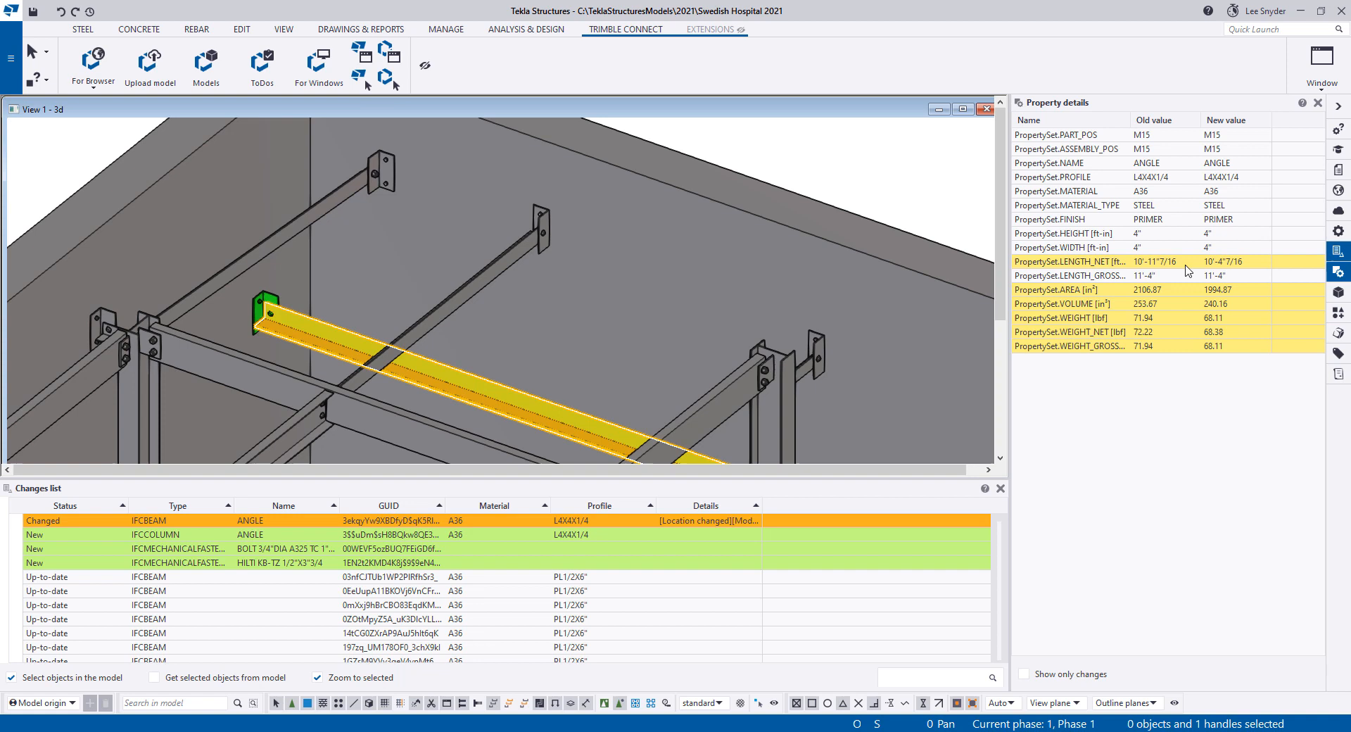
{"action": "mouse_move", "coordinate": [1159, 269]}
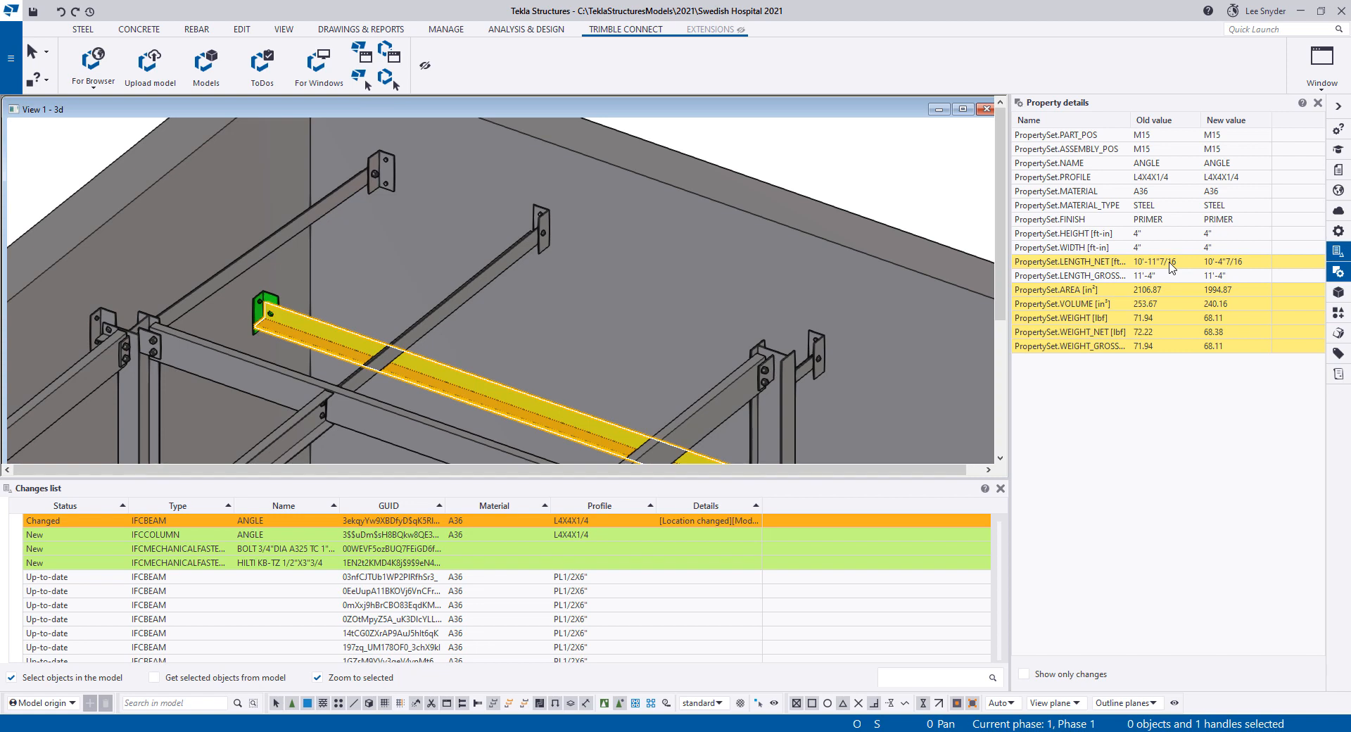
{"action": "mouse_move", "coordinate": [1170, 300]}
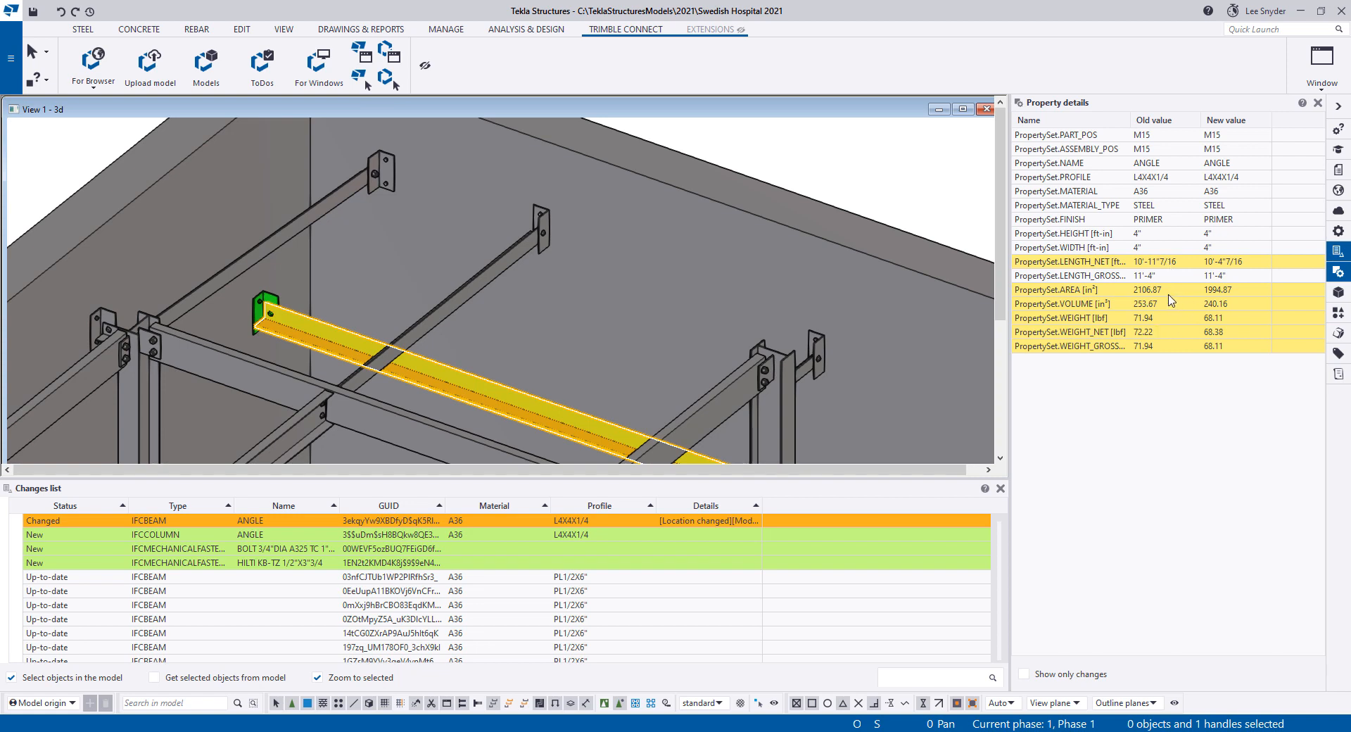
{"action": "mouse_move", "coordinate": [1084, 334]}
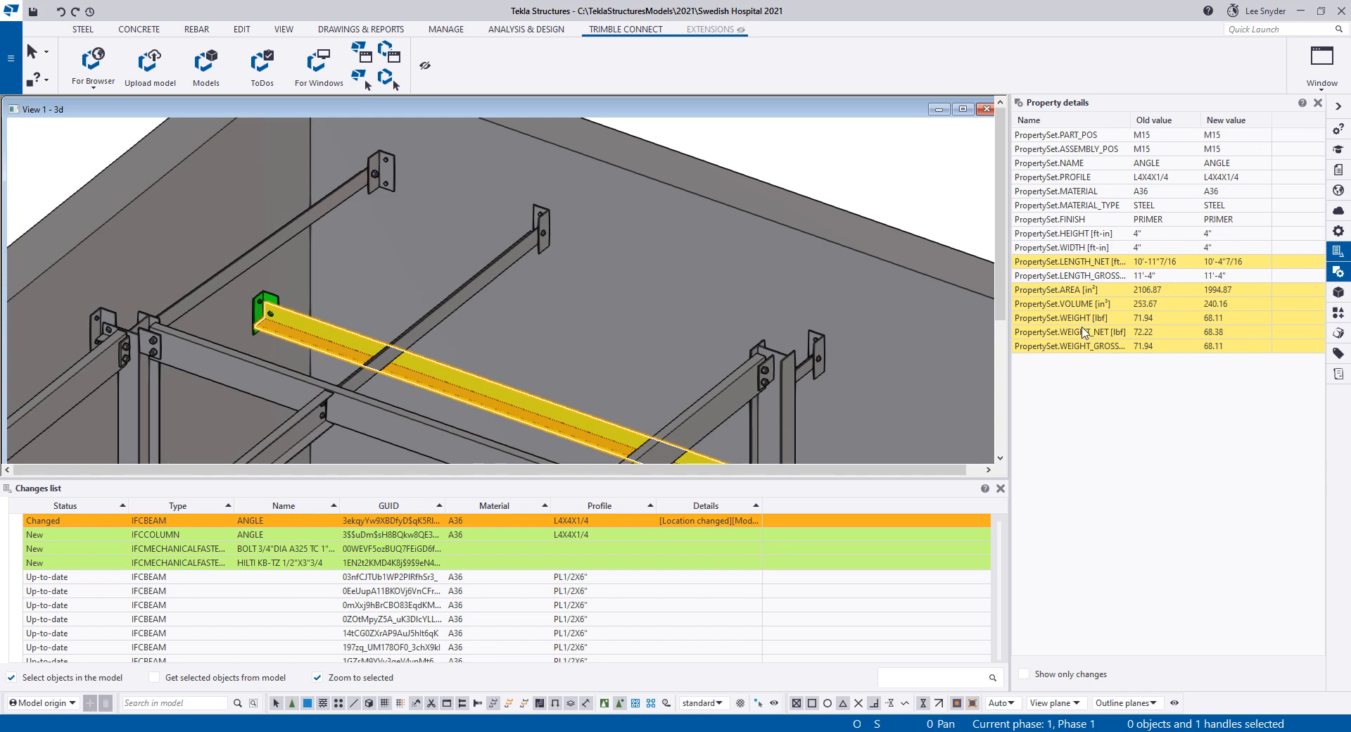
{"action": "mouse_move", "coordinate": [1096, 356]}
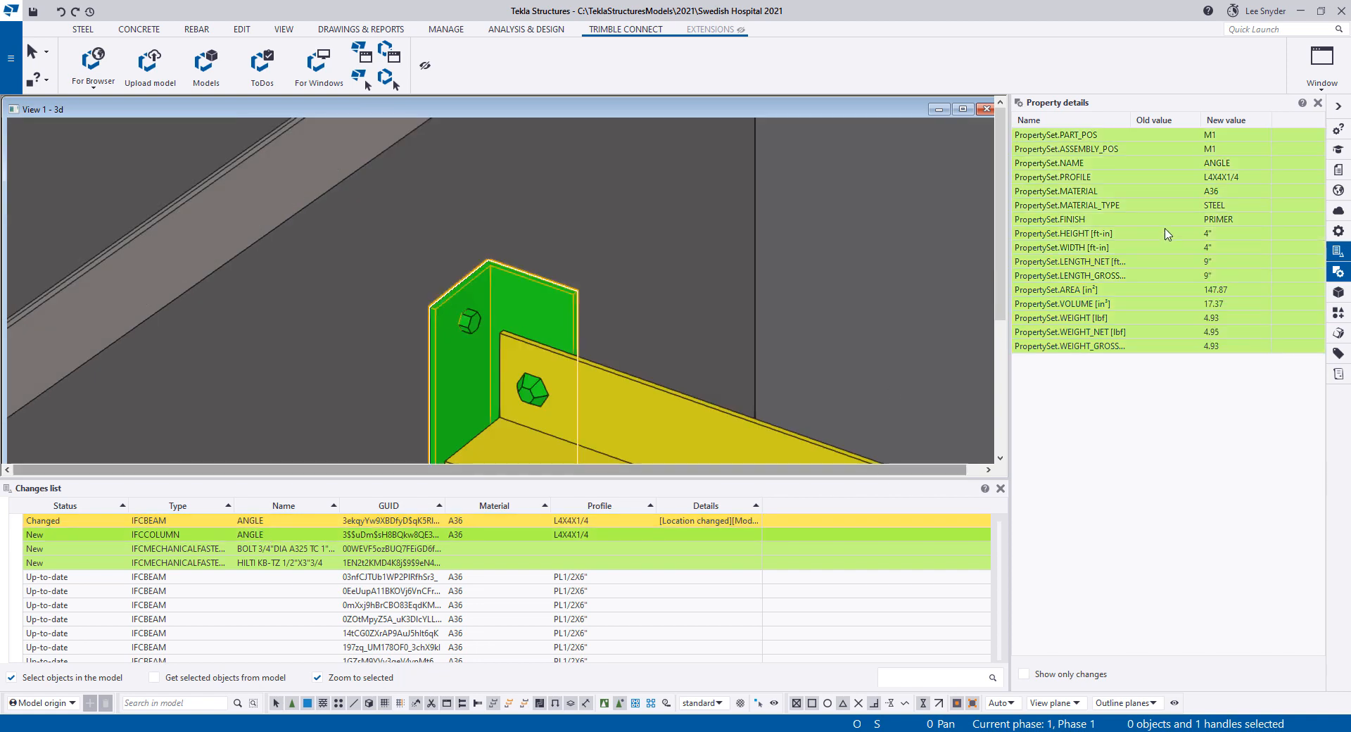
{"action": "mouse_move", "coordinate": [1201, 185]}
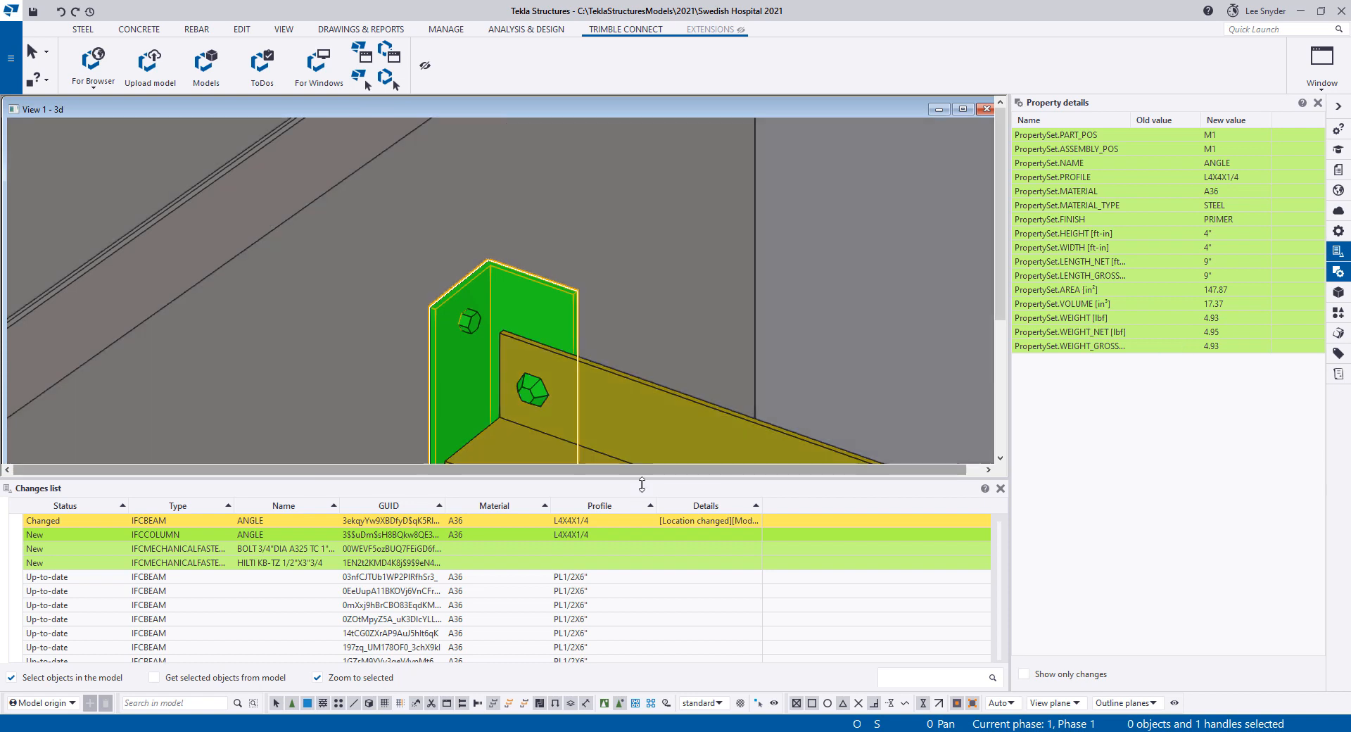
{"action": "left_click", "coordinate": [250, 520]}
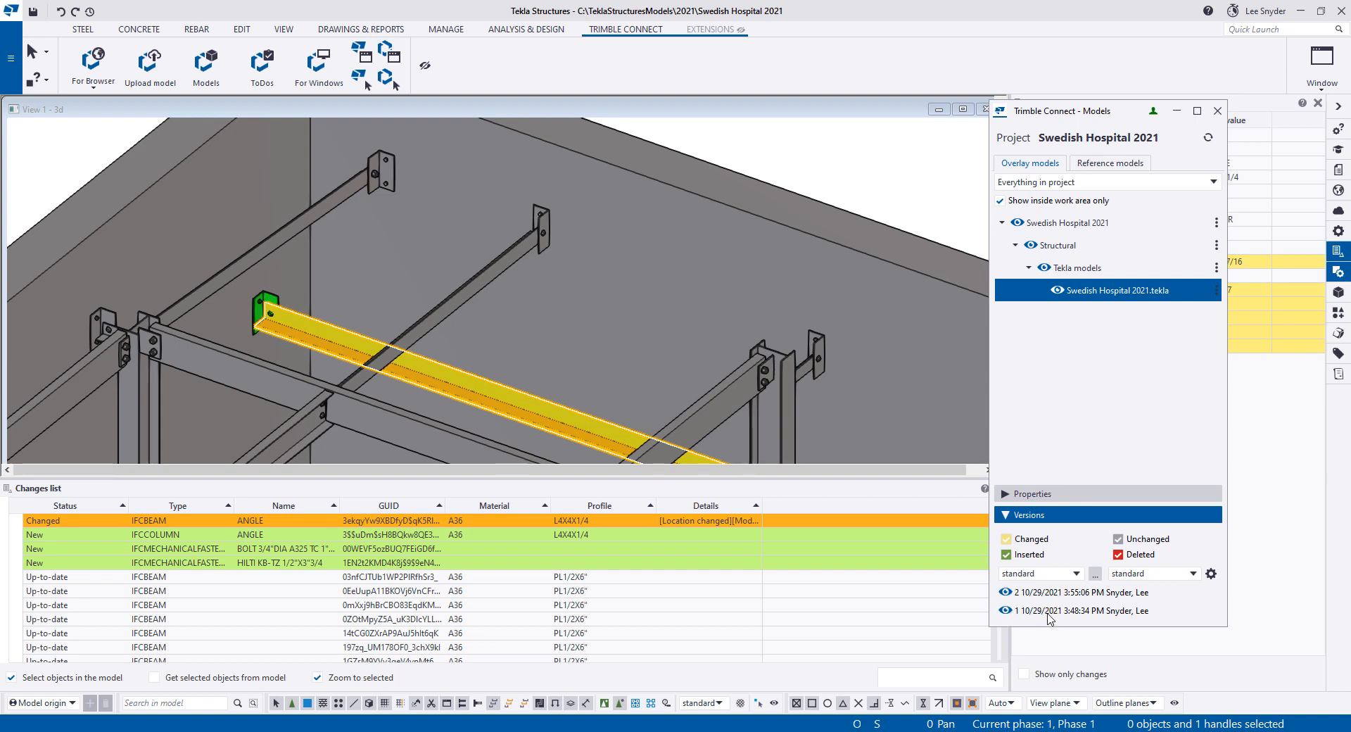
{"action": "left_click", "coordinate": [1005, 537]}
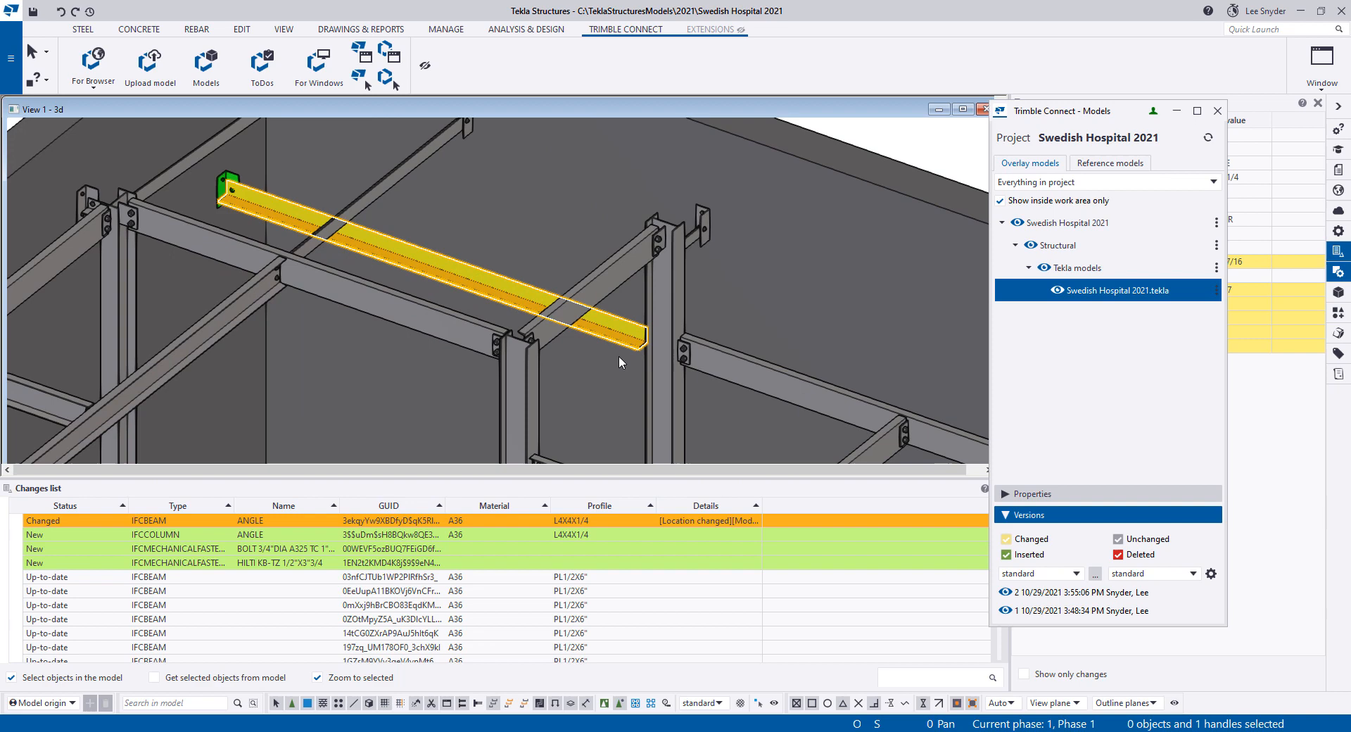
{"action": "mouse_move", "coordinate": [618, 365]}
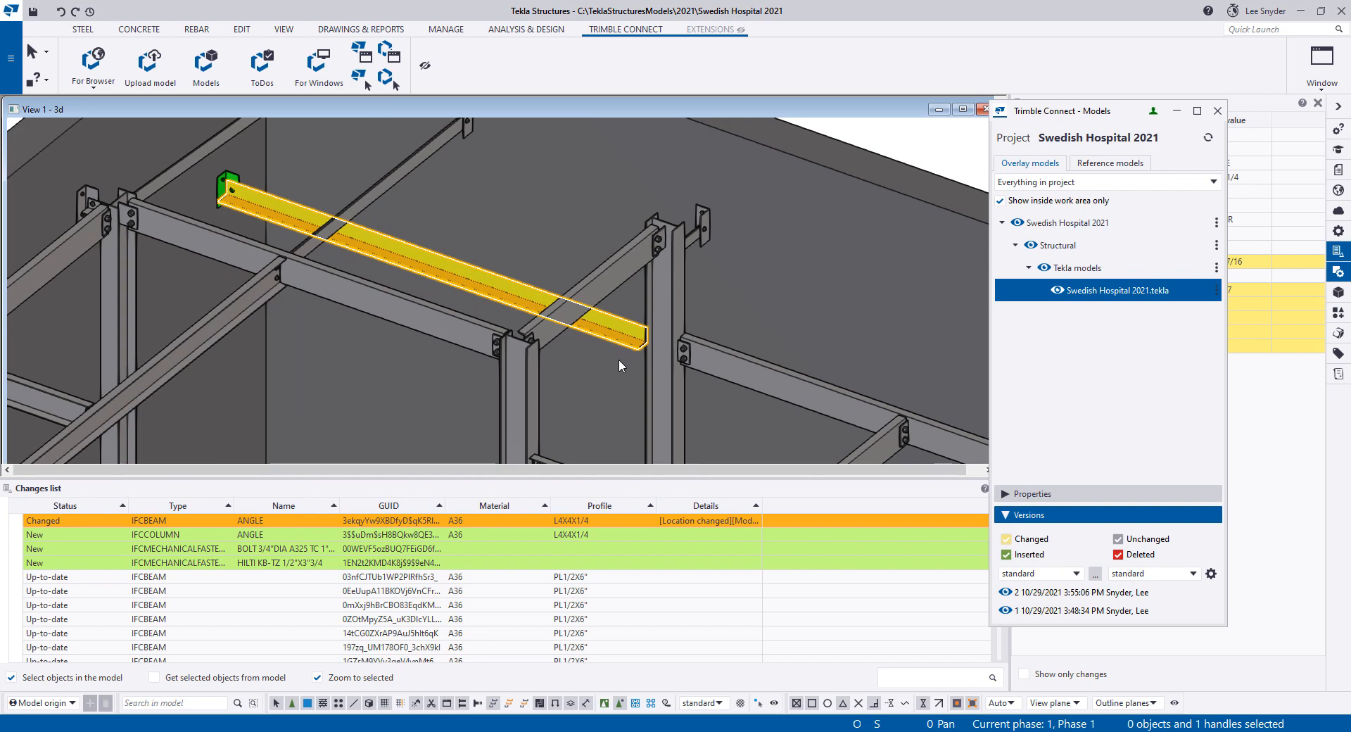
{"action": "mouse_move", "coordinate": [637, 370]}
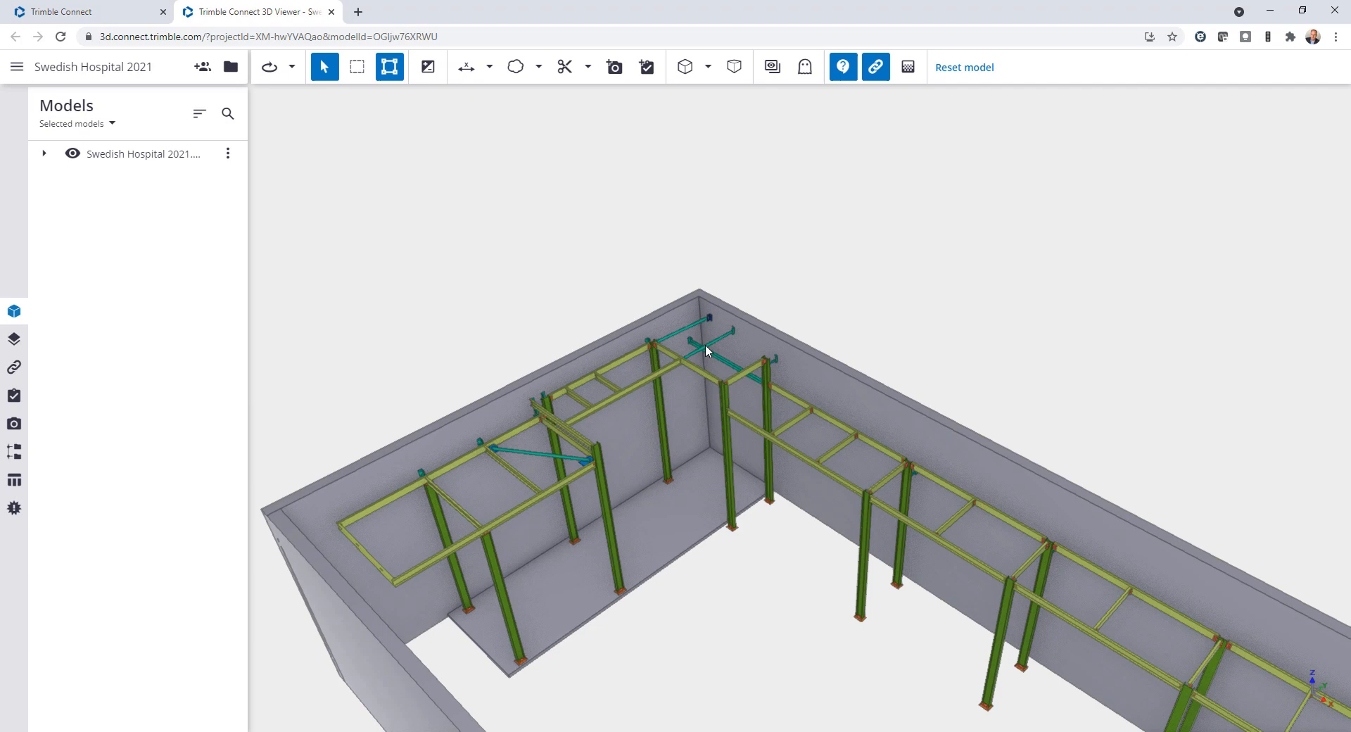
Orbit the web viewer model and show the ToDo list with SWED-1 Missing Connection
{"action": "scroll", "scroll_direction": "down", "scroll_amount": 3}
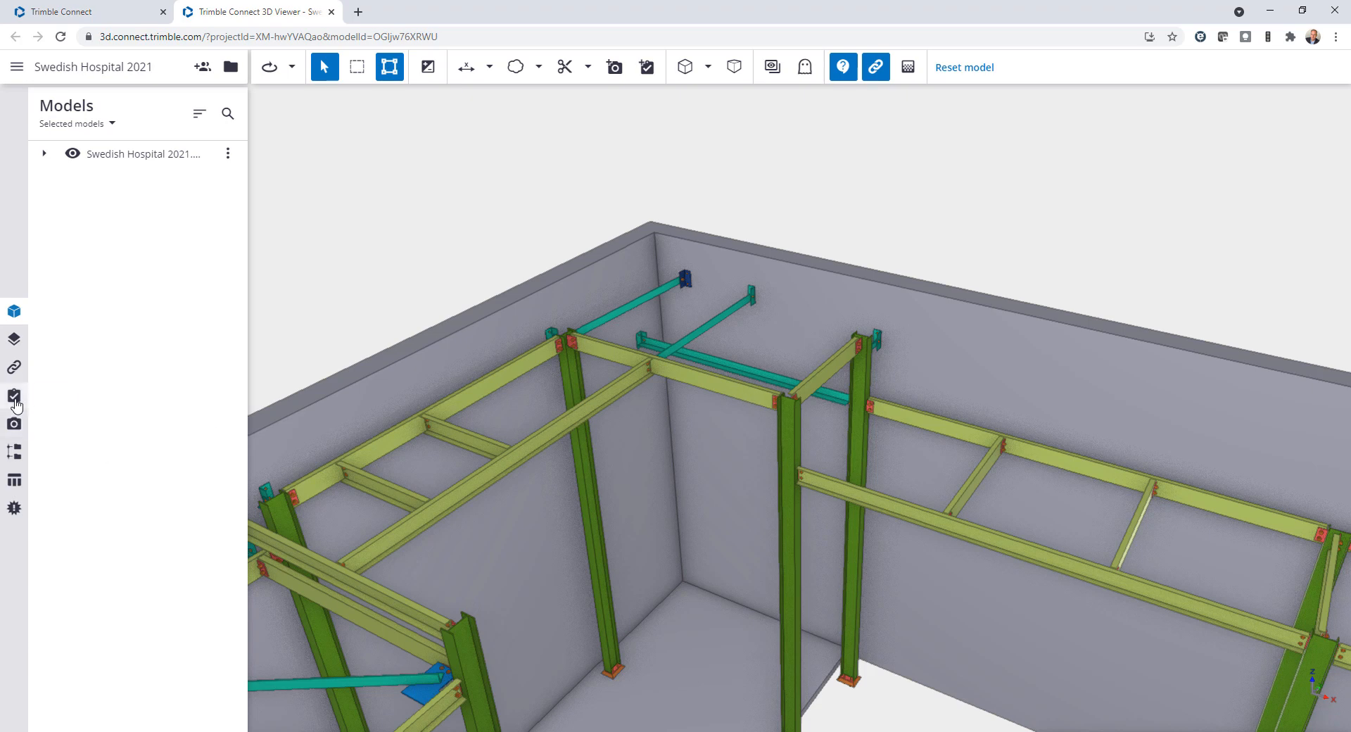
{"action": "left_click", "coordinate": [14, 395]}
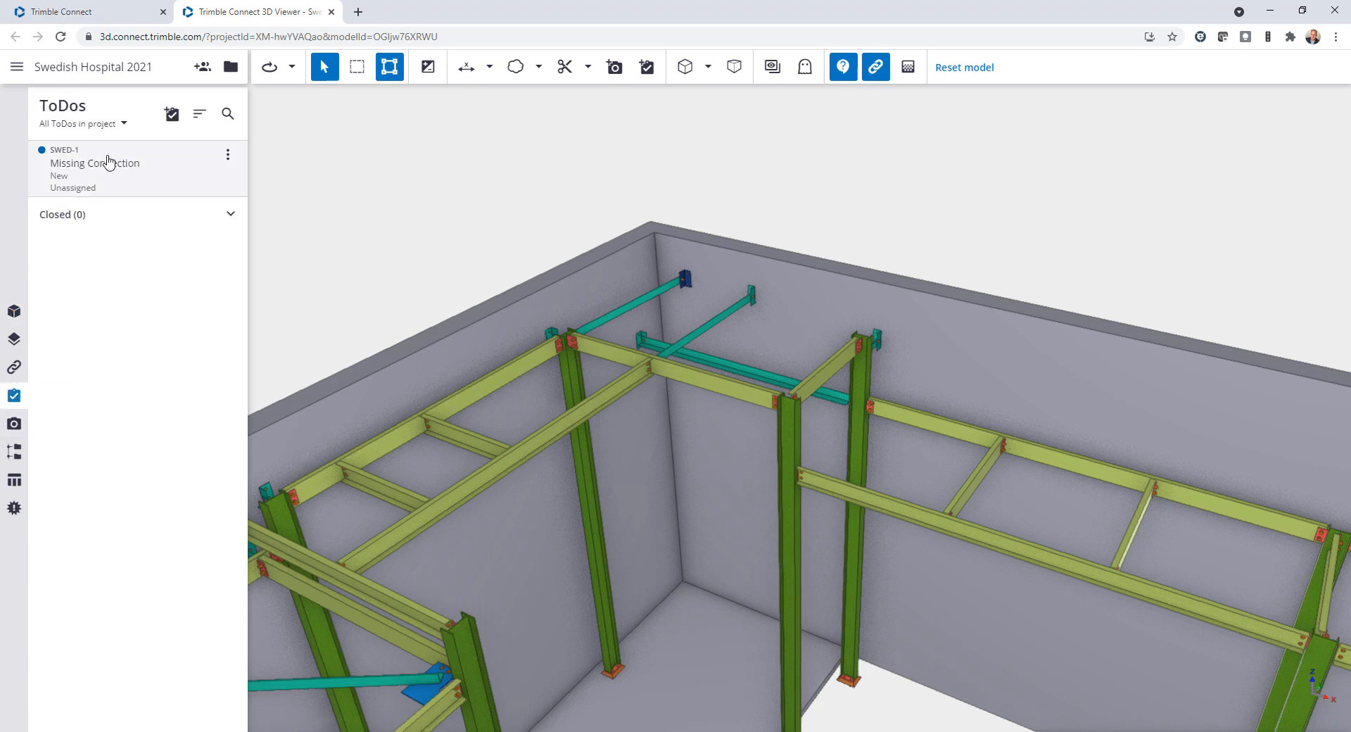
Open the SWED-1 Missing Connection ToDo, scroll to its comment, and activate distance measuring
{"action": "left_click", "coordinate": [96, 163]}
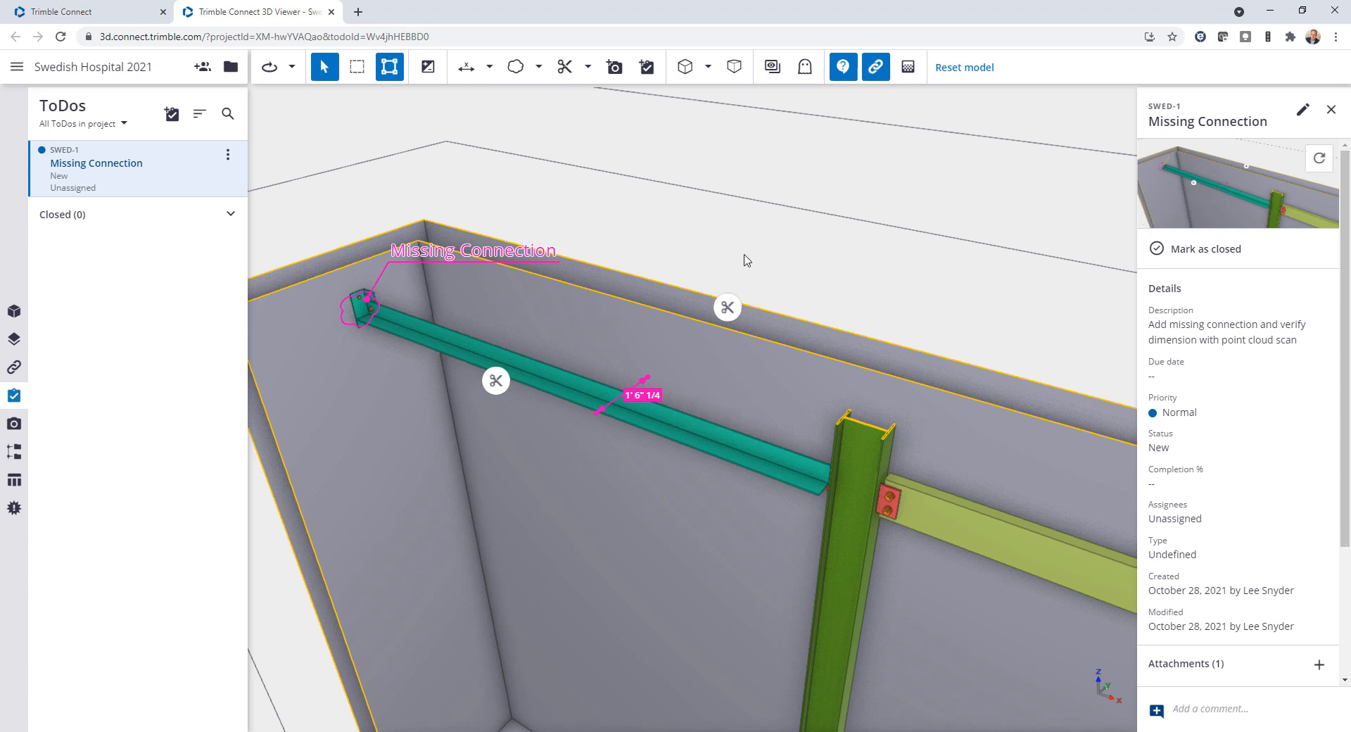
{"action": "mouse_move", "coordinate": [607, 369]}
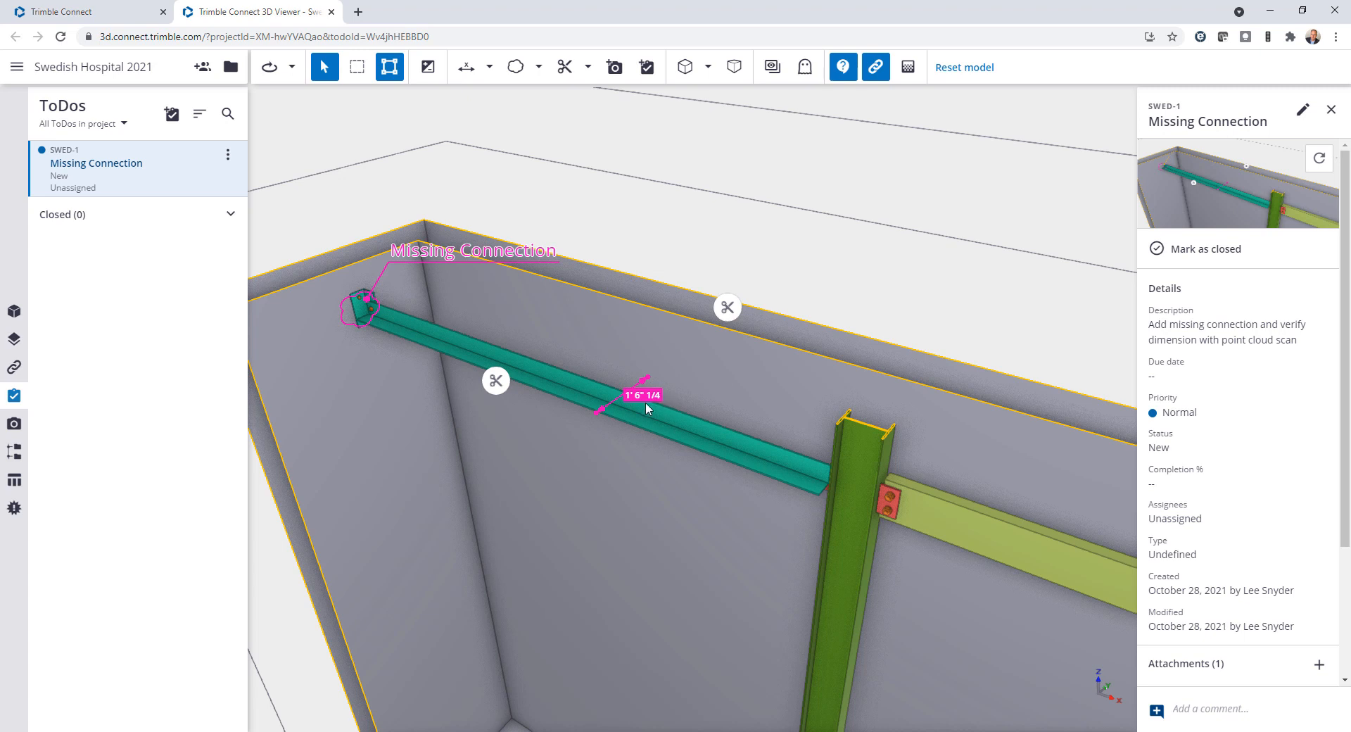
{"action": "mouse_move", "coordinate": [418, 260]}
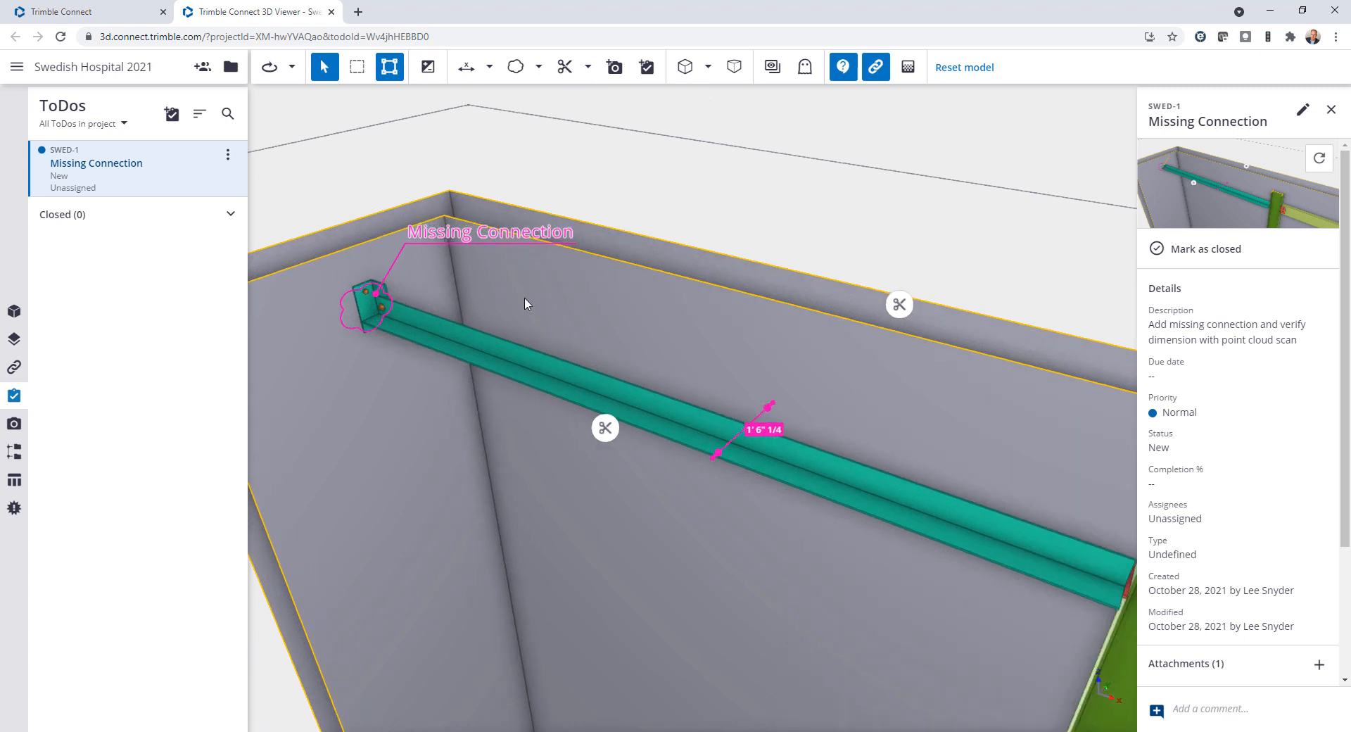
{"action": "scroll", "scroll_direction": "down", "scroll_amount": 3}
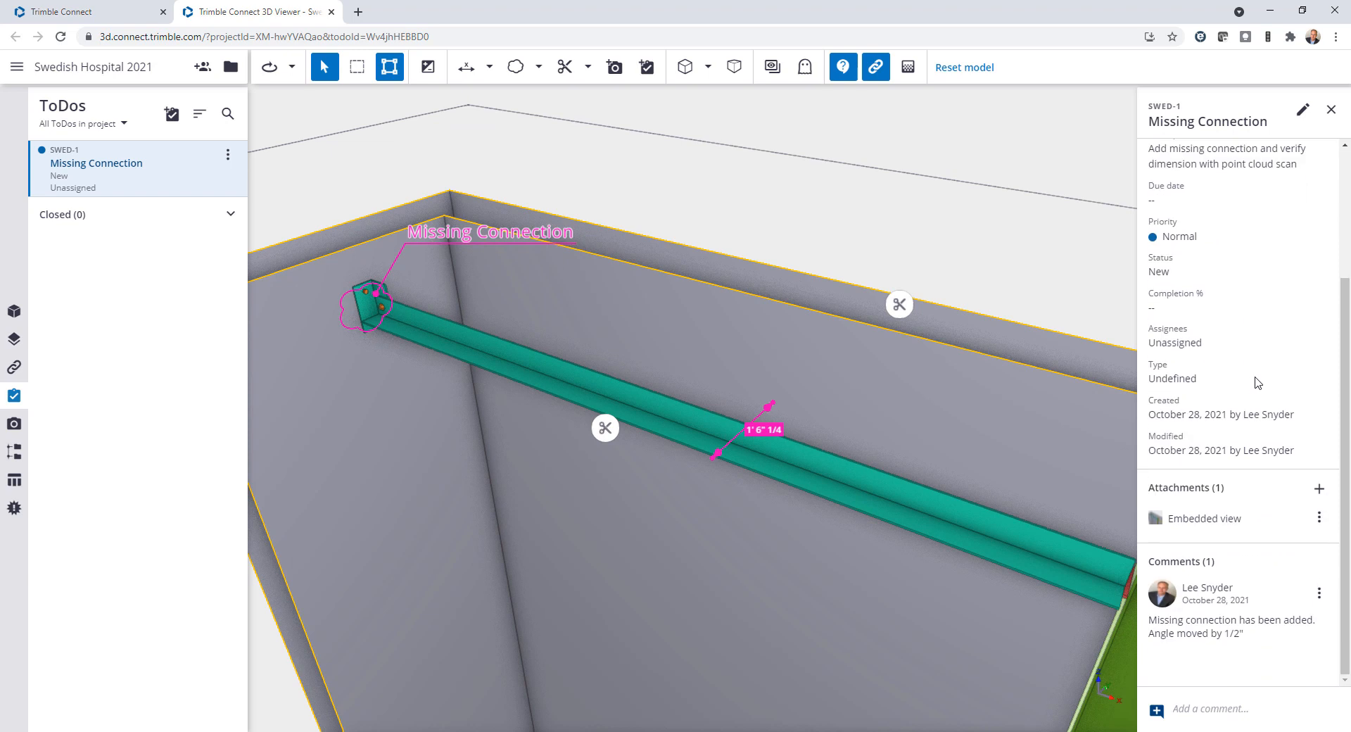
{"action": "mouse_move", "coordinate": [1200, 628]}
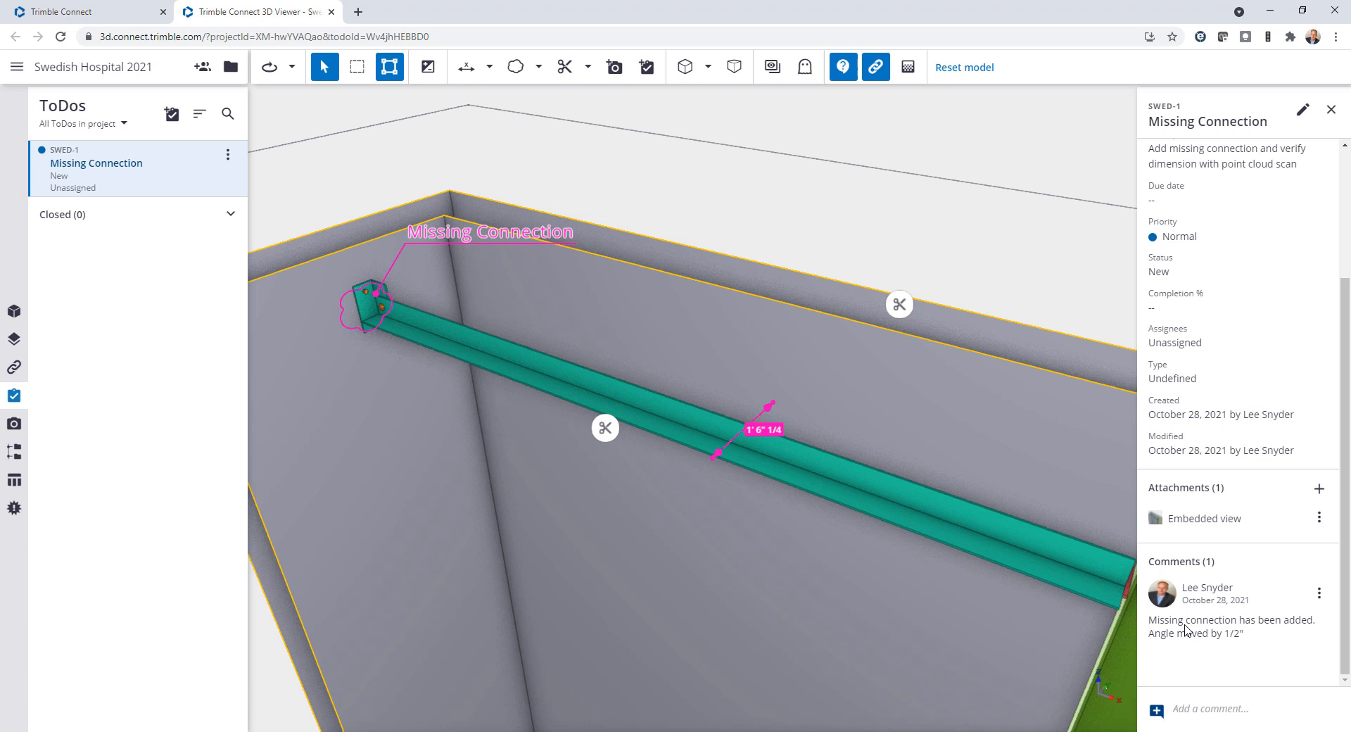
{"action": "mouse_move", "coordinate": [454, 335]}
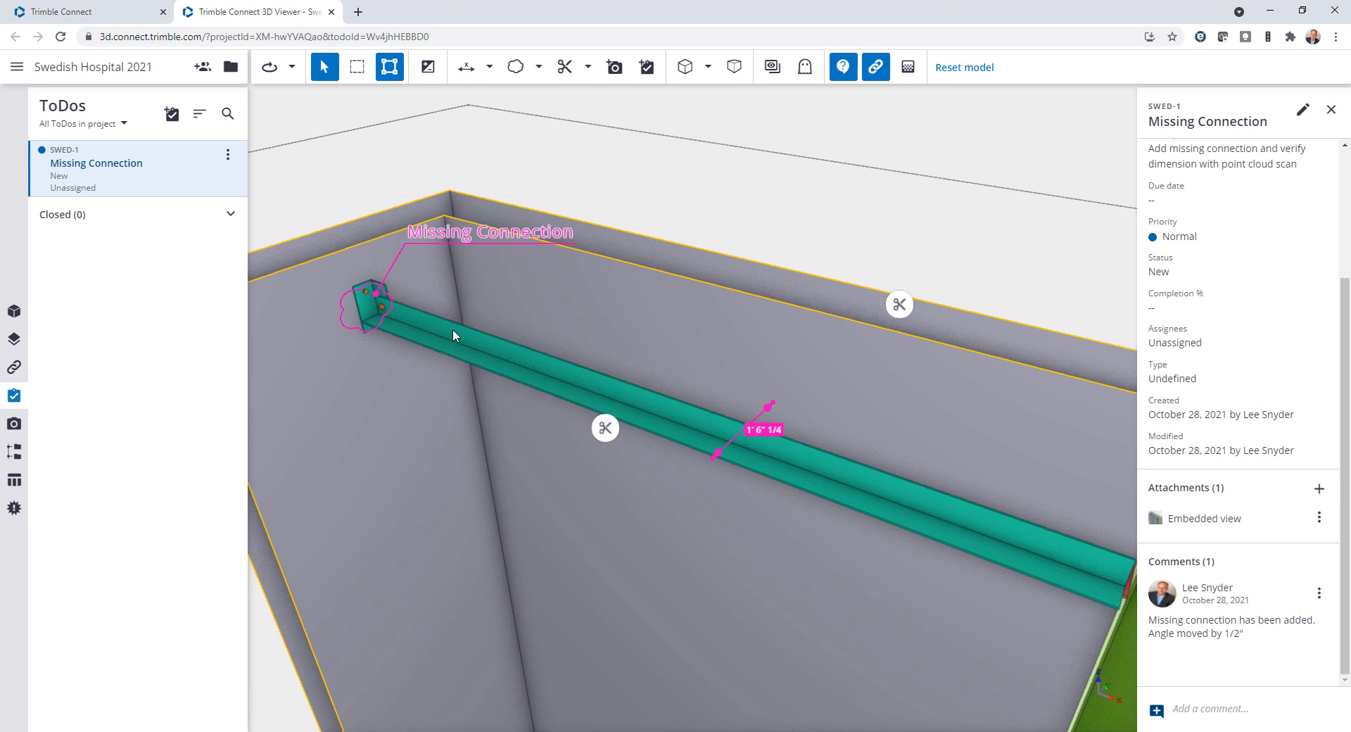
{"action": "mouse_move", "coordinate": [1196, 646]}
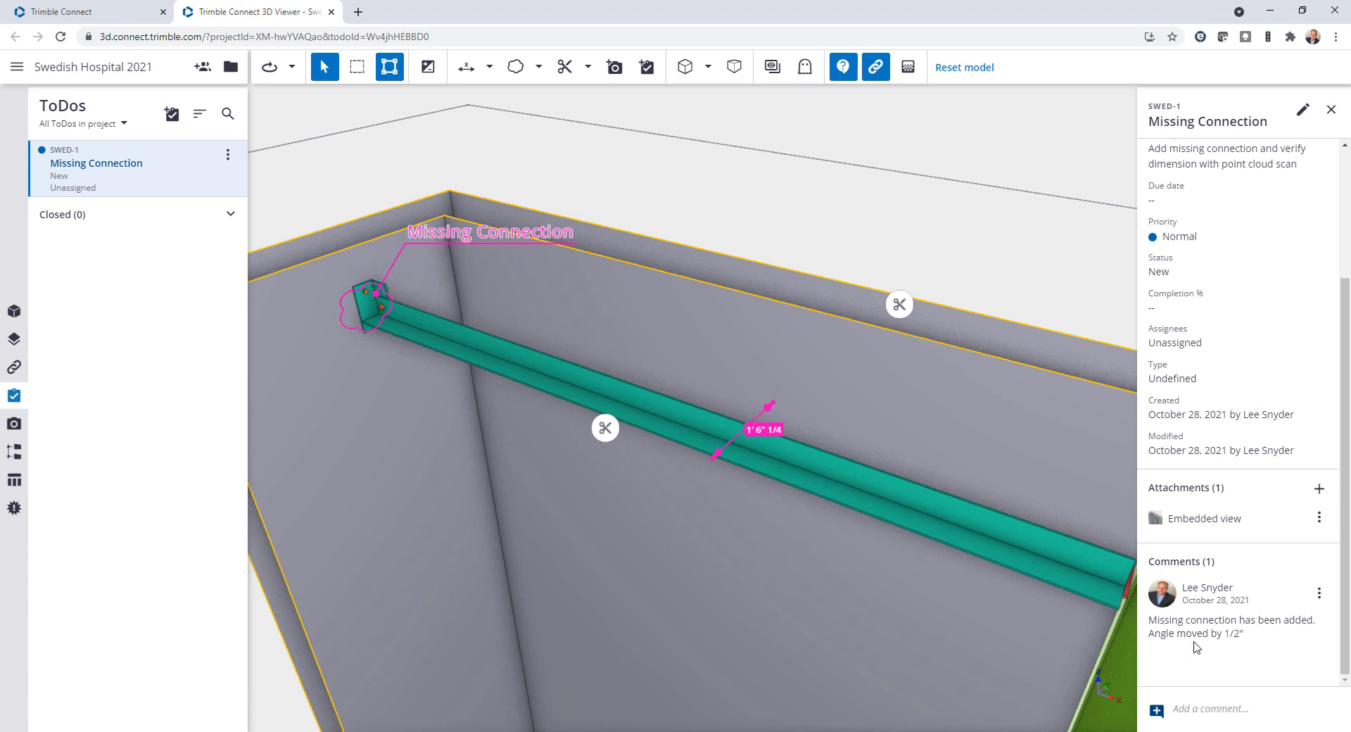
{"action": "mouse_move", "coordinate": [1220, 643]}
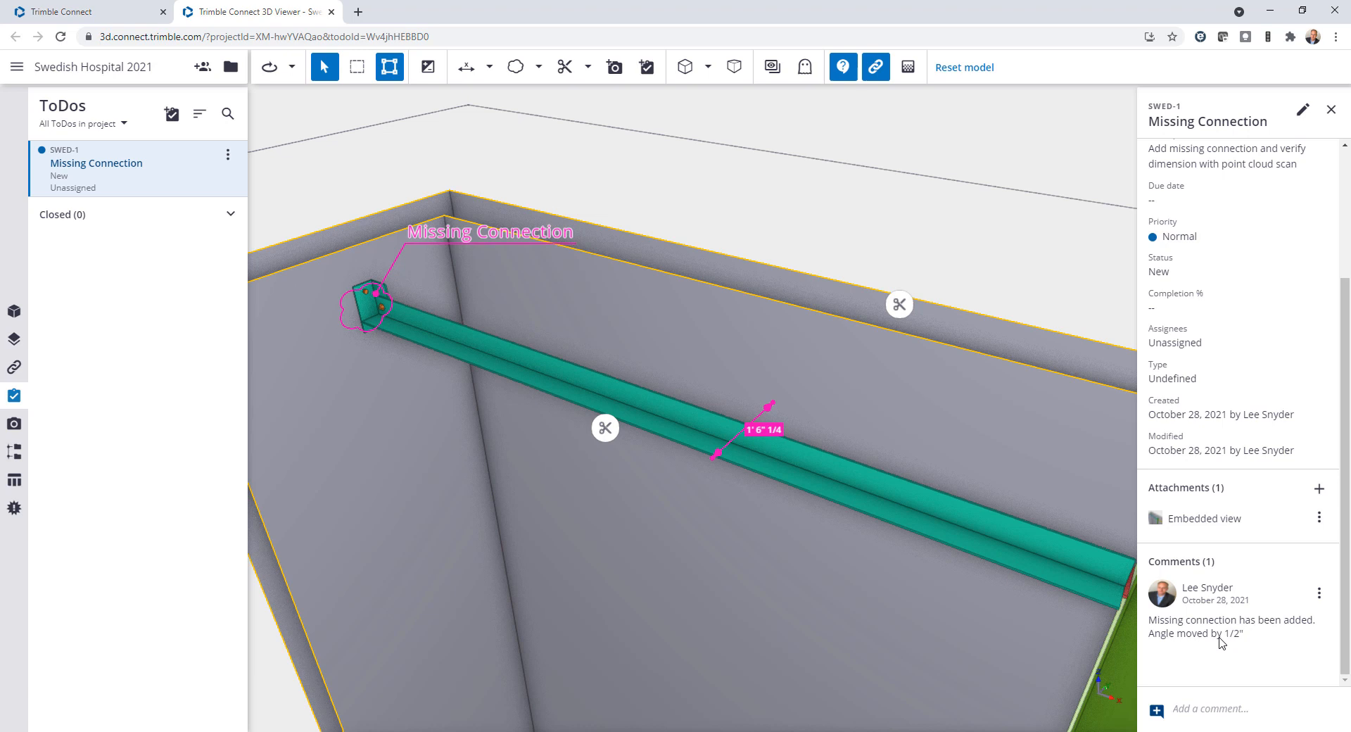
{"action": "mouse_move", "coordinate": [721, 375]}
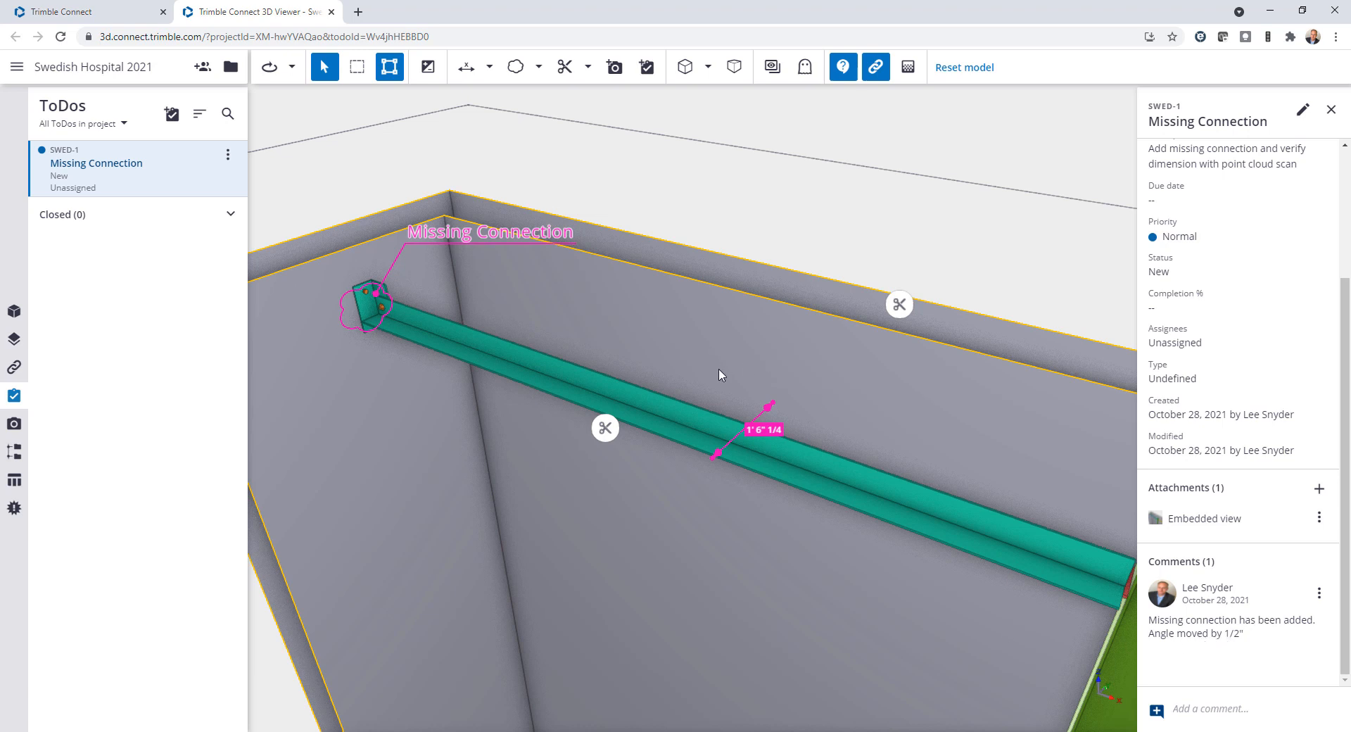
{"action": "left_click", "coordinate": [465, 68]}
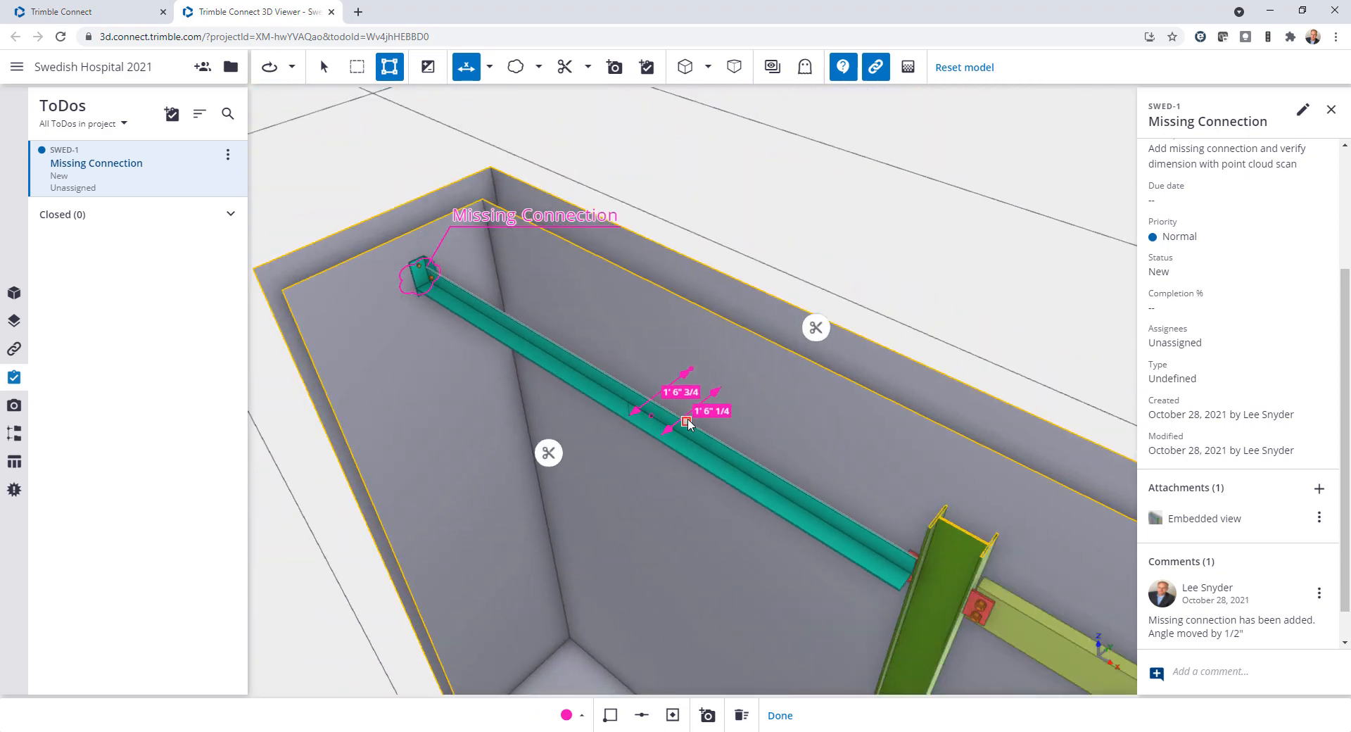
Scroll the ToDo details and bring up the embedded view attachment's options
{"action": "scroll", "scroll_direction": "down", "scroll_amount": 3}
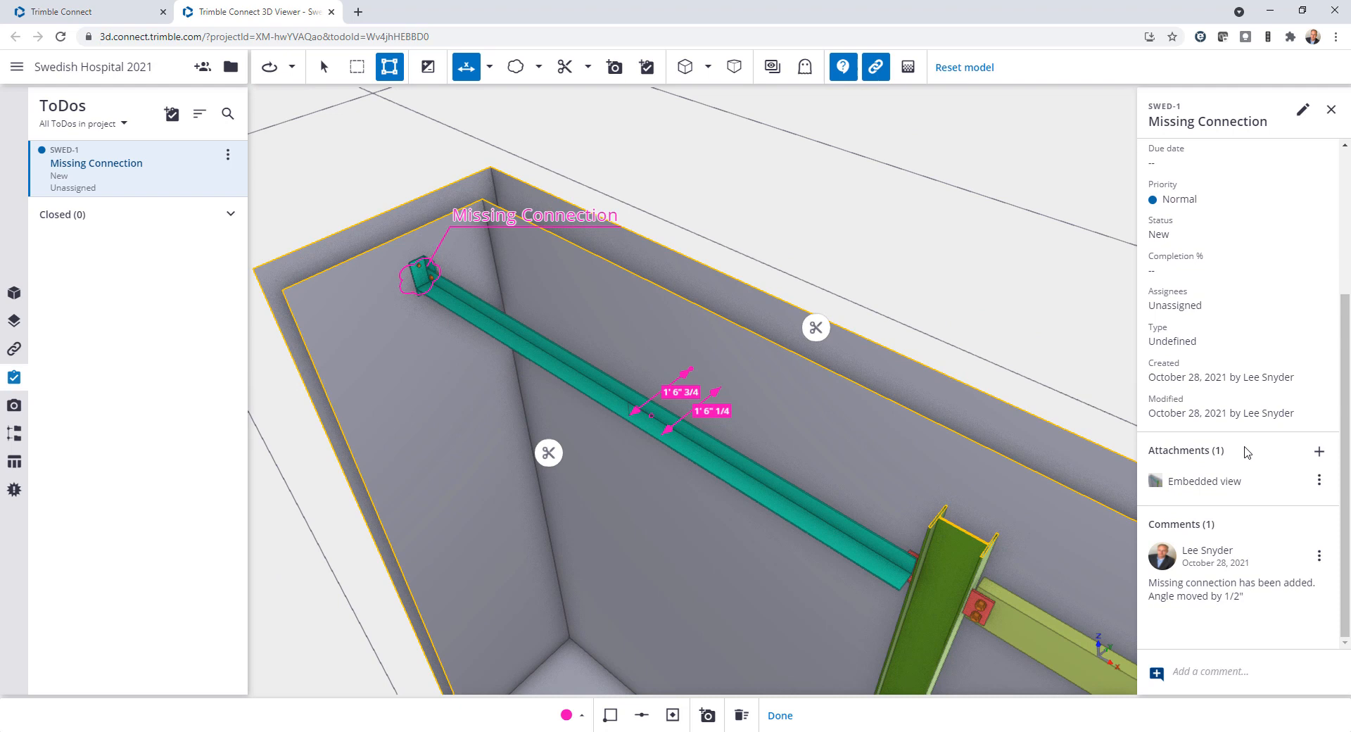
{"action": "left_click", "coordinate": [1319, 480]}
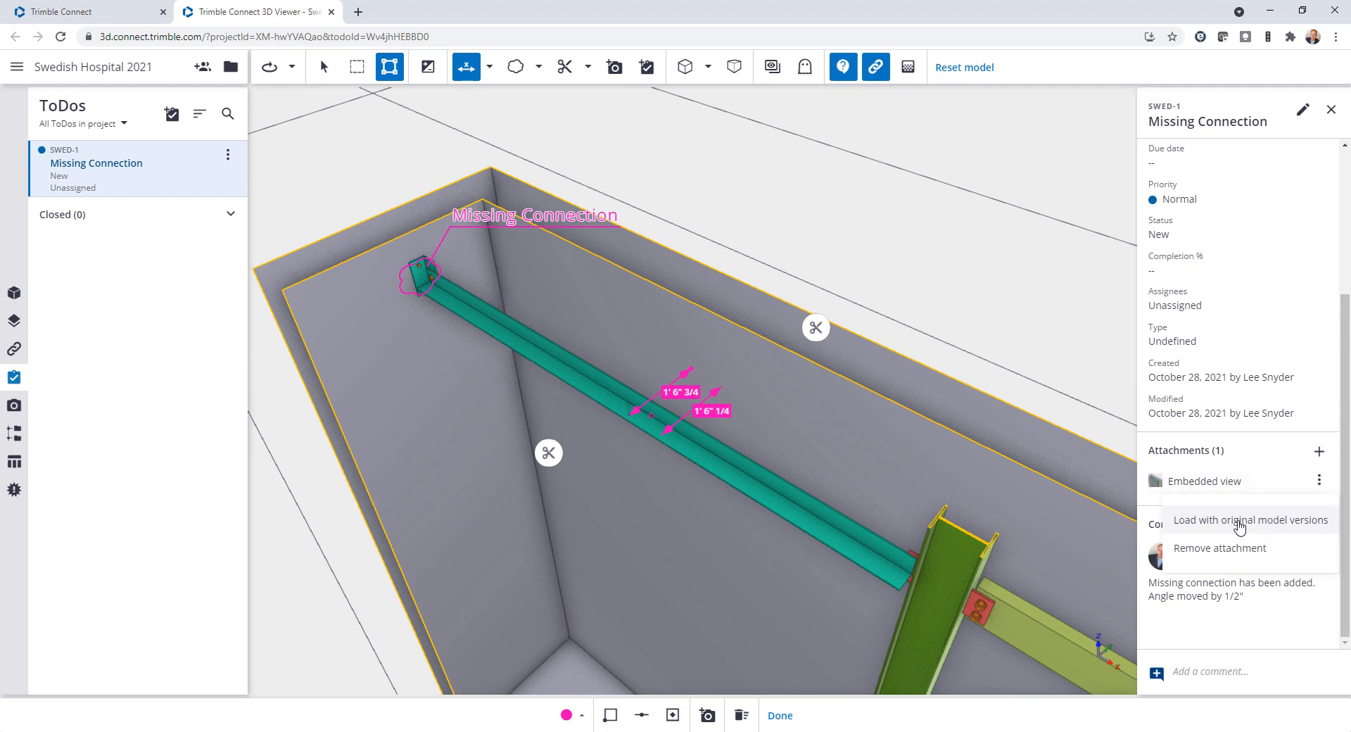
Reload the ToDo's embedded view using the original model versions, showing only the 1' 6" 1/4 measurement
{"action": "left_click", "coordinate": [1250, 518]}
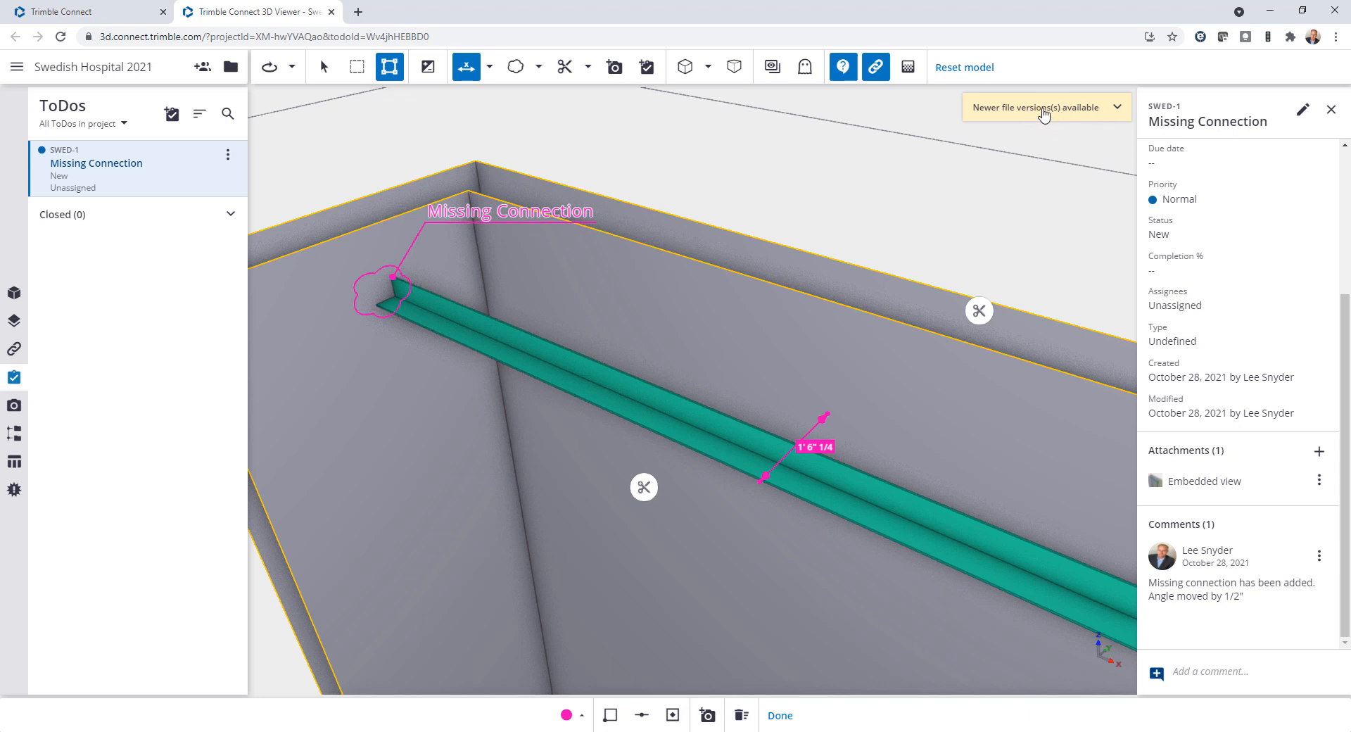
Load the latest model version from the newer-versions notice, showing the angle's added end connection
{"action": "left_click", "coordinate": [1045, 107]}
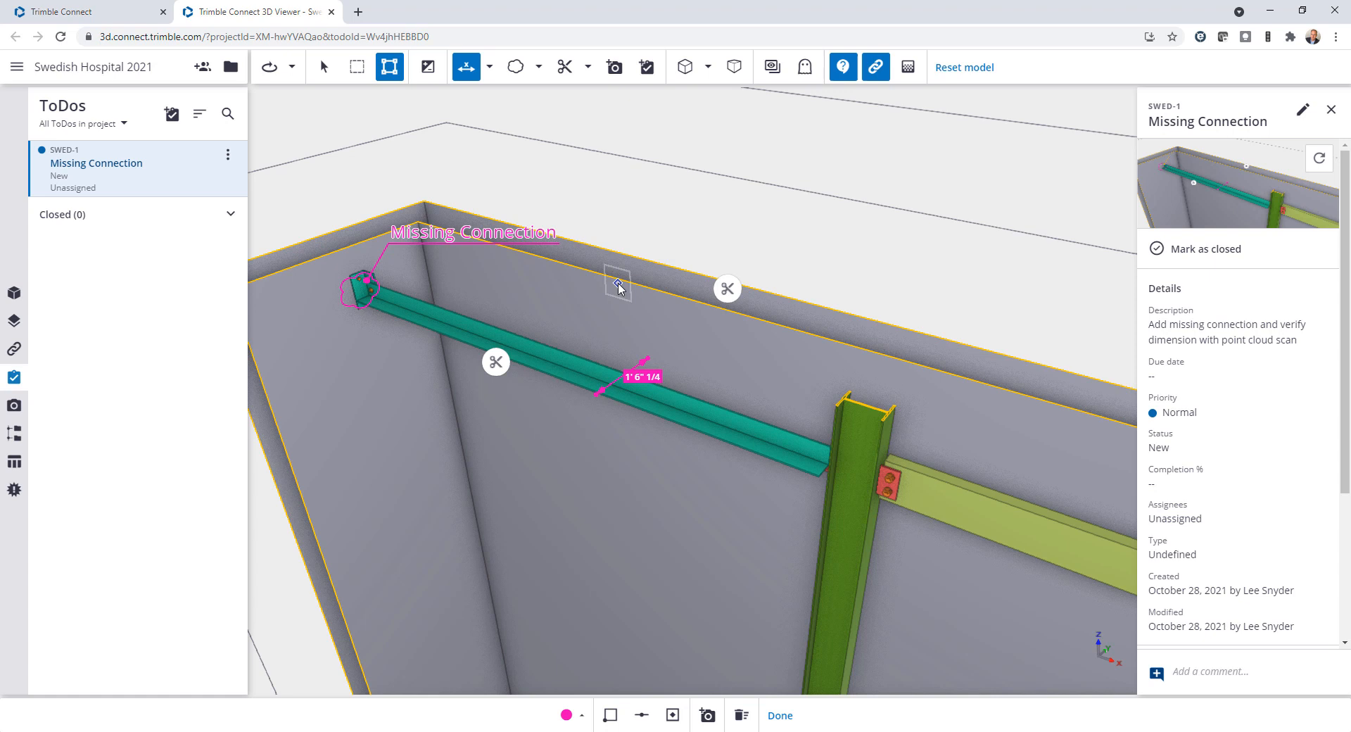
{"action": "mouse_move", "coordinate": [571, 422]}
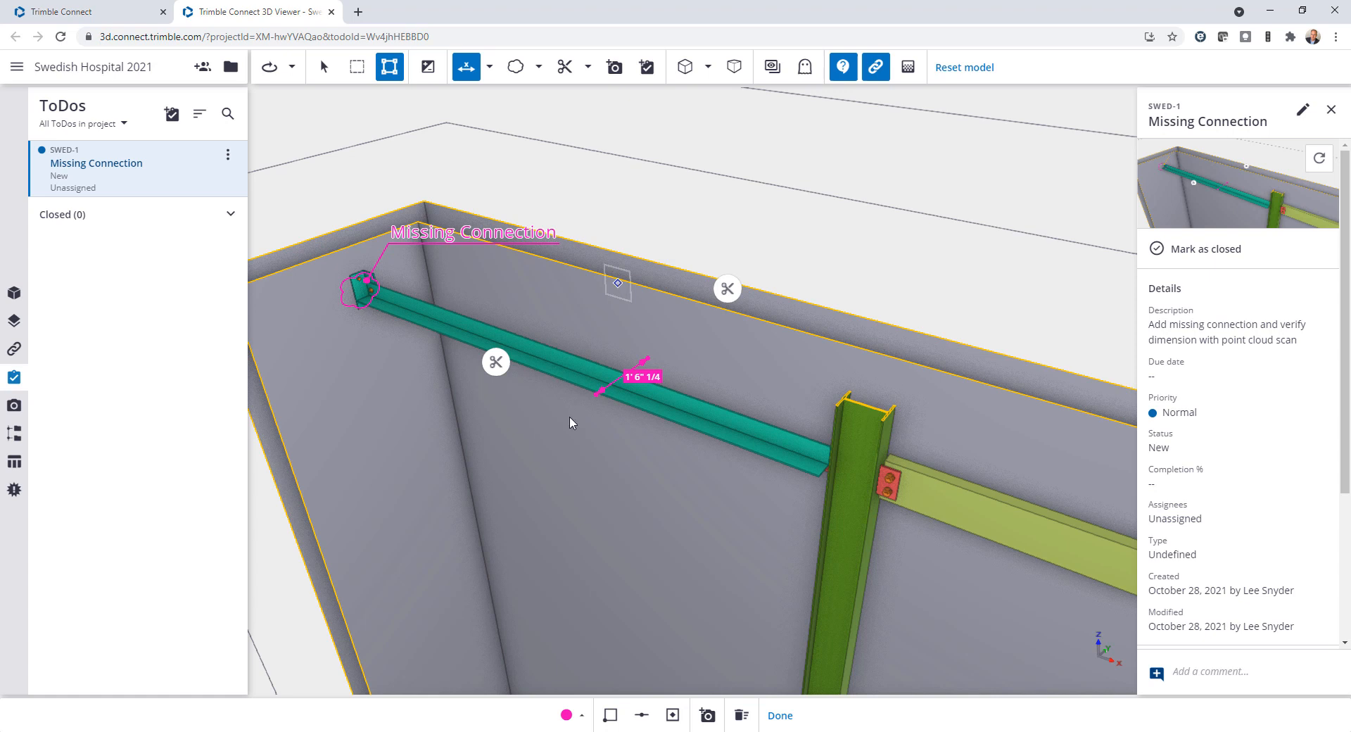